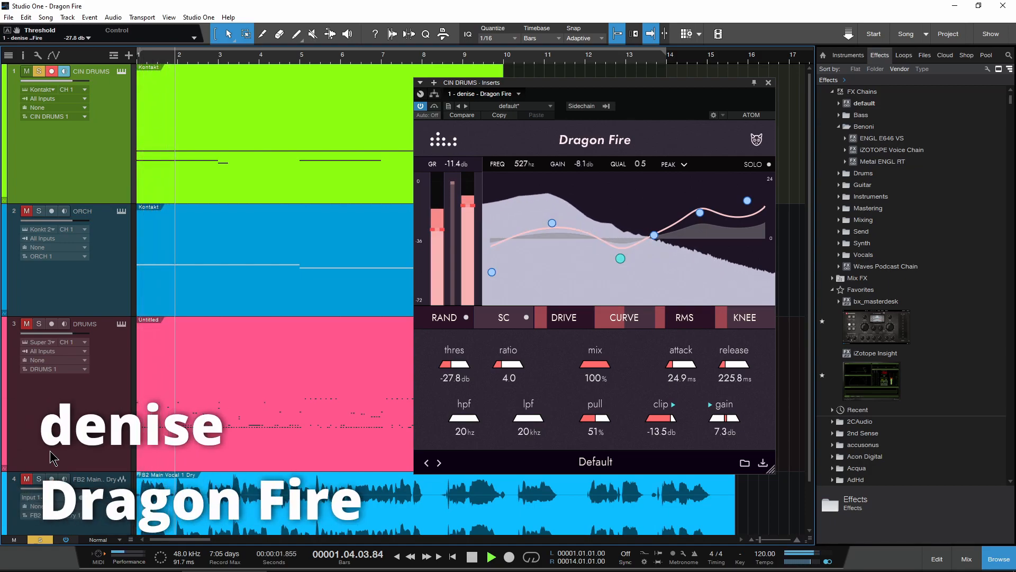
- Tune the CIN DRUMS Dragon Fire thres, attack, release, clip, gain and curve nodes
{"action": "left_click", "coordinate": [492, 554]}
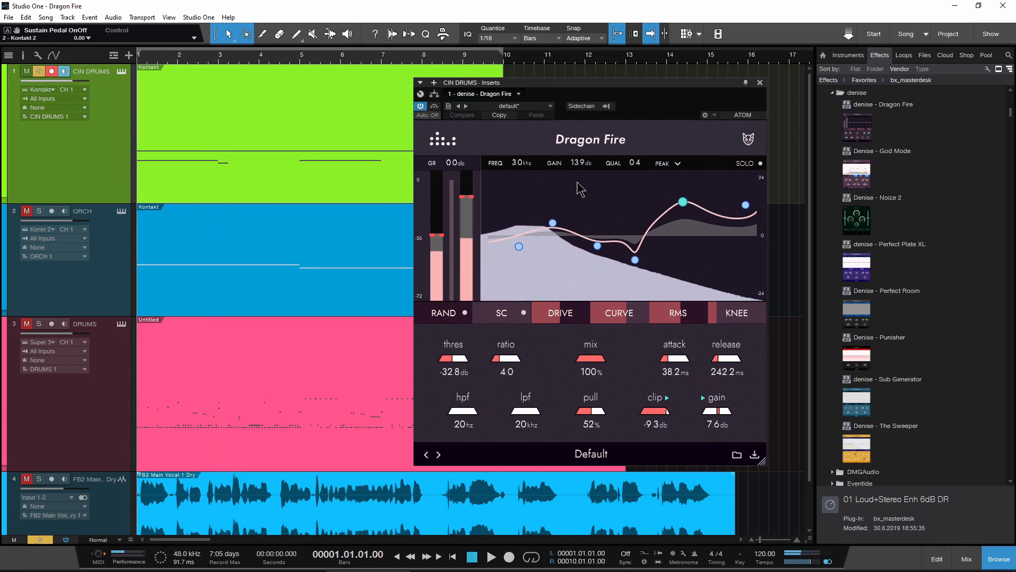
- Play the song and test a deep curve cut around 306 Hz
{"action": "left_click", "coordinate": [490, 570]}
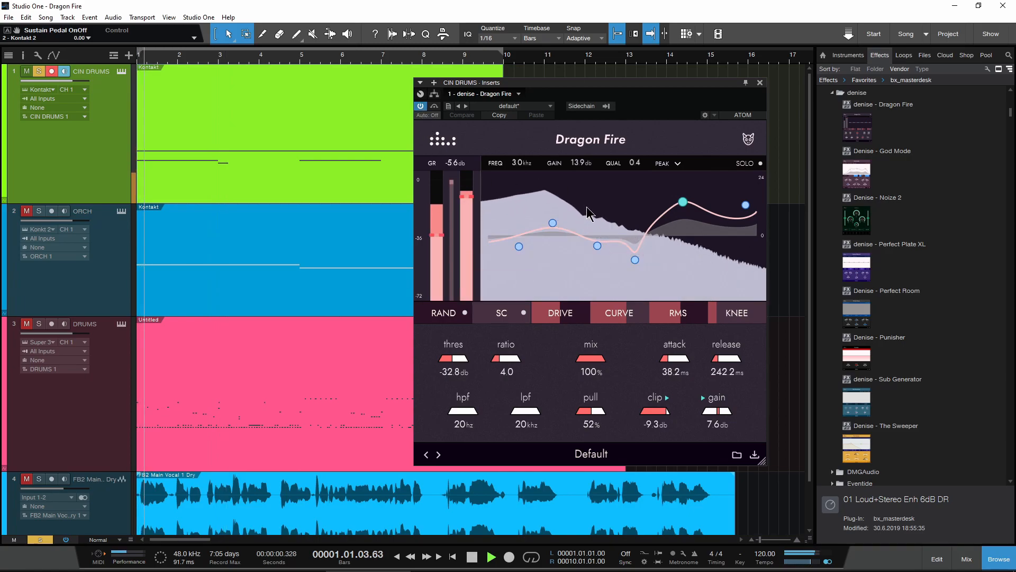
{"action": "left_click", "coordinate": [492, 556]}
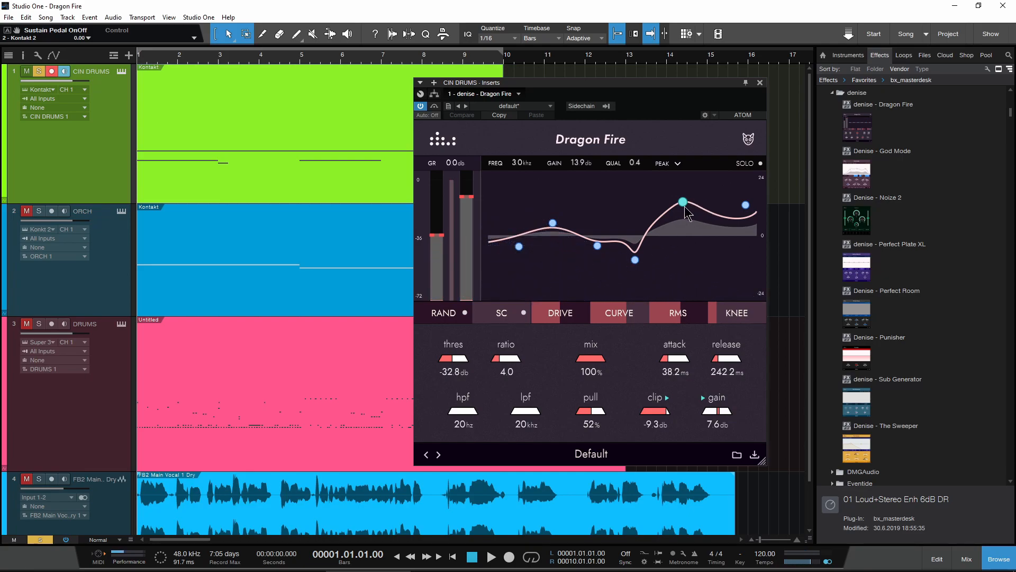
{"action": "mouse_move", "coordinate": [522, 229]}
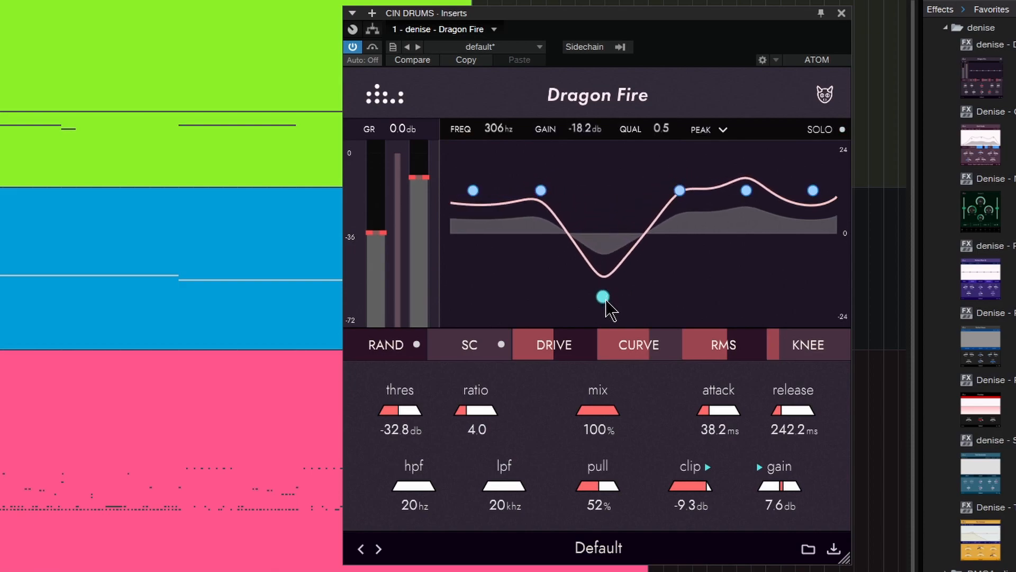
{"action": "left_click_drag", "start_coordinate": [604, 297], "coordinate": [680, 190]}
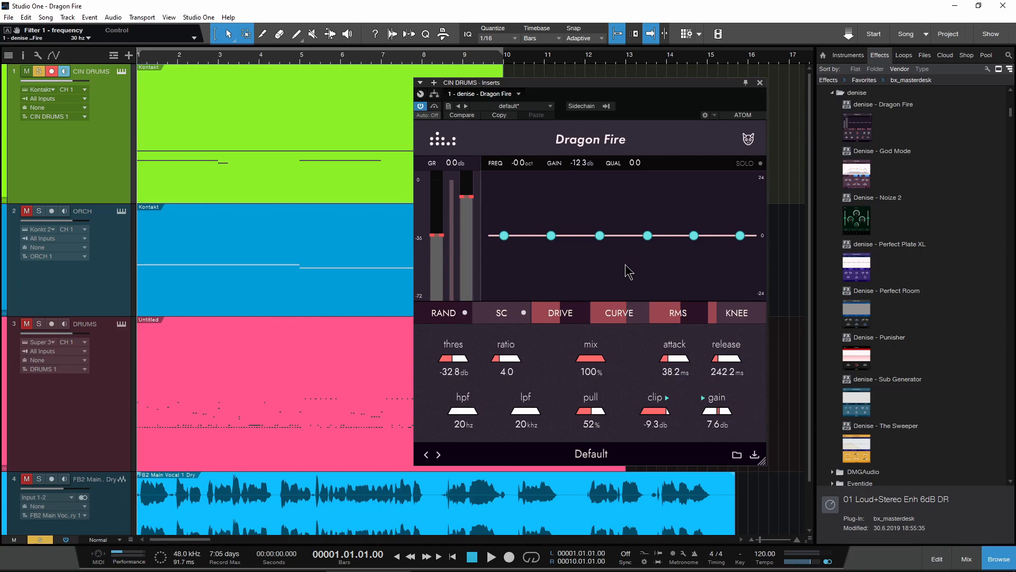
{"action": "mouse_move", "coordinate": [645, 239]}
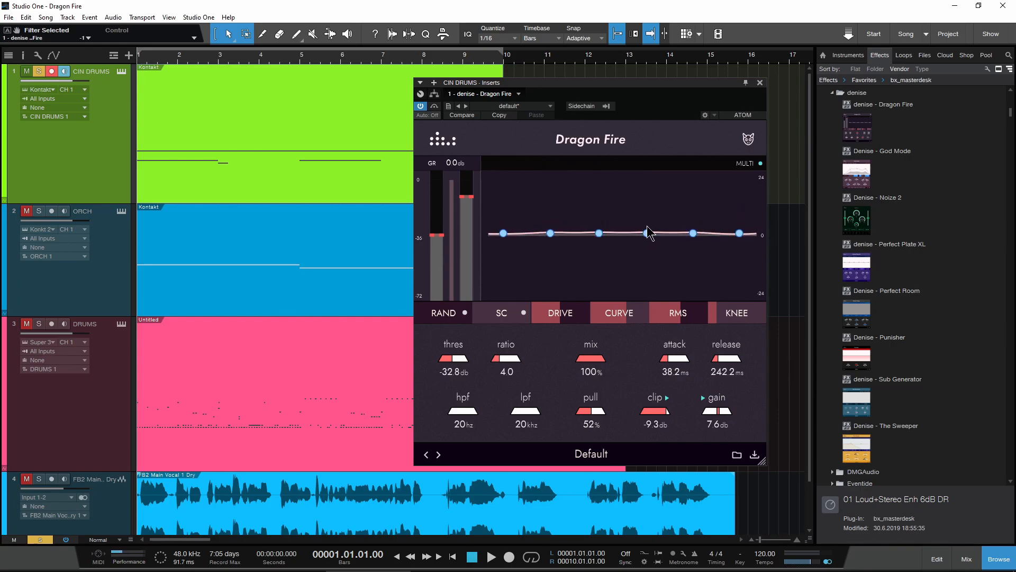
- Boost the Dragon Fire curve around 3.5 kHz to about 9 dB during playback
{"action": "left_click", "coordinate": [491, 570]}
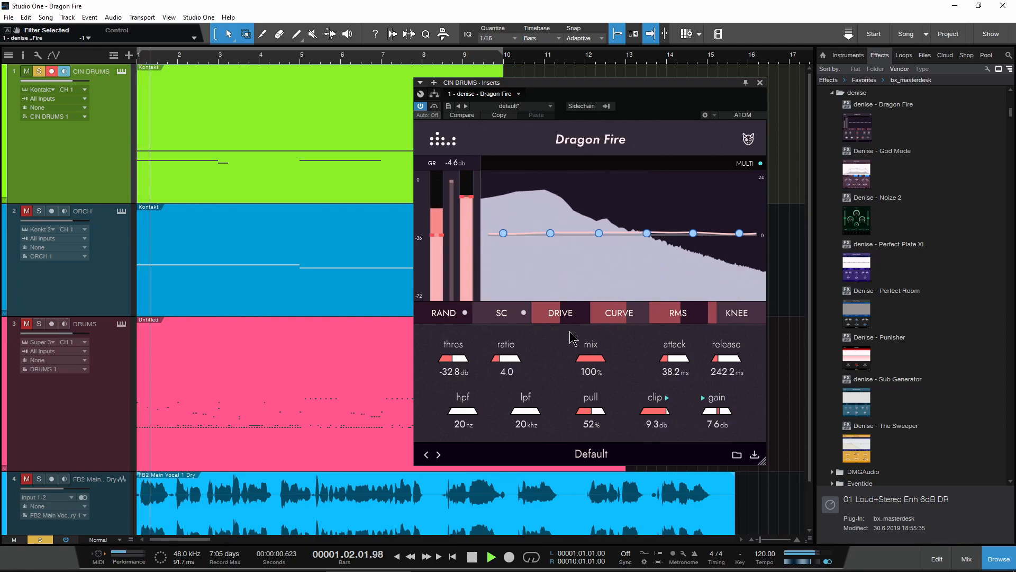
{"action": "left_click_drag", "start_coordinate": [691, 233], "coordinate": [684, 208]}
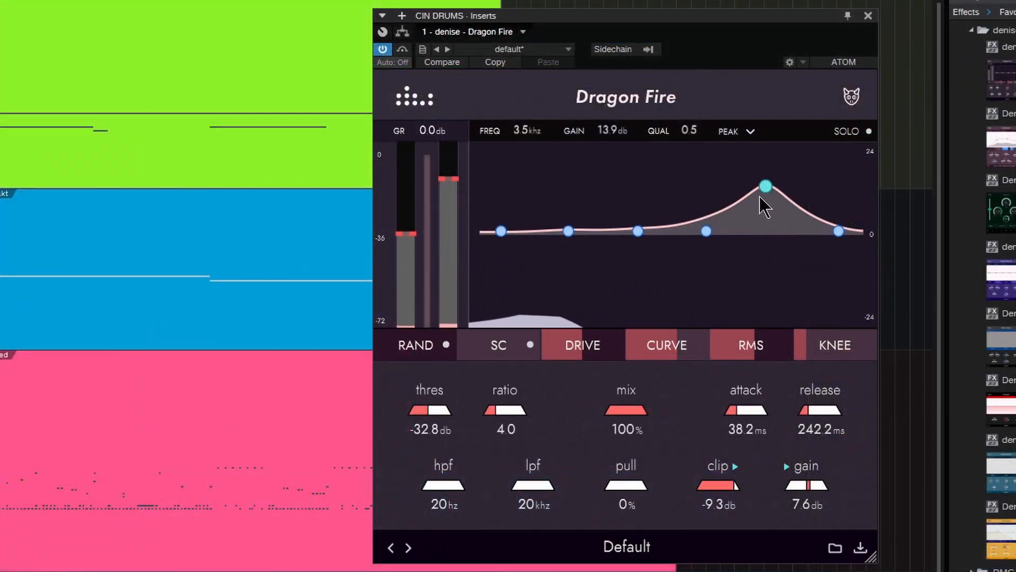
{"action": "left_click_drag", "start_coordinate": [765, 186], "coordinate": [765, 215]}
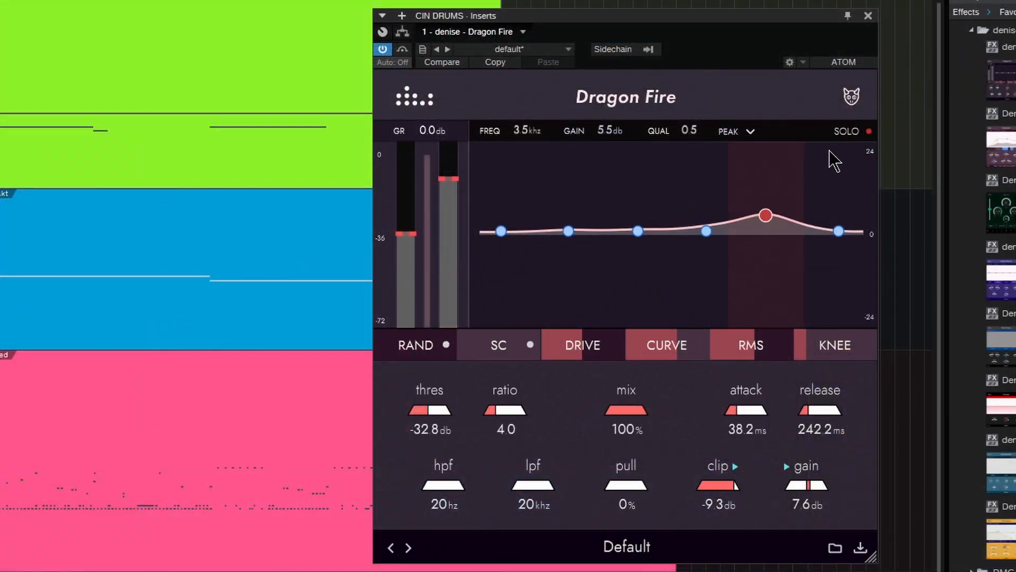
{"action": "left_click_drag", "start_coordinate": [765, 215], "coordinate": [705, 231]}
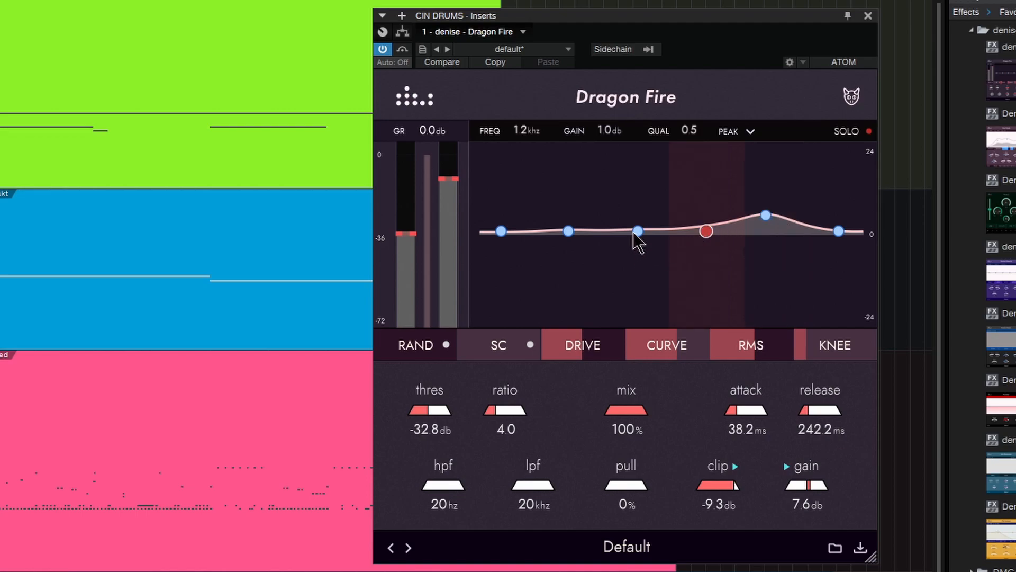
{"action": "left_click_drag", "start_coordinate": [705, 231], "coordinate": [765, 214]}
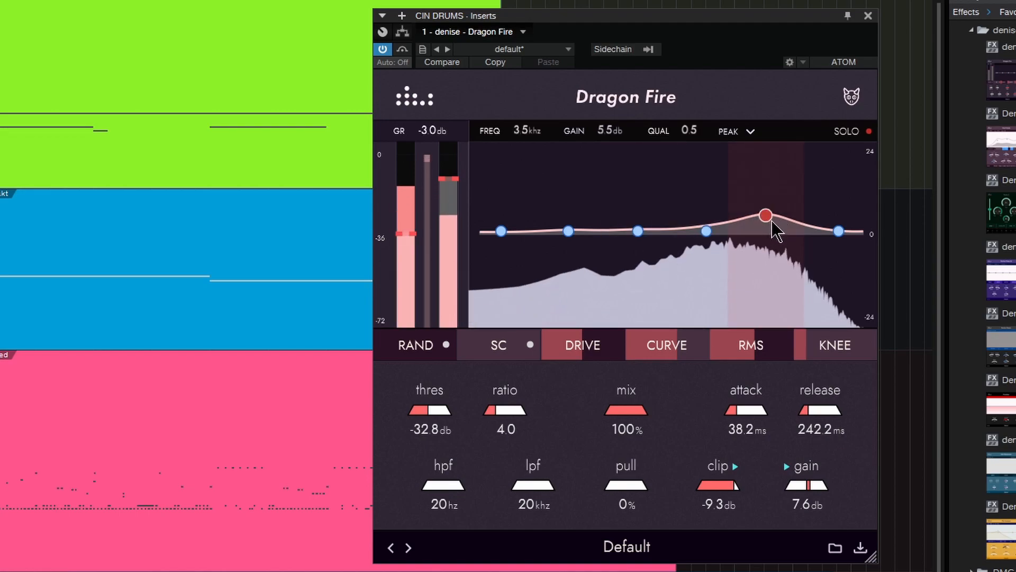
{"action": "left_click_drag", "start_coordinate": [764, 215], "coordinate": [762, 272]}
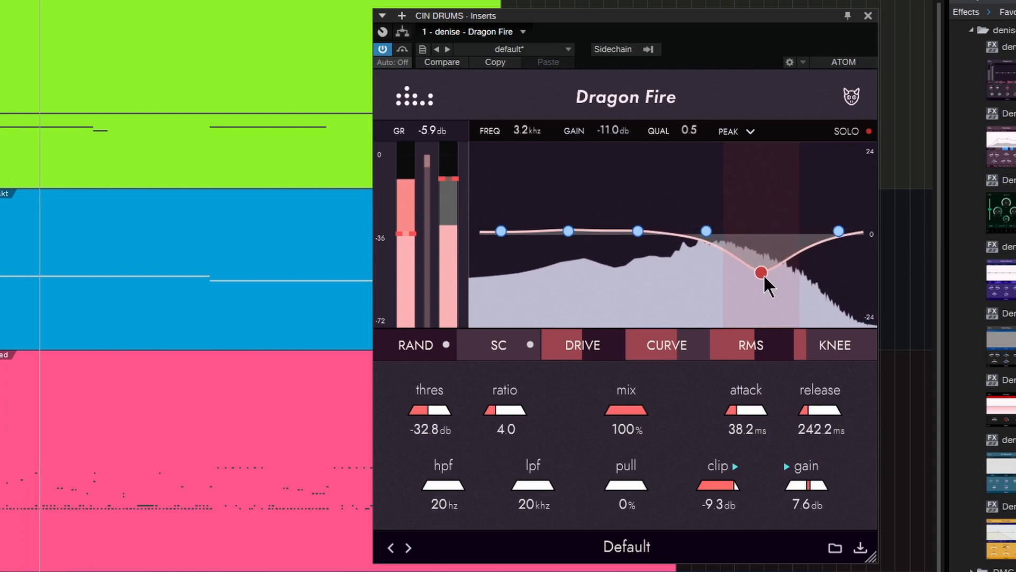
{"action": "left_click_drag", "start_coordinate": [761, 272], "coordinate": [768, 200]}
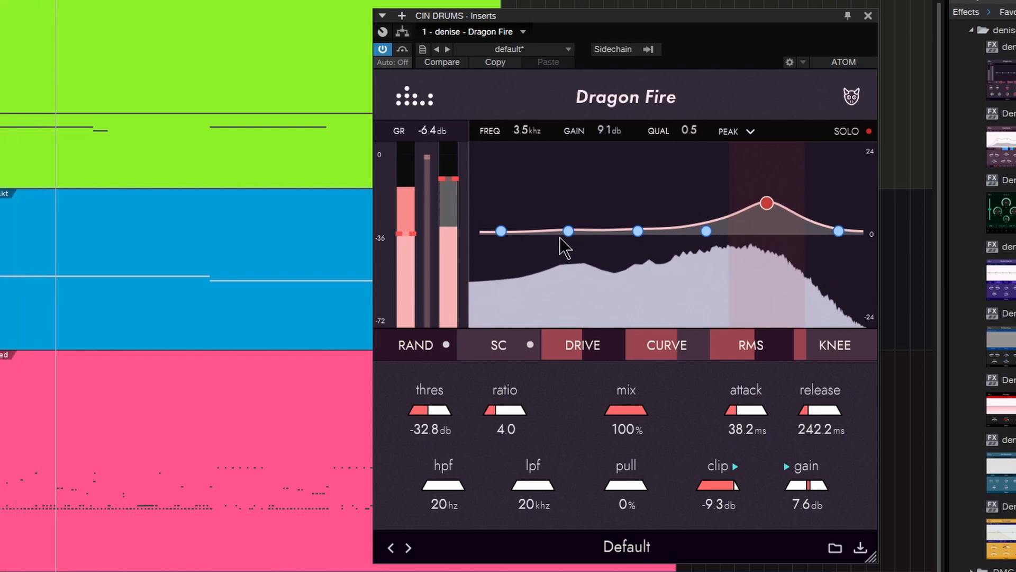
- Move a low band to 128 Hz, then dip the low mids around 217 Hz
{"action": "left_click_drag", "start_coordinate": [568, 230], "coordinate": [581, 230]}
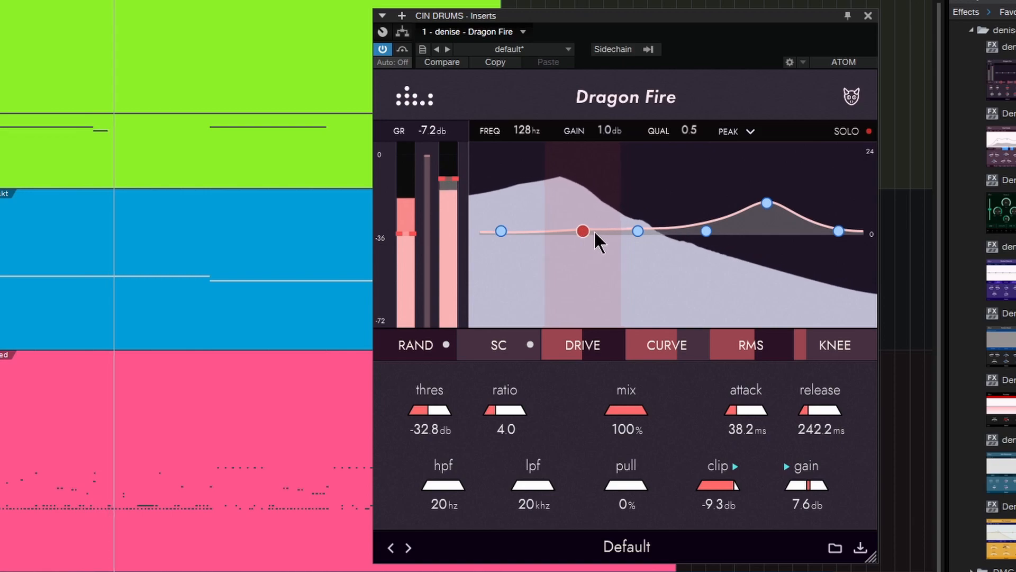
{"action": "left_click_drag", "start_coordinate": [581, 231], "coordinate": [611, 199]}
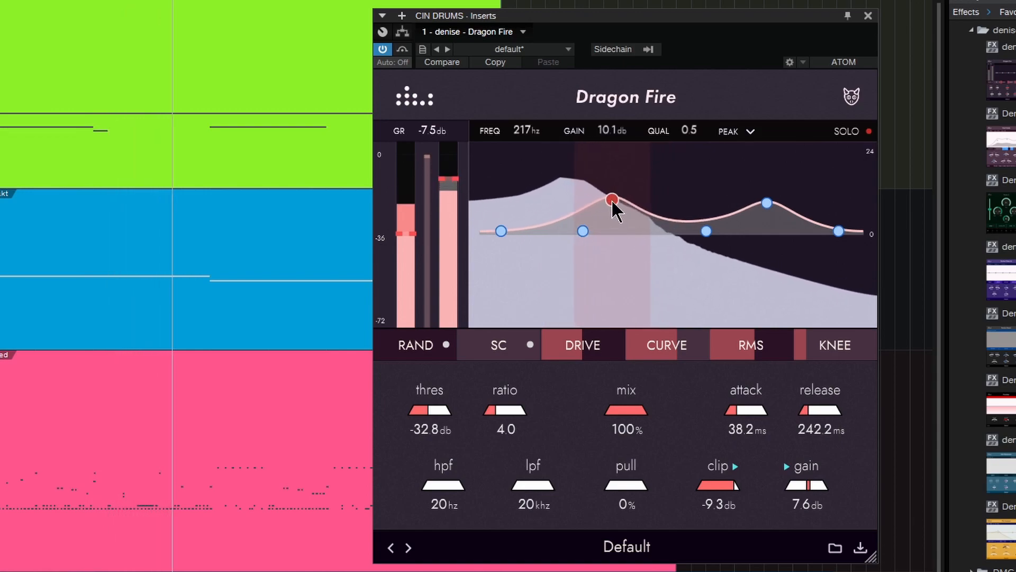
{"action": "left_click_drag", "start_coordinate": [611, 200], "coordinate": [621, 259]}
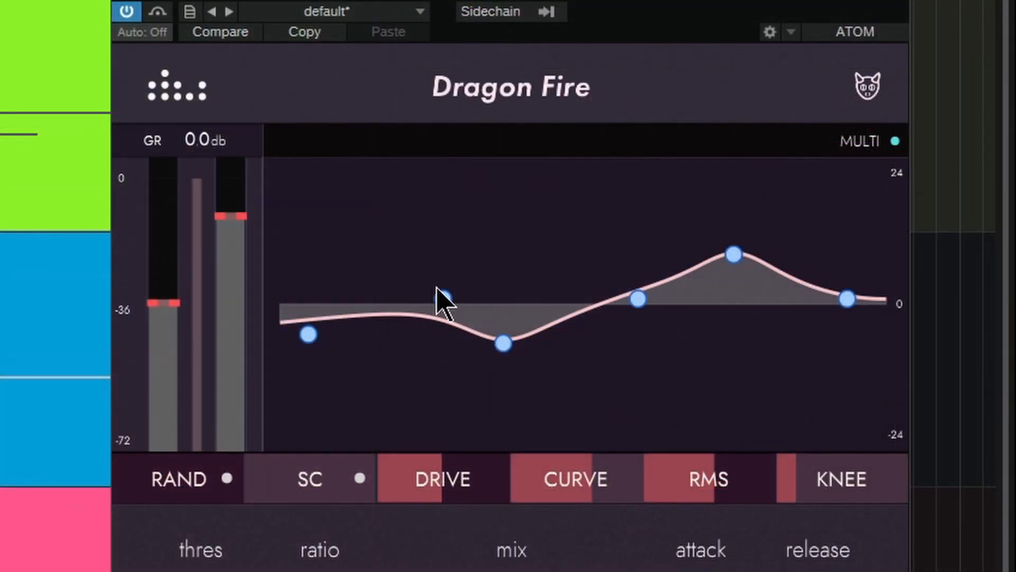
- Raise the low band near 100 Hz to about 9 dB and widen it
{"action": "left_click", "coordinate": [448, 300]}
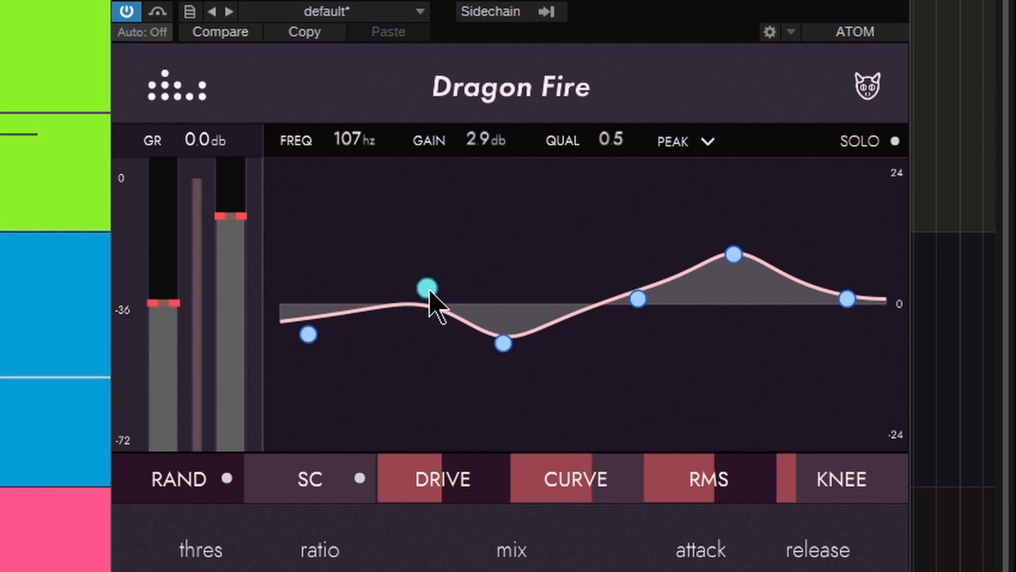
{"action": "left_click_drag", "start_coordinate": [426, 286], "coordinate": [428, 229]}
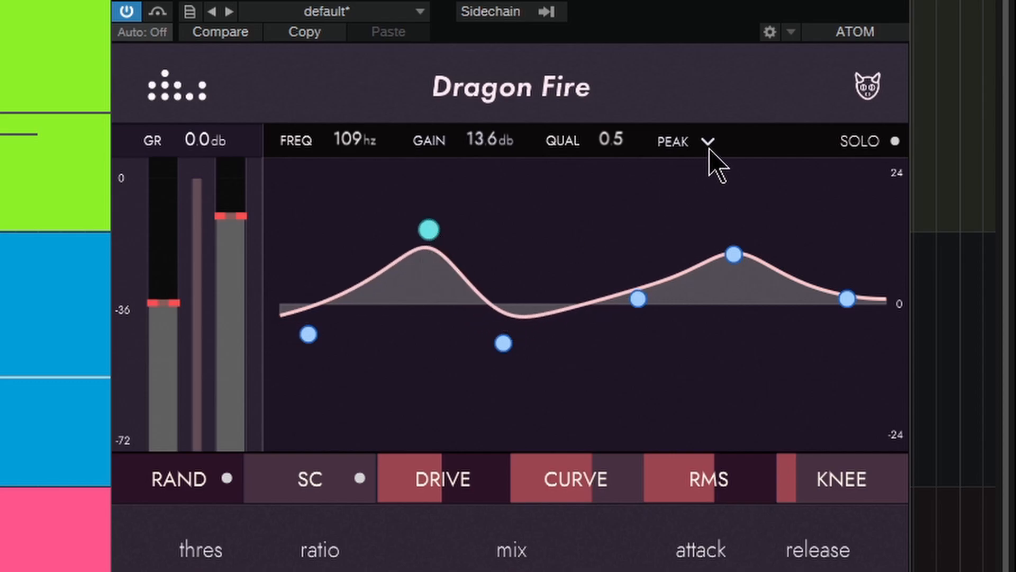
{"action": "left_click", "coordinate": [709, 140]}
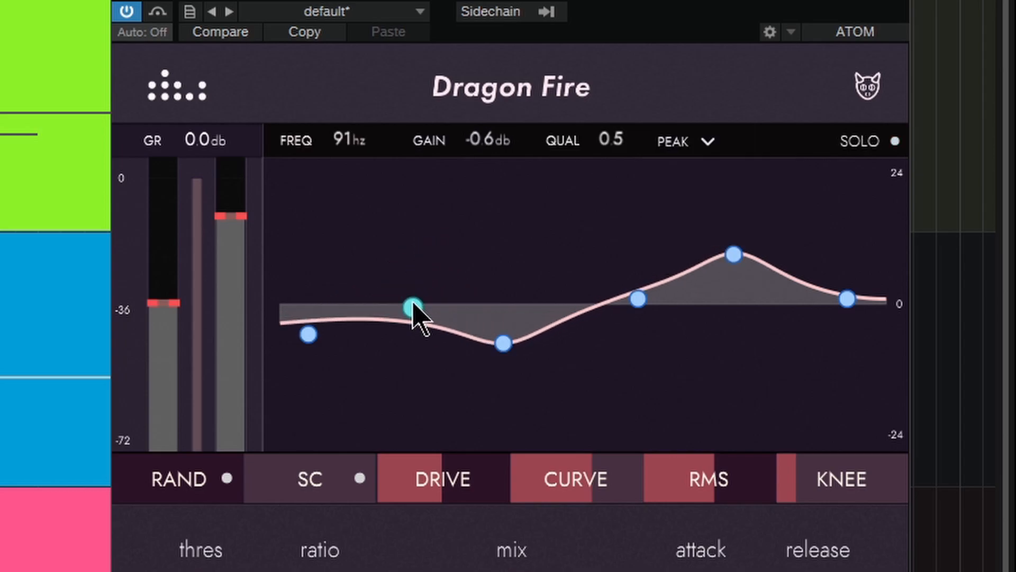
{"action": "left_click_drag", "start_coordinate": [415, 305], "coordinate": [311, 351]}
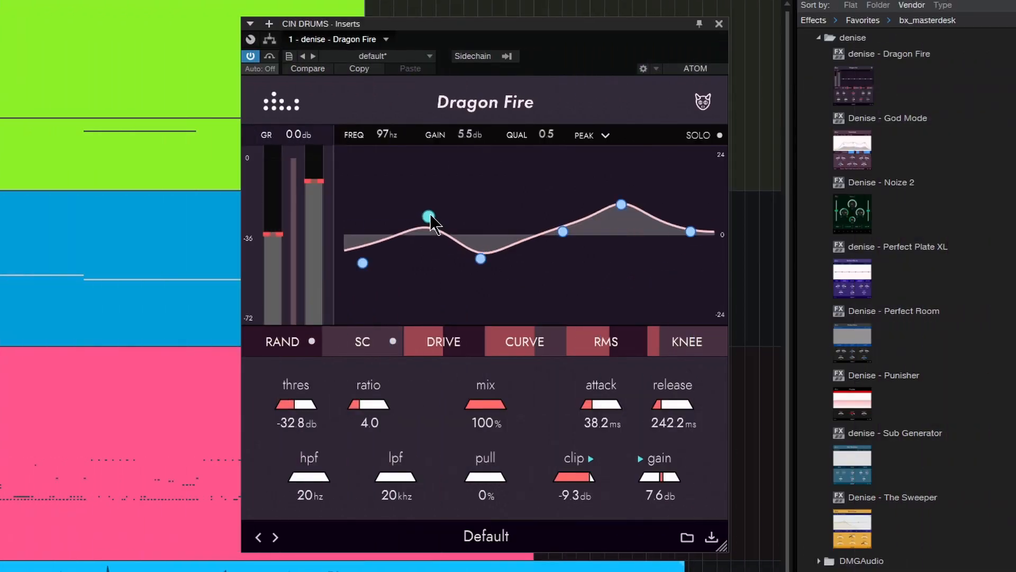
{"action": "left_click_drag", "start_coordinate": [429, 216], "coordinate": [425, 193]}
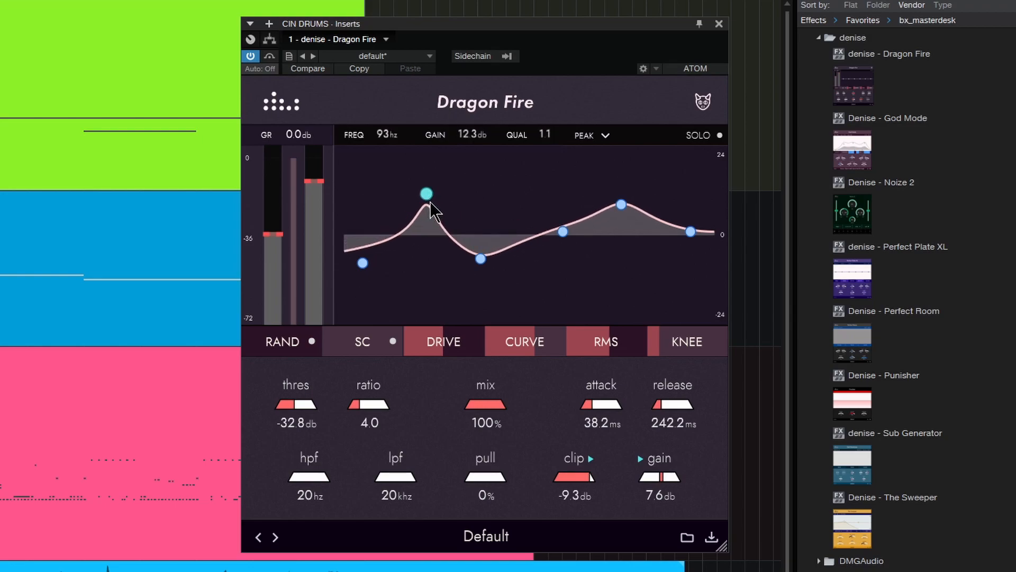
{"action": "left_click_drag", "start_coordinate": [425, 193], "coordinate": [425, 211]}
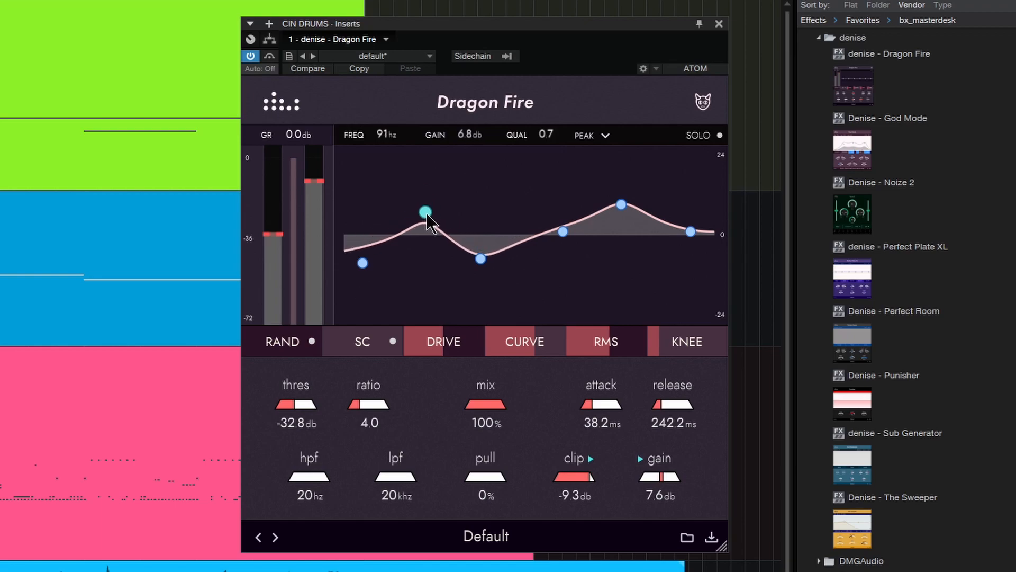
{"action": "left_click_drag", "start_coordinate": [425, 213], "coordinate": [424, 213]}
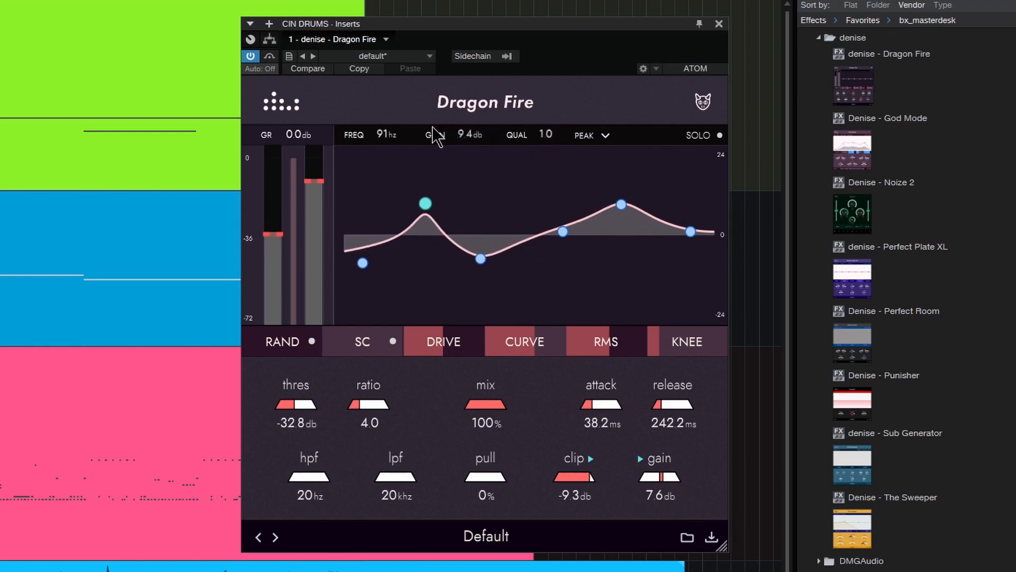
{"action": "left_click_drag", "start_coordinate": [425, 203], "coordinate": [414, 203]}
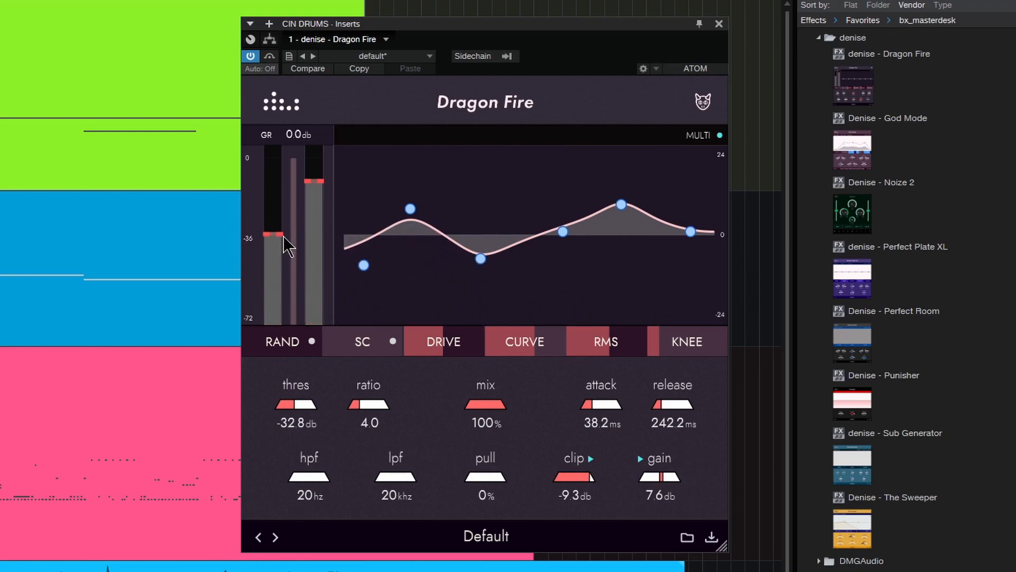
{"action": "mouse_move", "coordinate": [661, 440]}
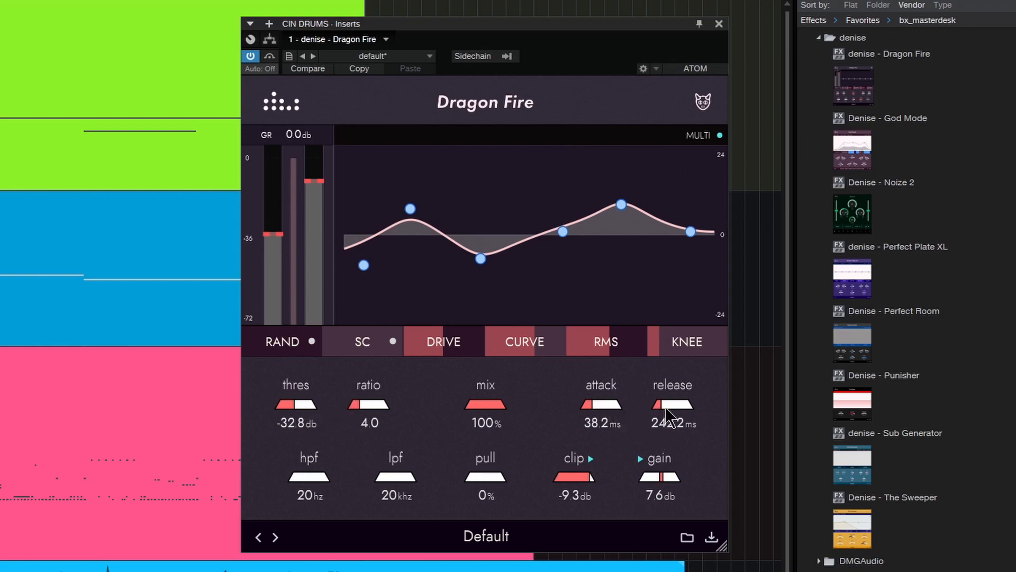
{"action": "mouse_move", "coordinate": [311, 426]}
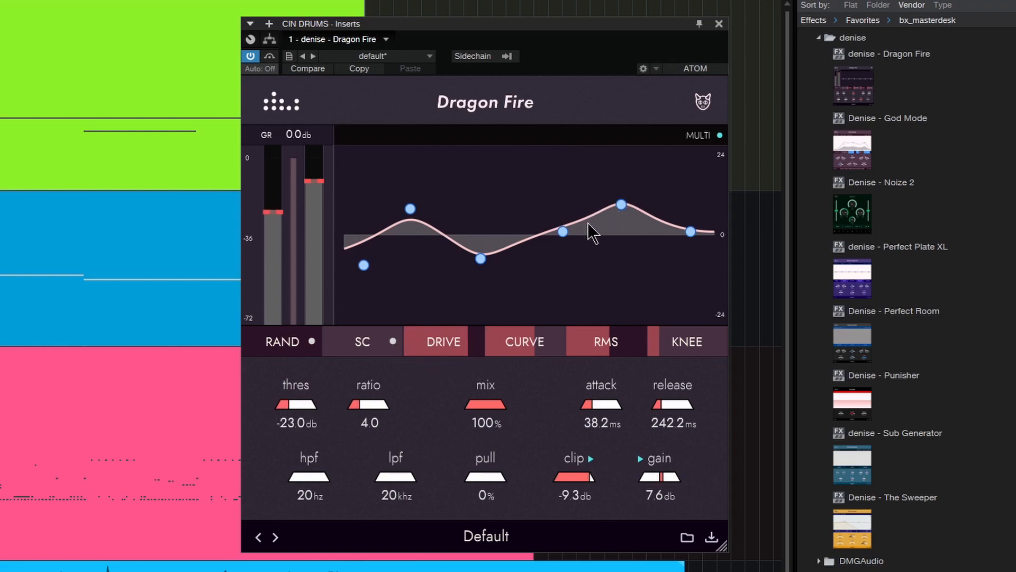
{"action": "mouse_move", "coordinate": [570, 253]}
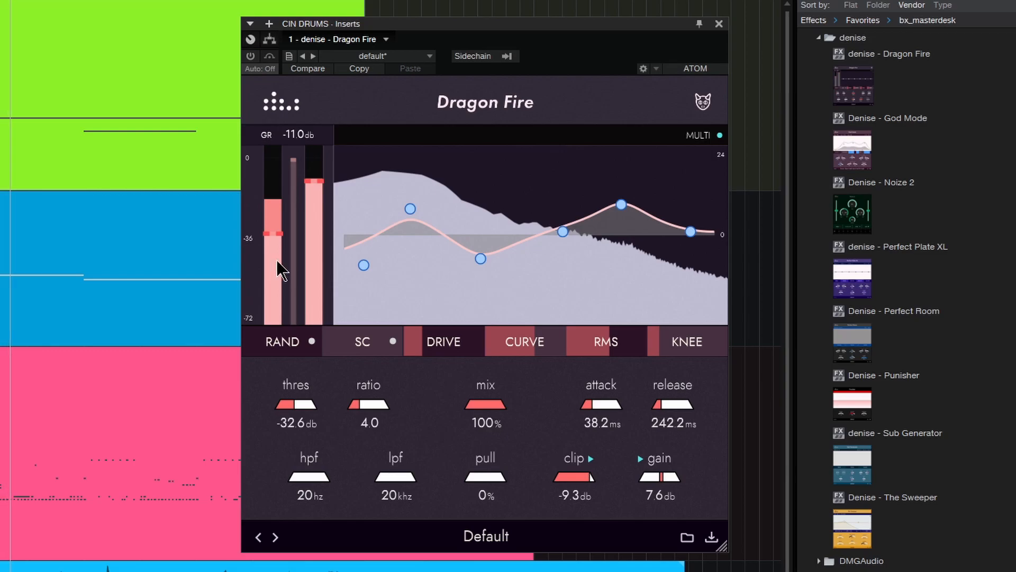
{"action": "mouse_move", "coordinate": [249, 57]}
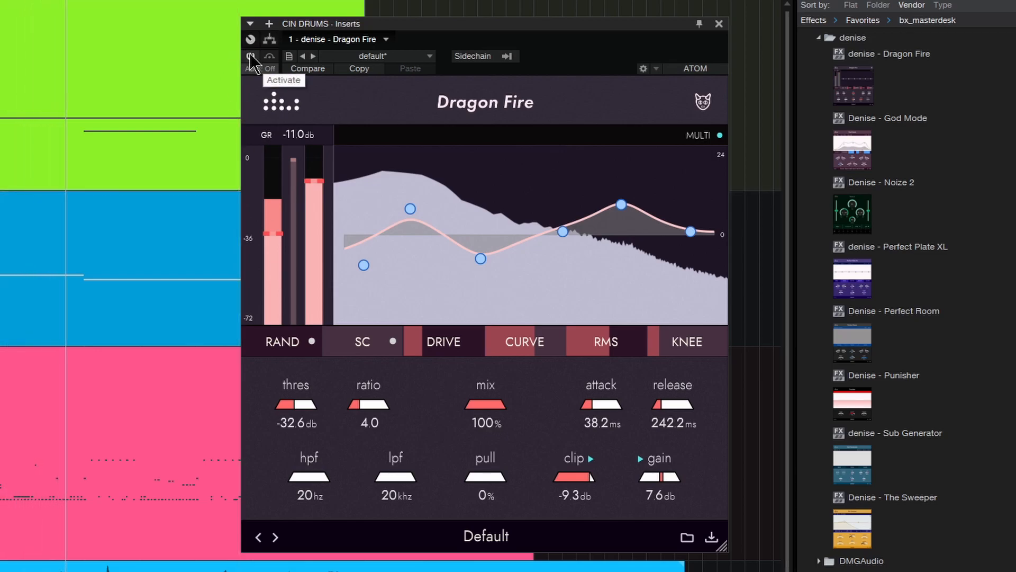
{"action": "left_click", "coordinate": [250, 56]}
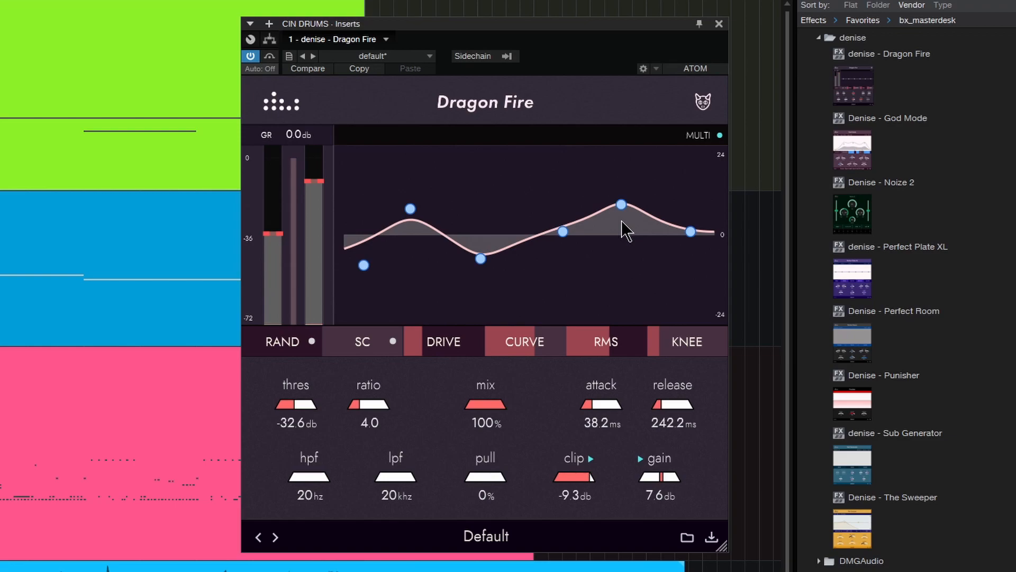
{"action": "mouse_move", "coordinate": [479, 465]}
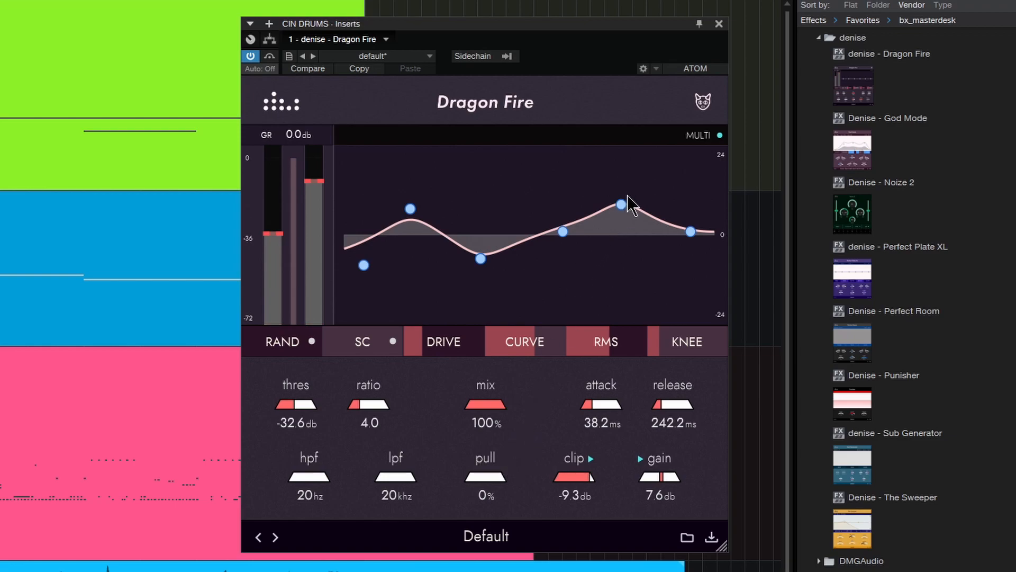
- Try pull at 100% and push the upper-mid boost to 15.6 dB at 3.9 kHz
{"action": "left_click", "coordinate": [621, 204]}
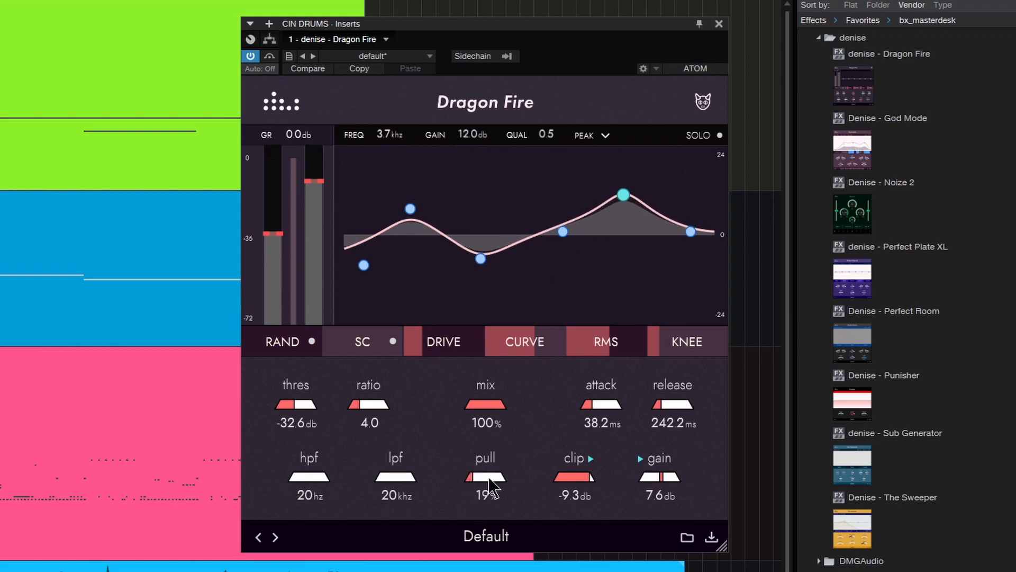
{"action": "left_click_drag", "start_coordinate": [482, 478], "coordinate": [496, 477]}
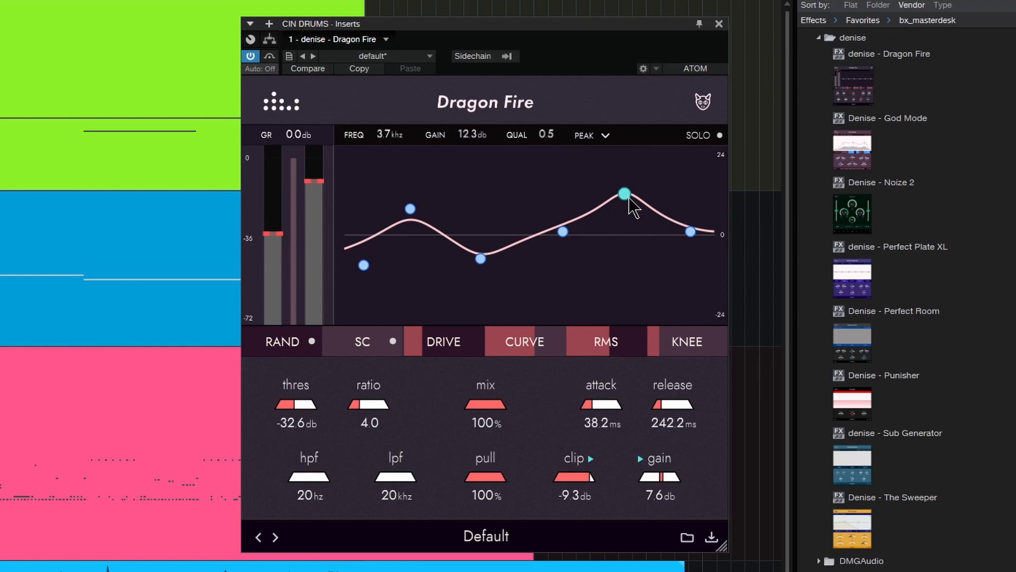
{"action": "left_click_drag", "start_coordinate": [621, 193], "coordinate": [623, 228]}
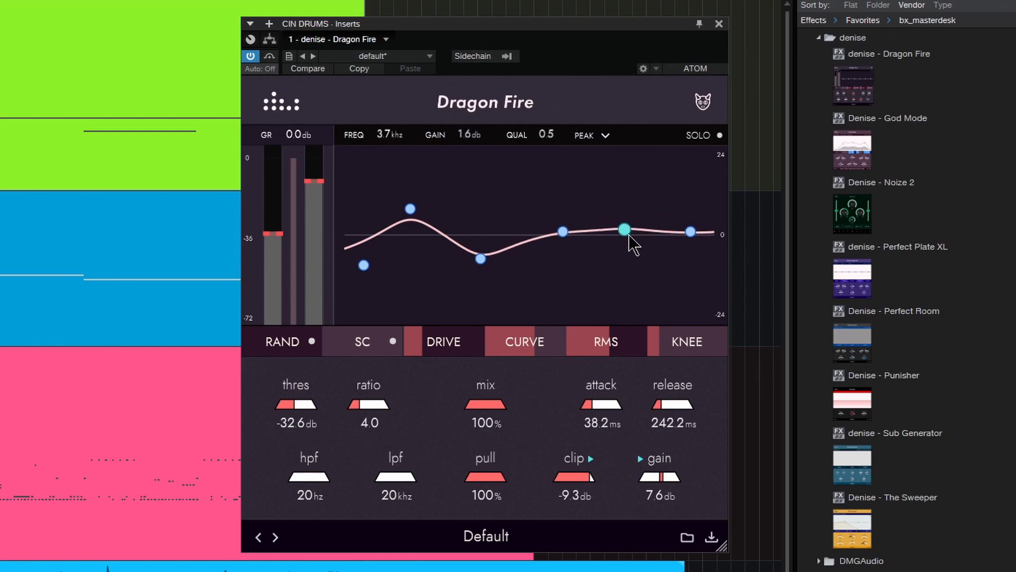
{"action": "left_click_drag", "start_coordinate": [622, 229], "coordinate": [626, 194]}
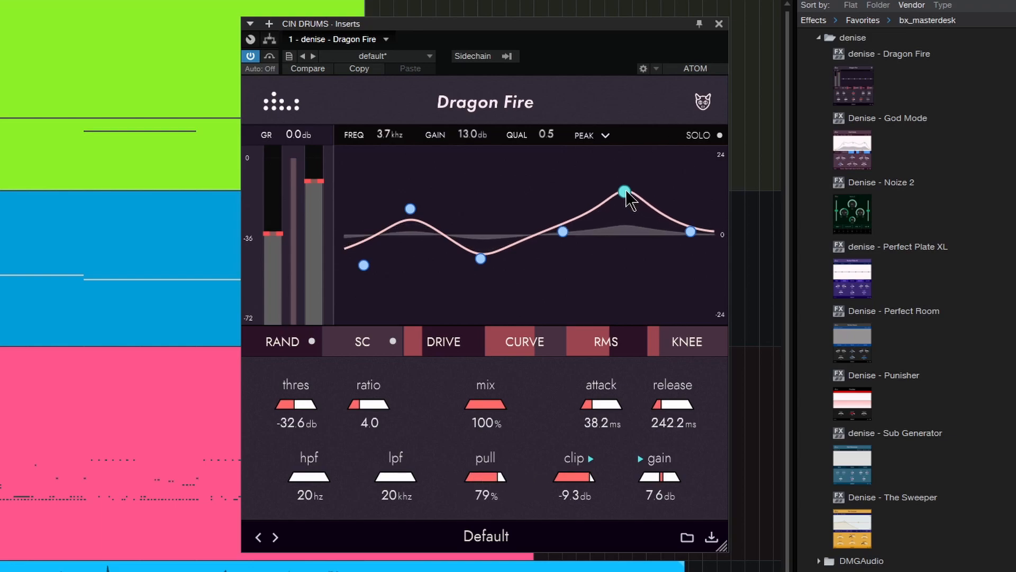
{"action": "left_click_drag", "start_coordinate": [624, 192], "coordinate": [626, 183]}
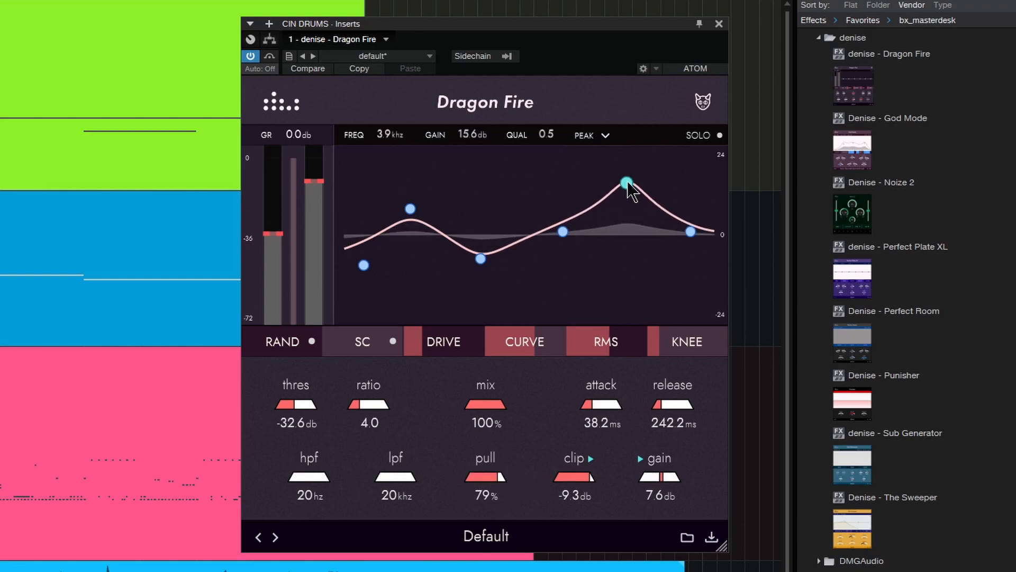
- Settle the upper-mid boost at 10.7 dB at 3.7 kHz and pull at 50%
{"action": "left_click_drag", "start_coordinate": [485, 473], "coordinate": [484, 483]}
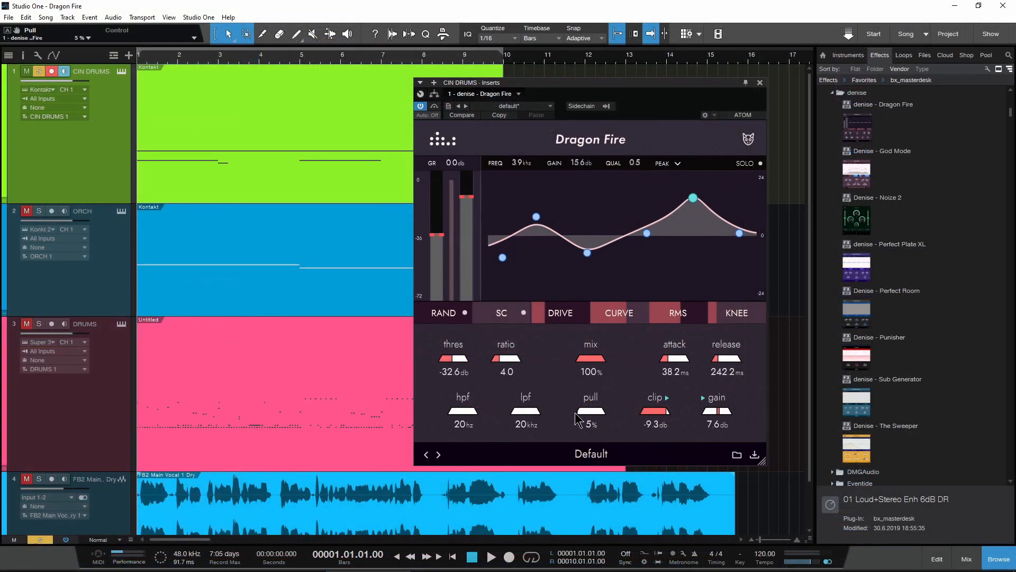
{"action": "left_click_drag", "start_coordinate": [588, 414], "coordinate": [610, 402]}
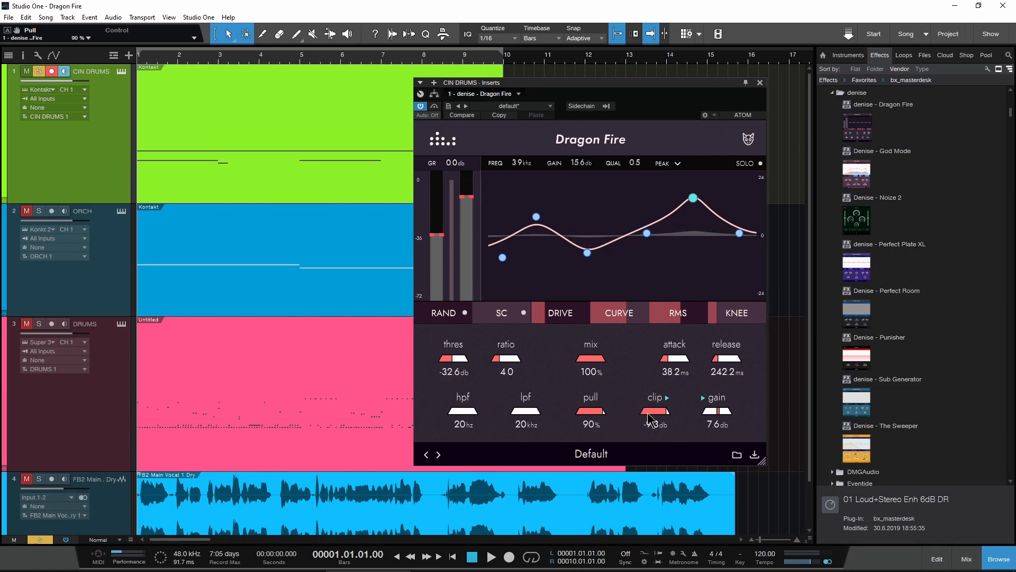
{"action": "left_click_drag", "start_coordinate": [589, 412], "coordinate": [586, 419]}
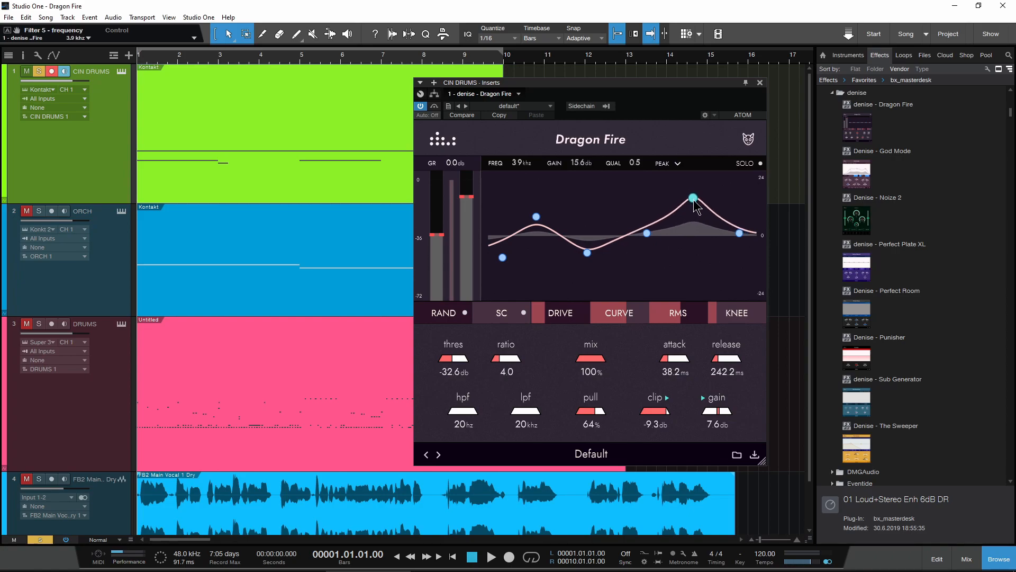
{"action": "left_click_drag", "start_coordinate": [692, 198], "coordinate": [689, 201]}
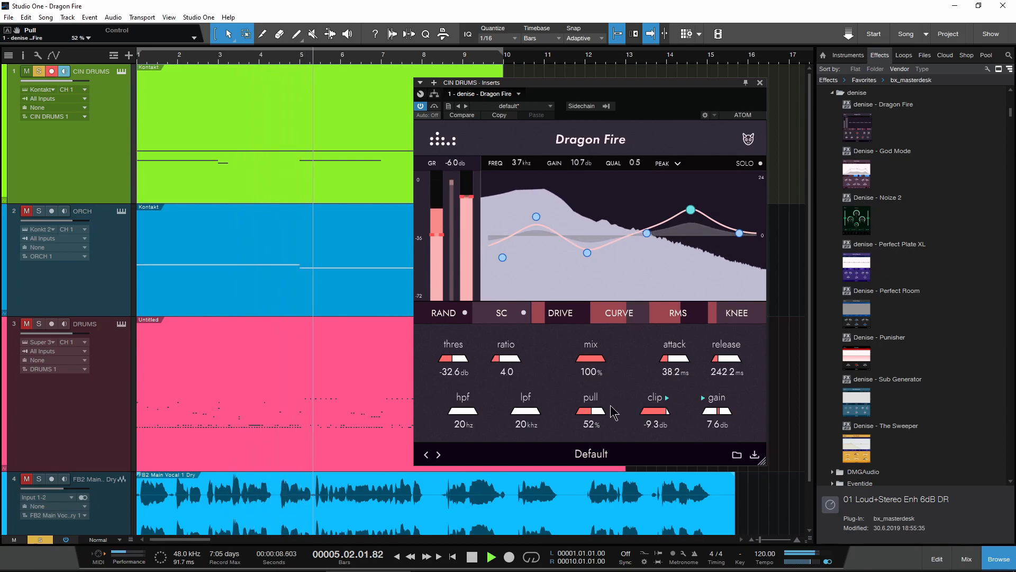
{"action": "left_click_drag", "start_coordinate": [589, 413], "coordinate": [589, 420]}
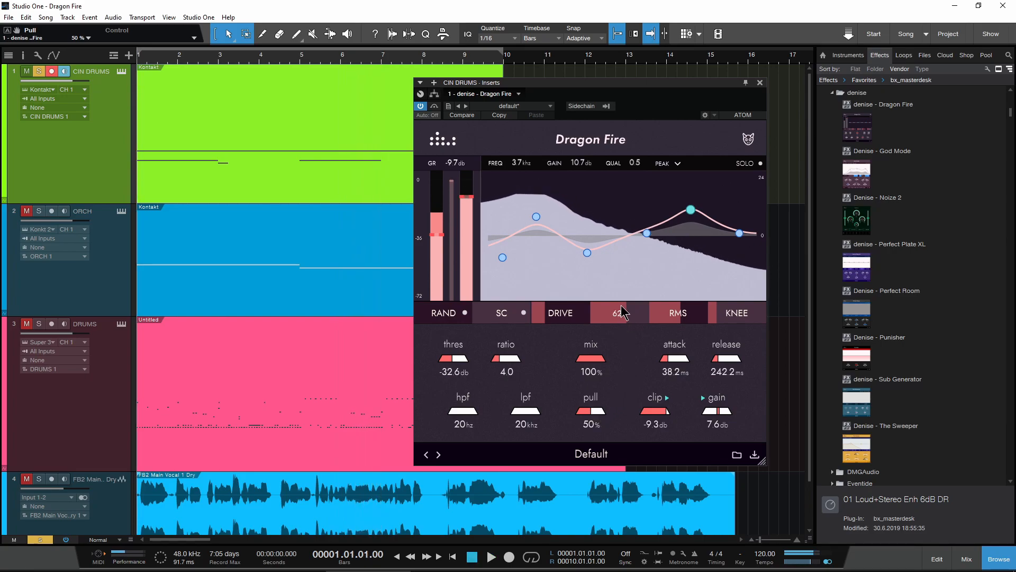
- Sweep the curve amount between 17% and 79%, settling around 59%
{"action": "left_click", "coordinate": [618, 313]}
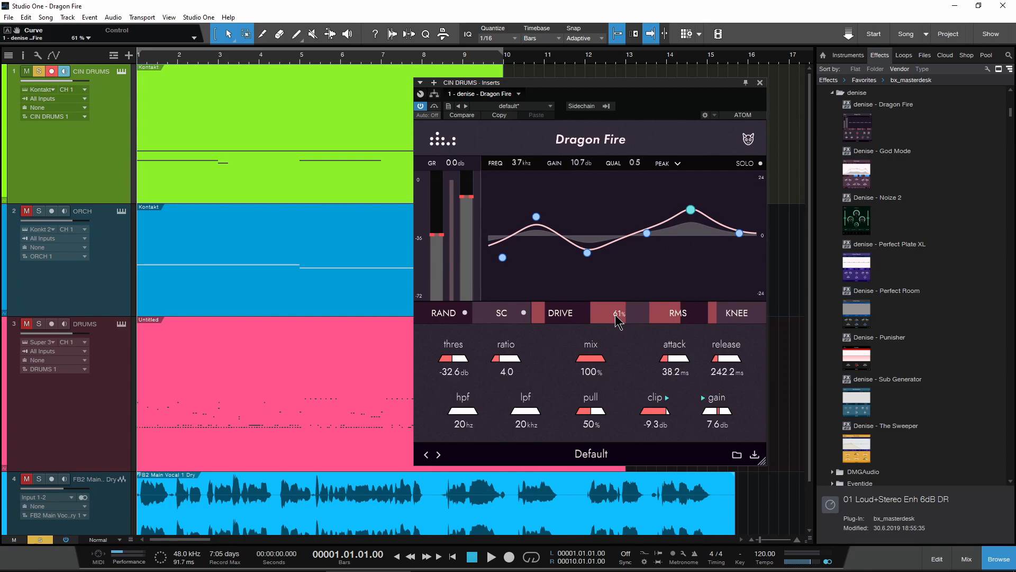
{"action": "left_click_drag", "start_coordinate": [615, 317], "coordinate": [595, 317]}
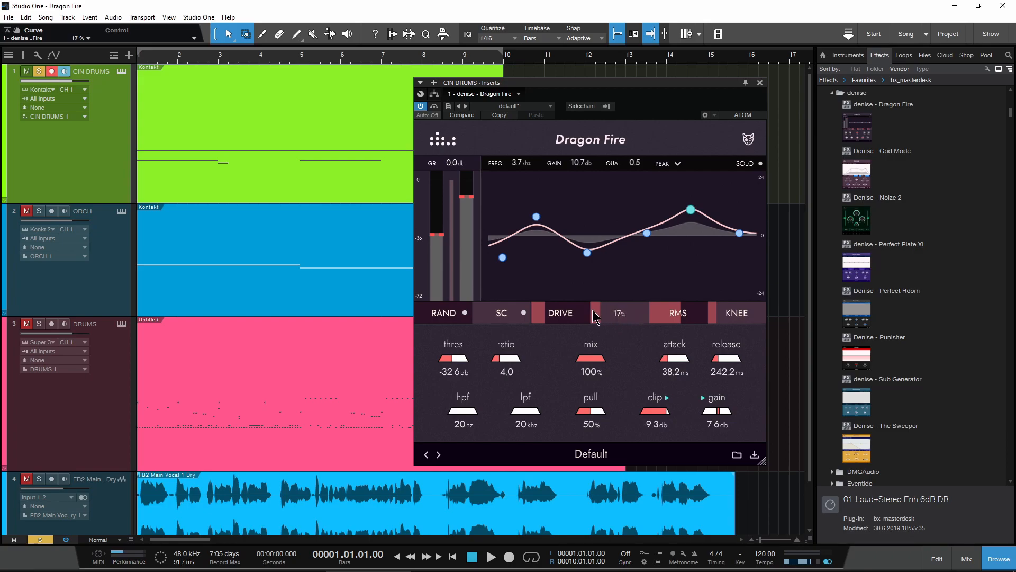
{"action": "left_click_drag", "start_coordinate": [595, 313], "coordinate": [608, 305]}
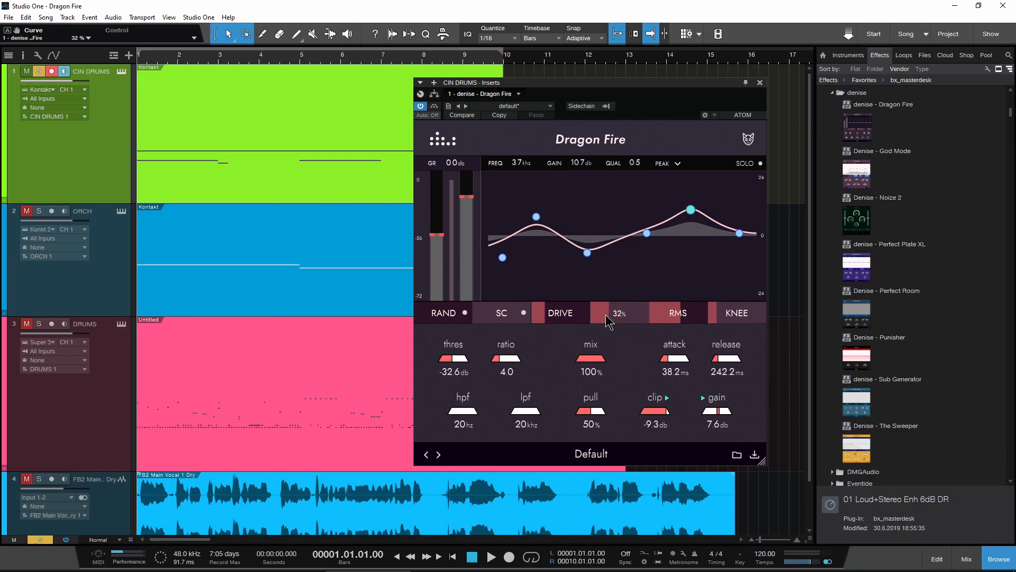
{"action": "left_click_drag", "start_coordinate": [617, 312], "coordinate": [639, 323]}
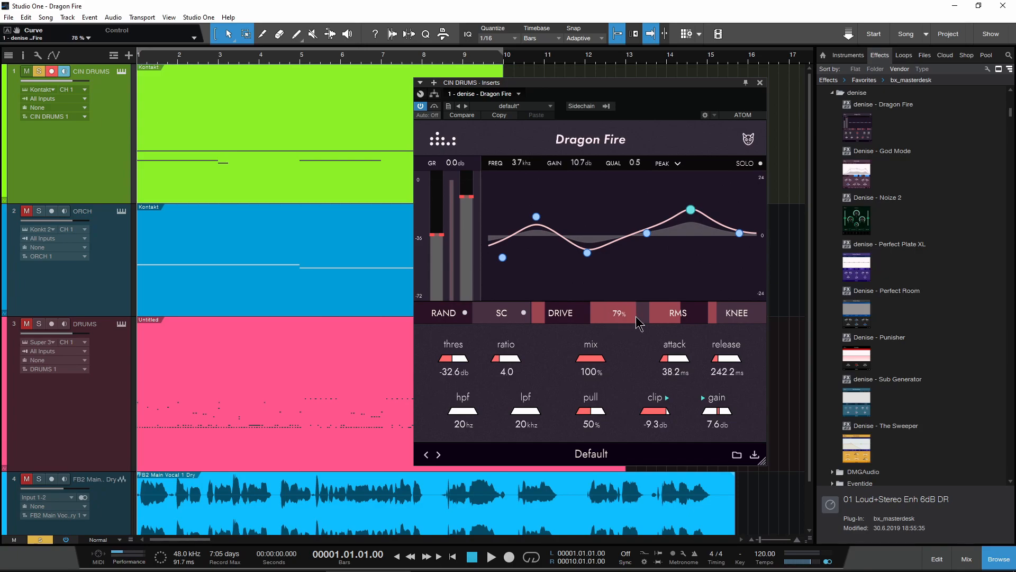
{"action": "left_click_drag", "start_coordinate": [615, 317], "coordinate": [623, 324]}
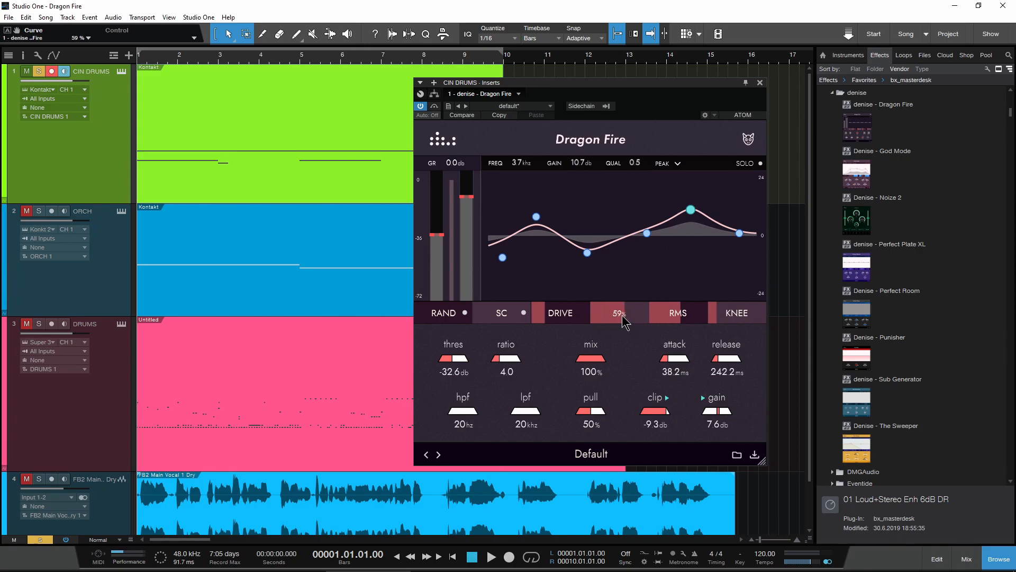
- Sweep RMS detection between 53% and 99%, then set curve amount to about 42%
{"action": "left_click_drag", "start_coordinate": [618, 313], "coordinate": [625, 330]}
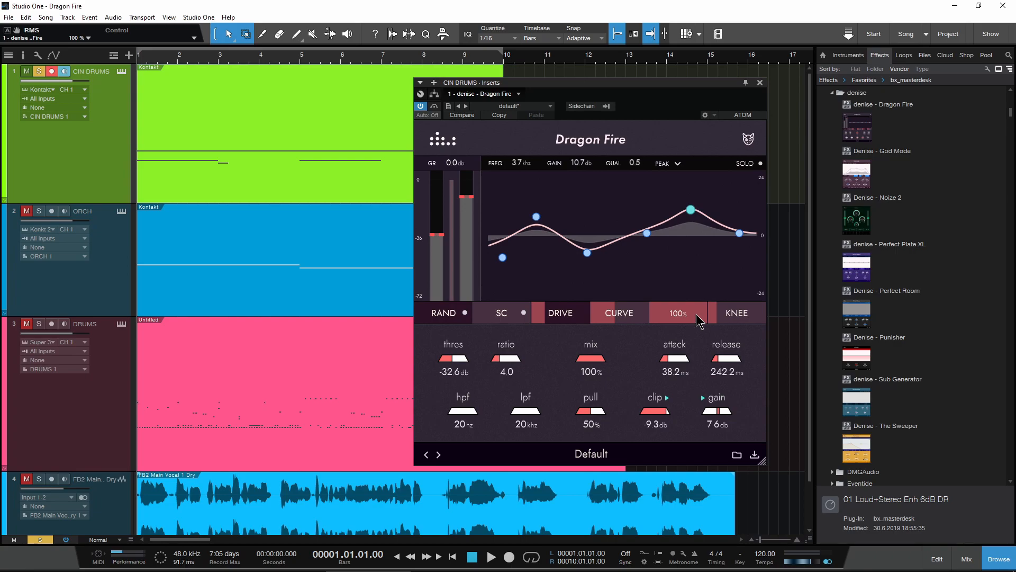
{"action": "left_click_drag", "start_coordinate": [678, 312], "coordinate": [671, 318]}
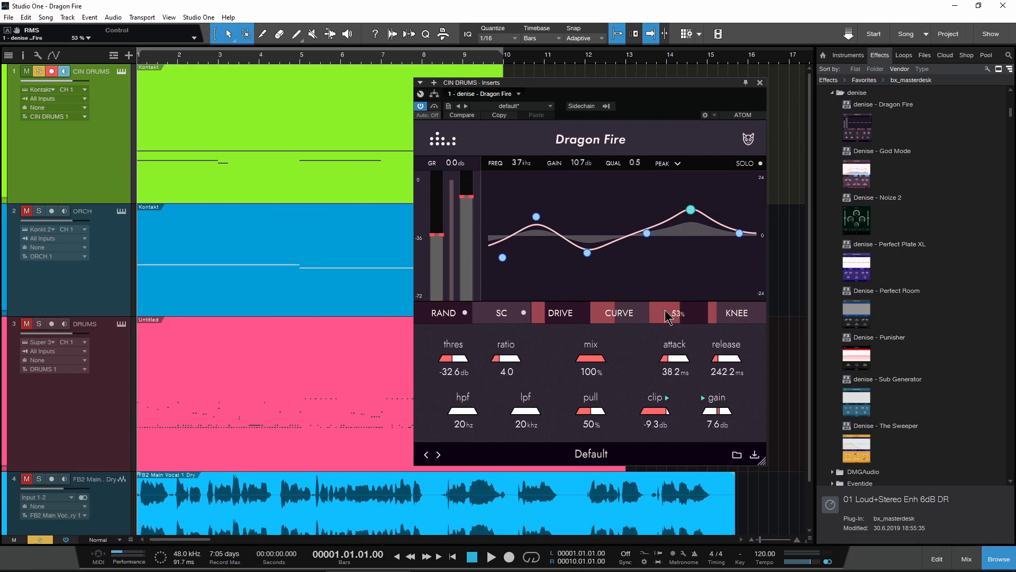
{"action": "left_click_drag", "start_coordinate": [677, 313], "coordinate": [681, 321]}
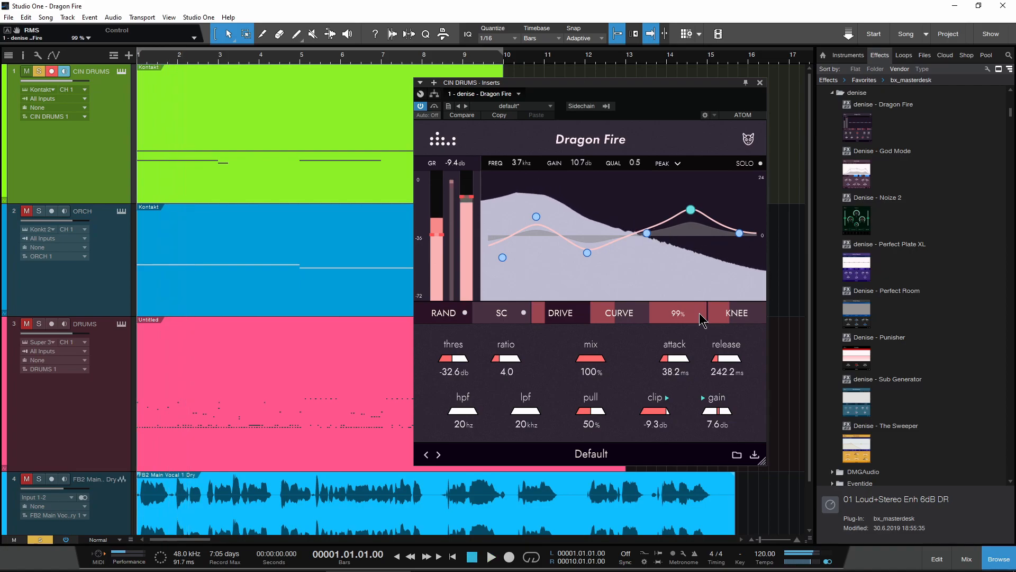
{"action": "left_click_drag", "start_coordinate": [677, 317], "coordinate": [661, 324]}
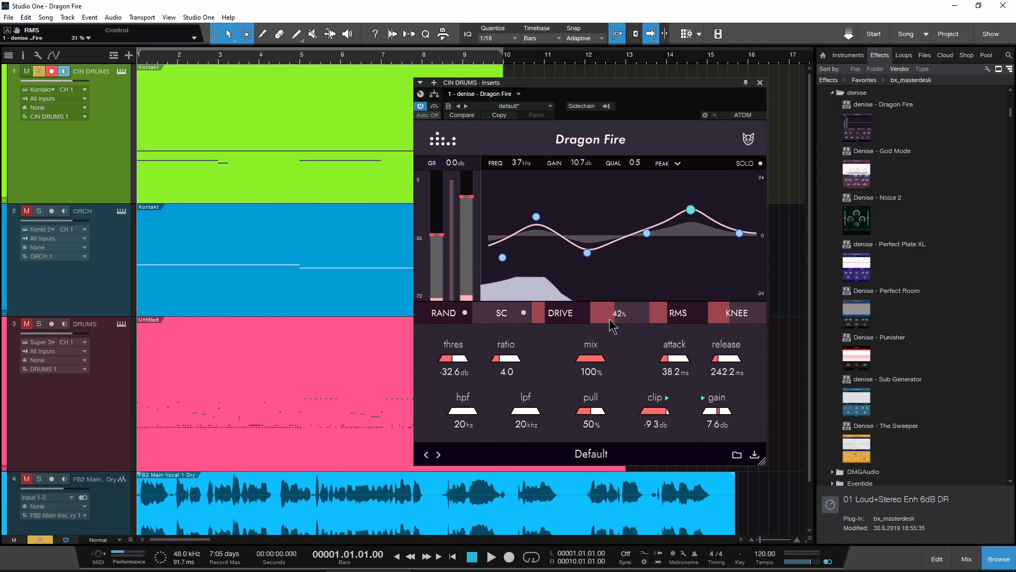
{"action": "left_click_drag", "start_coordinate": [615, 313], "coordinate": [622, 305]}
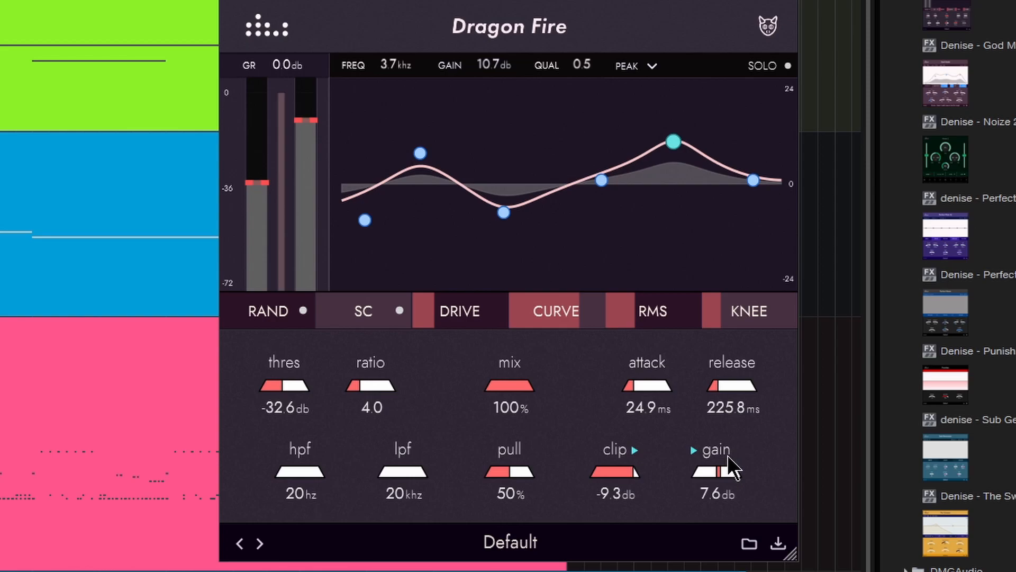
{"action": "mouse_move", "coordinate": [725, 467]}
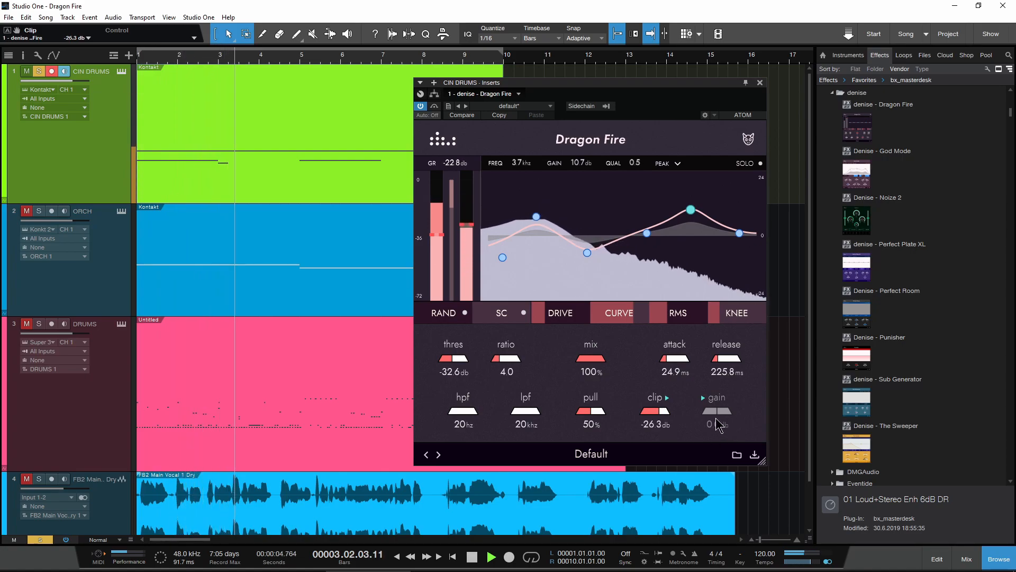
- Set clip to about -20 dB and test output gain up to 43.7 dB before resetting to 0 dB
{"action": "left_click_drag", "start_coordinate": [716, 411], "coordinate": [725, 415]}
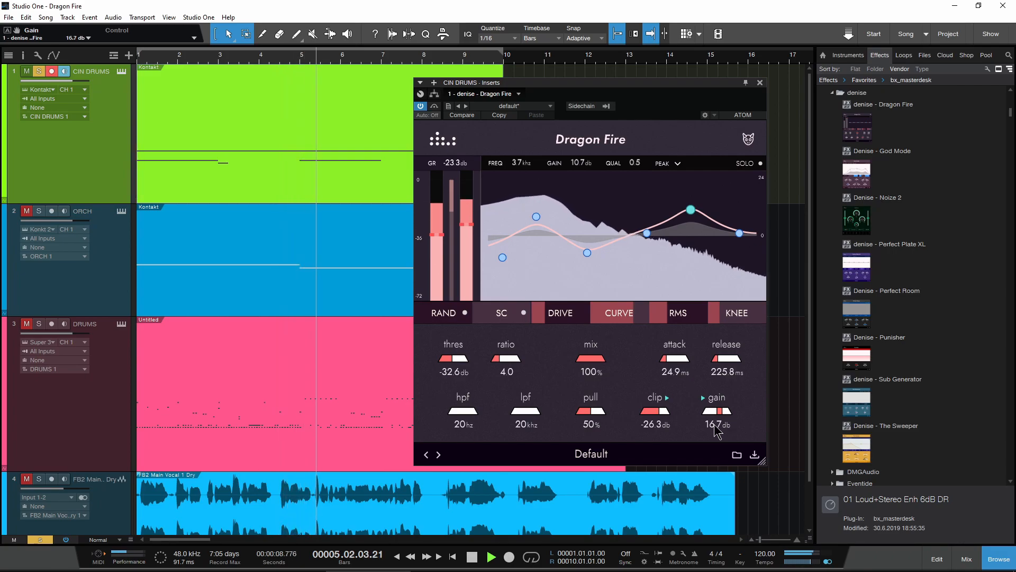
{"action": "left_click", "coordinate": [473, 556]}
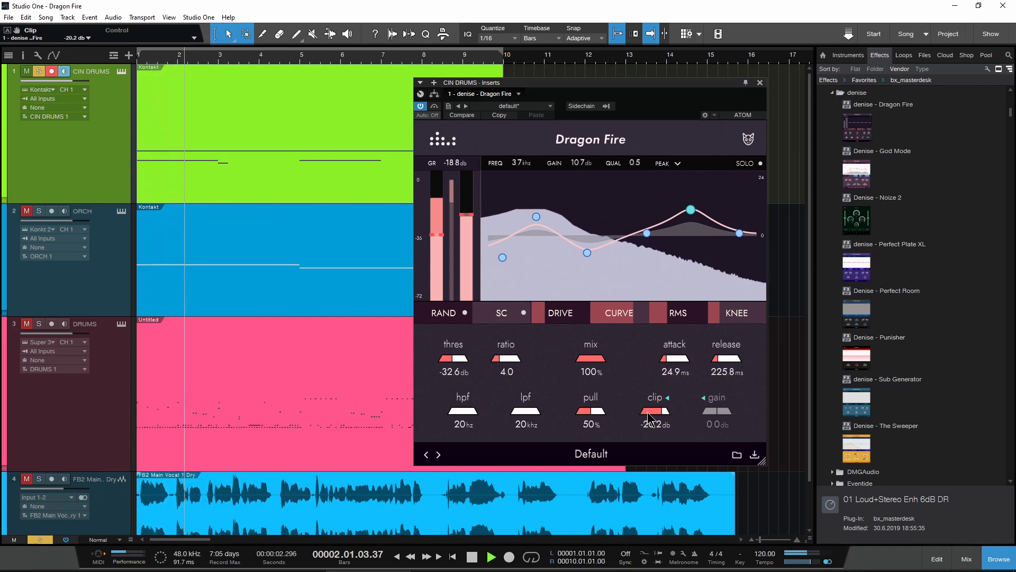
{"action": "left_click_drag", "start_coordinate": [716, 418], "coordinate": [716, 412]}
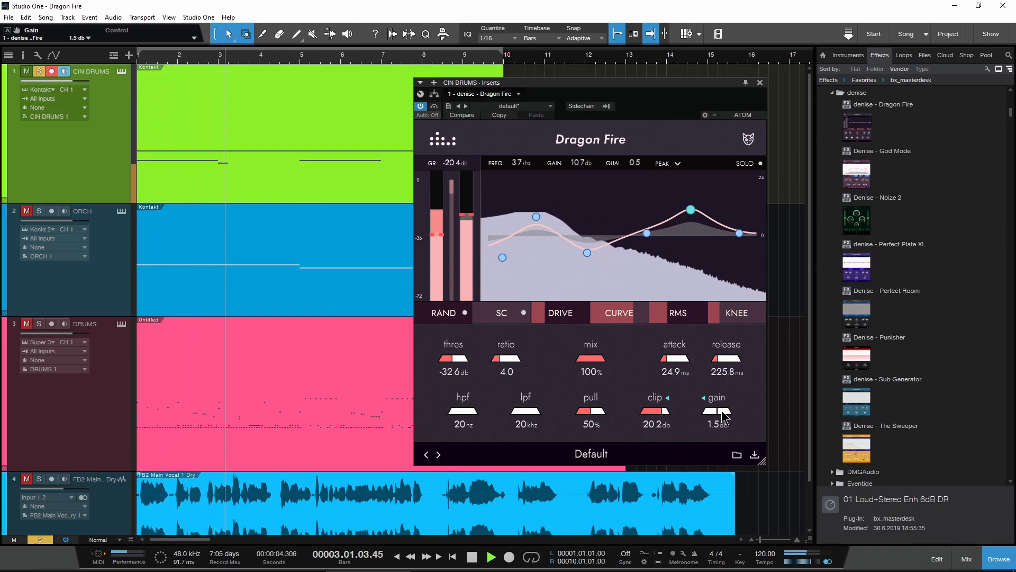
{"action": "left_click_drag", "start_coordinate": [721, 418], "coordinate": [721, 412]}
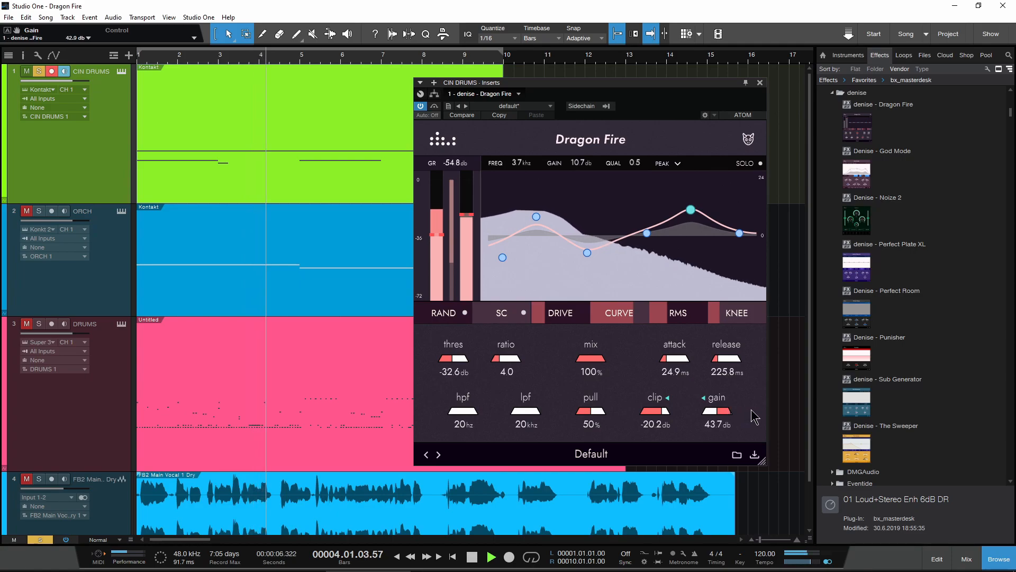
{"action": "left_click_drag", "start_coordinate": [653, 412], "coordinate": [654, 415]}
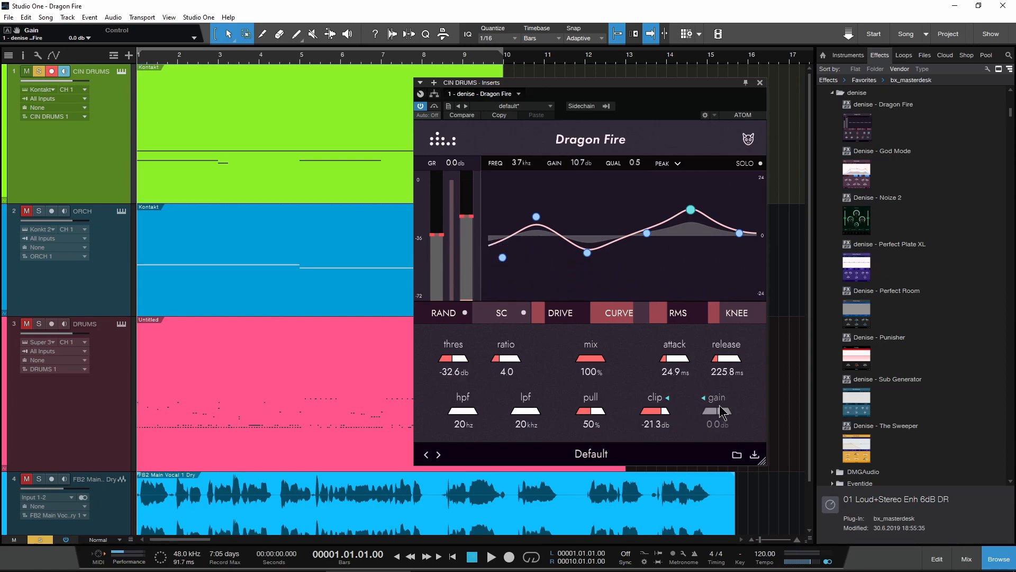
{"action": "left_click_drag", "start_coordinate": [653, 413], "coordinate": [665, 412]}
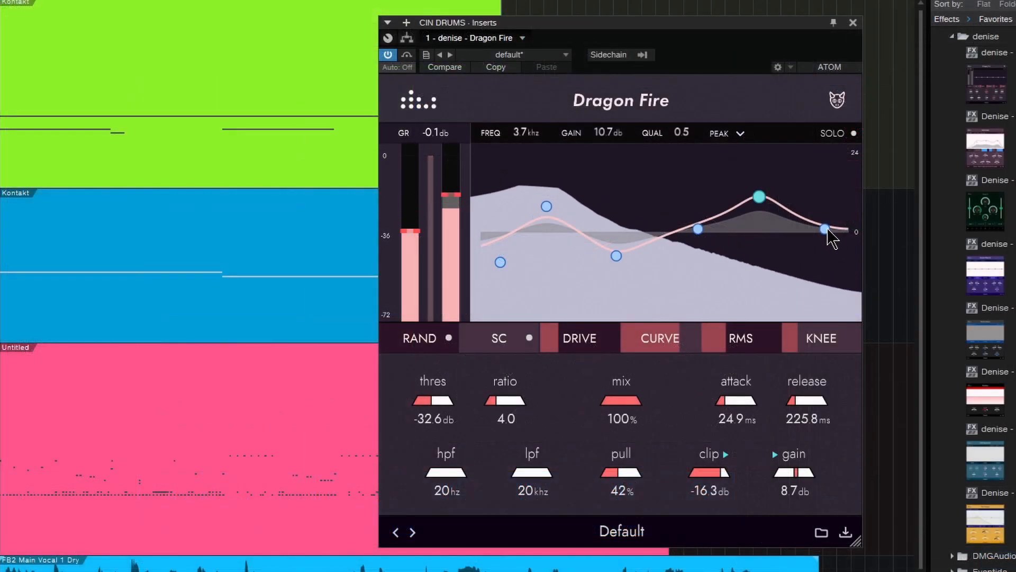
- Lift the high shelf, cut slightly near 1 kHz and boost around 760 Hz
{"action": "left_click_drag", "start_coordinate": [823, 229], "coordinate": [829, 183]}
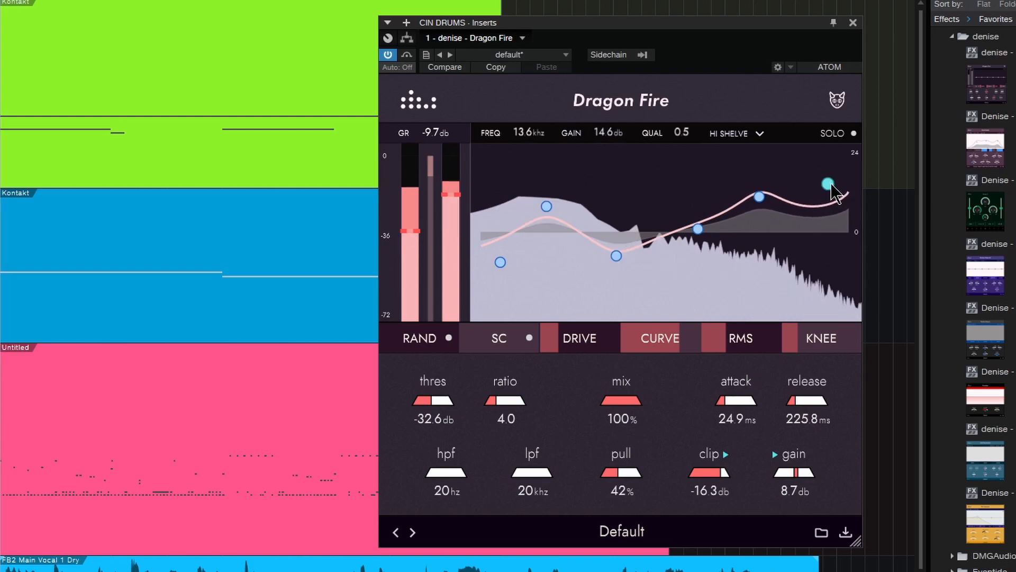
{"action": "left_click_drag", "start_coordinate": [830, 183], "coordinate": [828, 178]}
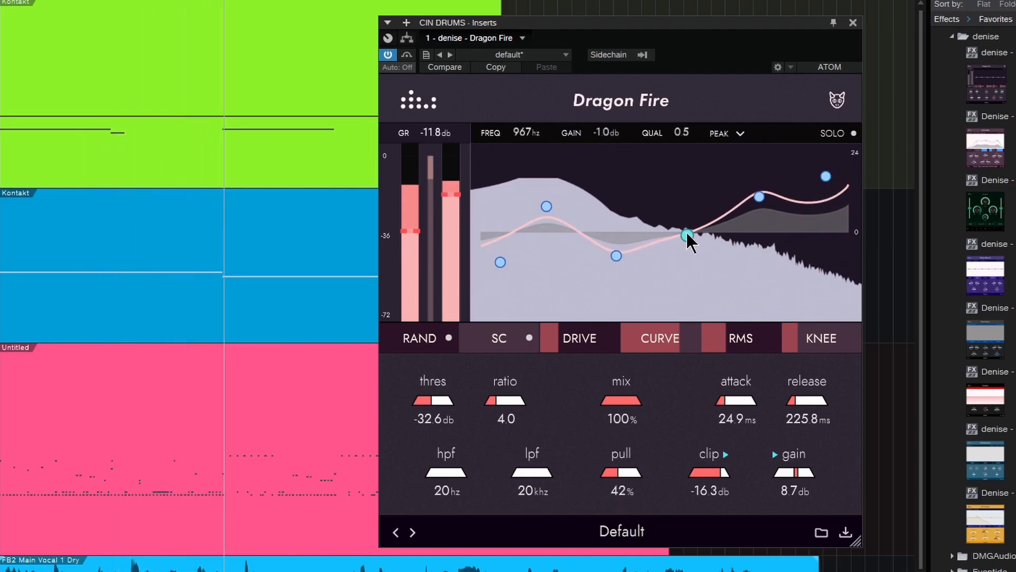
{"action": "left_click_drag", "start_coordinate": [688, 235], "coordinate": [679, 248]}
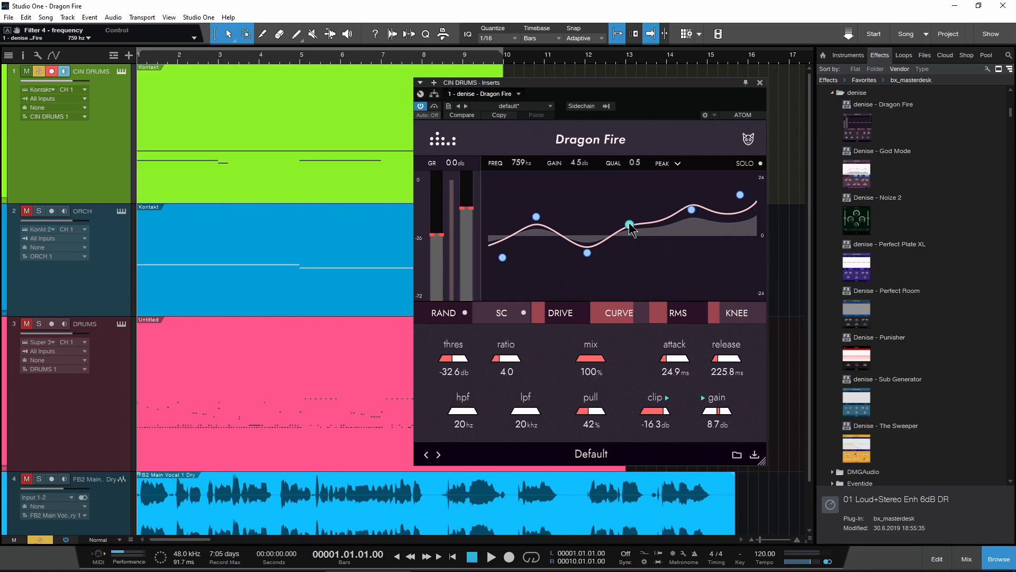
{"action": "left_click_drag", "start_coordinate": [628, 225], "coordinate": [627, 232]}
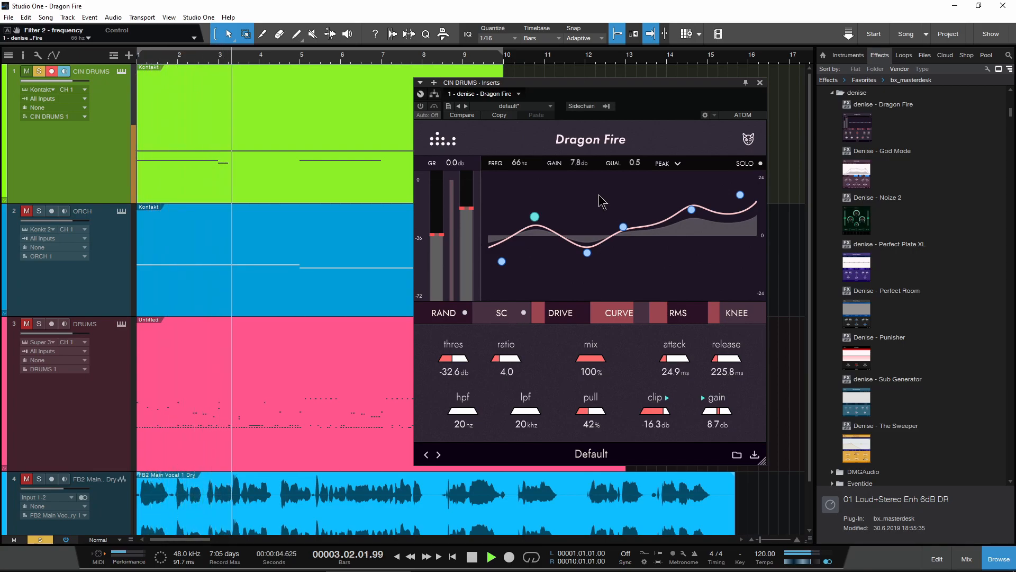
{"action": "left_click", "coordinate": [490, 556]}
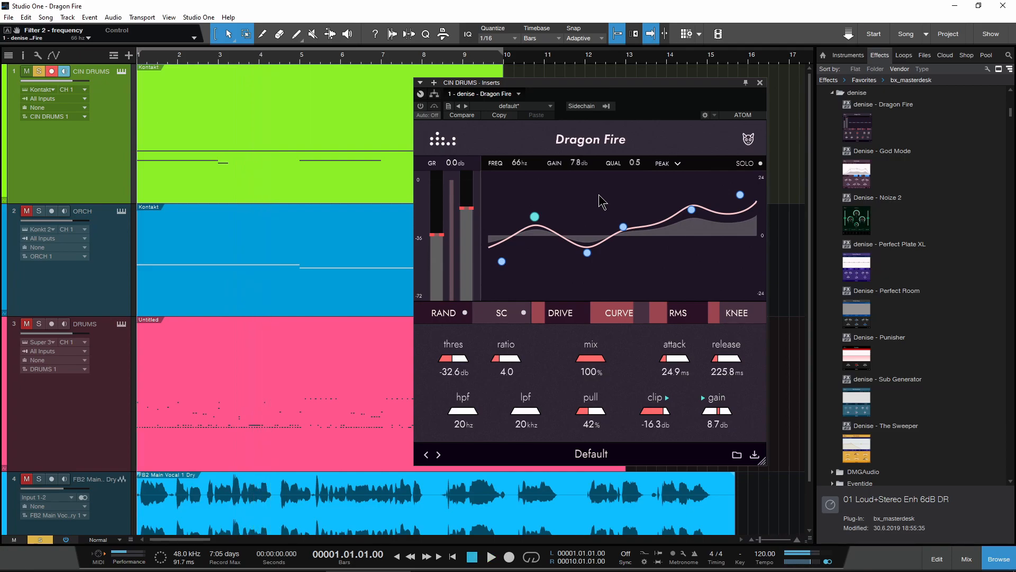
{"action": "mouse_move", "coordinate": [513, 147]}
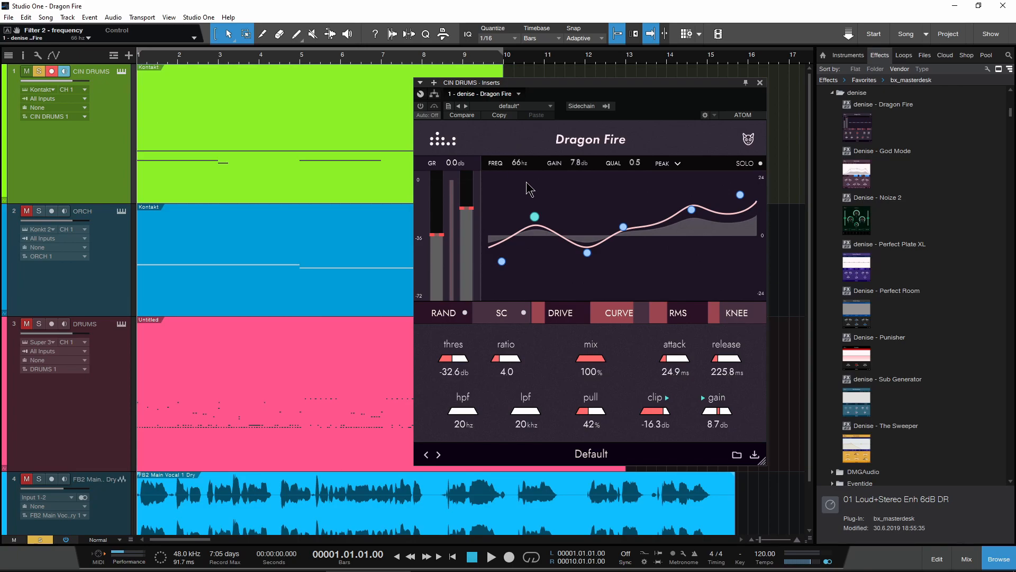
{"action": "mouse_move", "coordinate": [451, 154]}
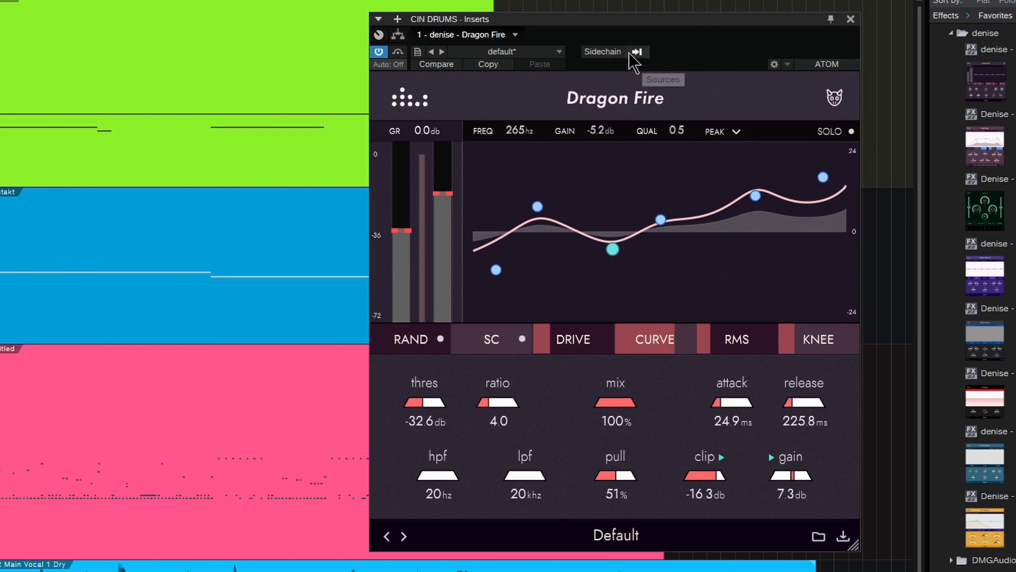
- Dip the Dragon Fire curve 5.2 dB around 265 Hz, with pull 51% and gain 7.3 dB
{"action": "left_click", "coordinate": [637, 51]}
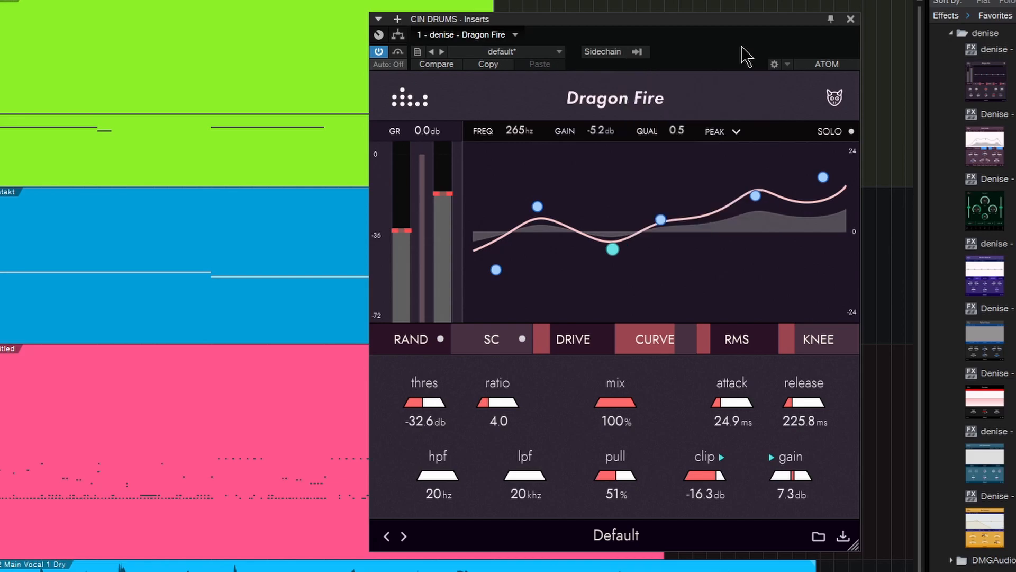
{"action": "mouse_move", "coordinate": [658, 143]}
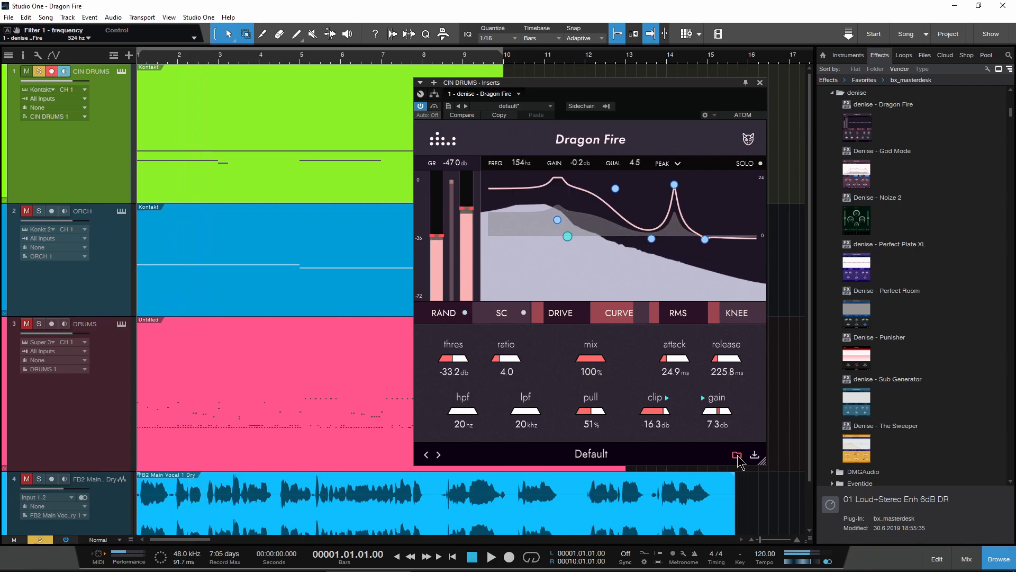
- Open the Dragon Fire preset folder and scroll through the bass, drums, overheads and vocal .dns files
{"action": "left_click", "coordinate": [737, 454]}
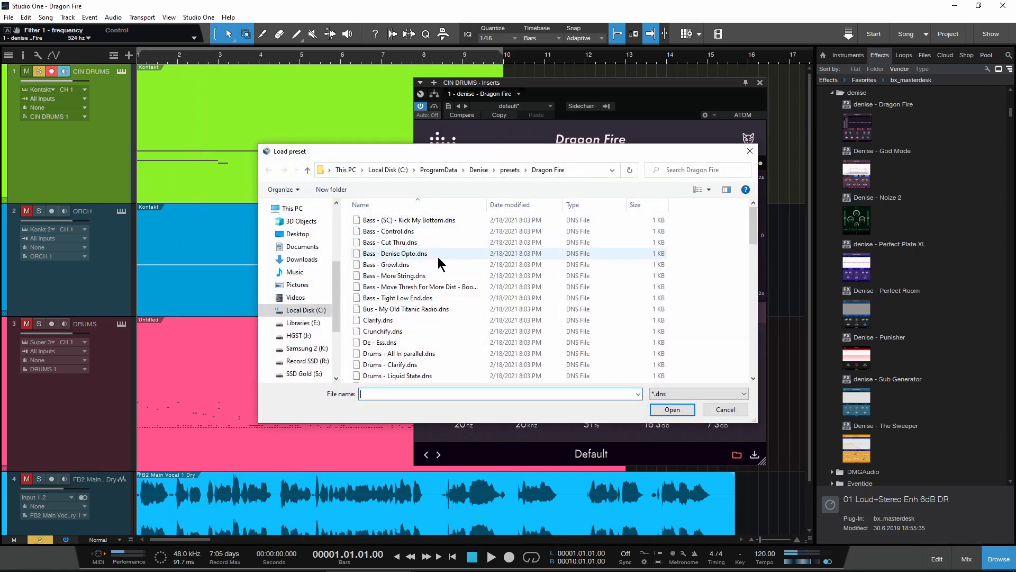
{"action": "scroll", "scroll_direction": "down", "scroll_amount": 3}
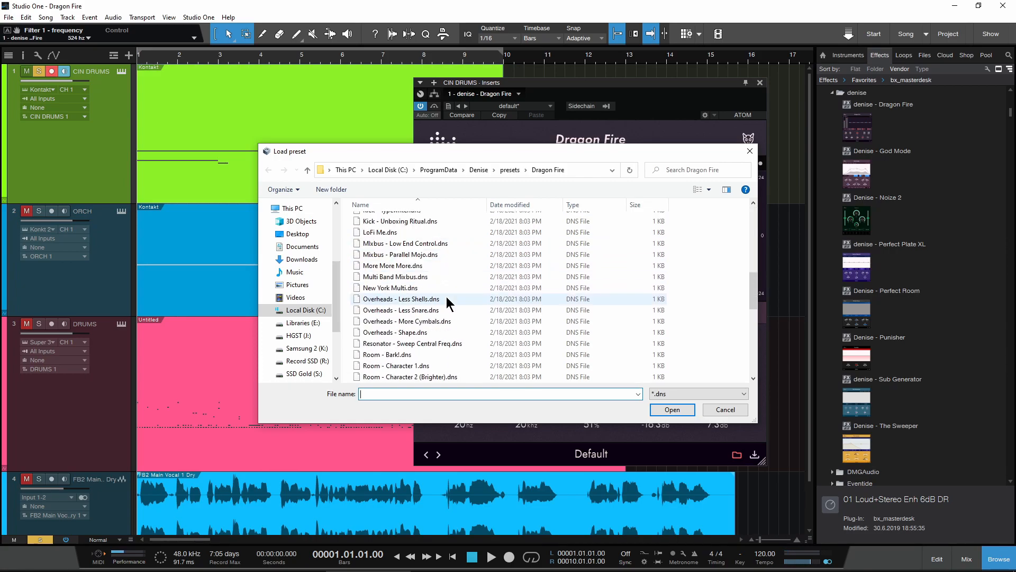
{"action": "scroll", "scroll_direction": "down", "scroll_amount": 3}
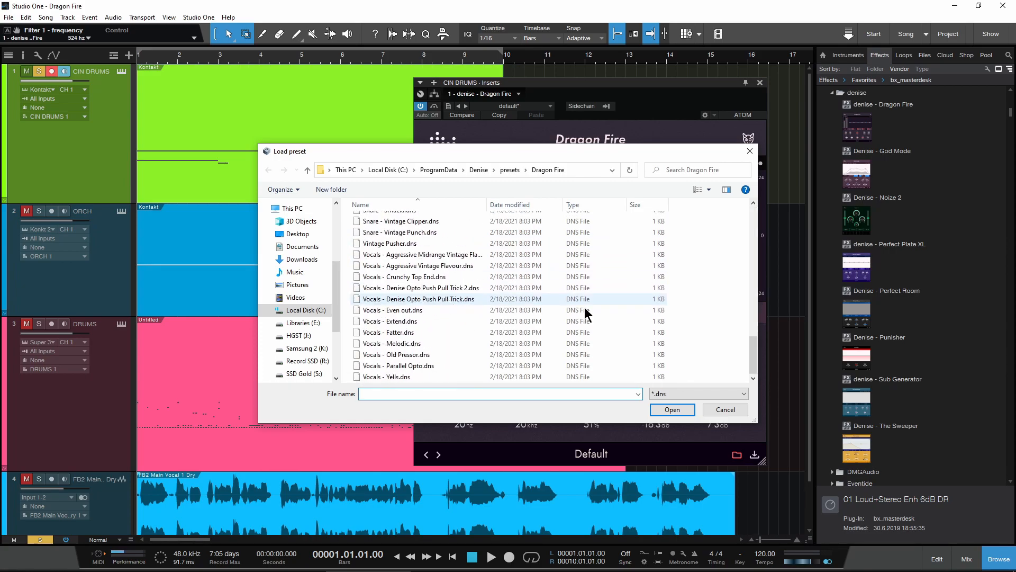
{"action": "left_click", "coordinate": [726, 409]}
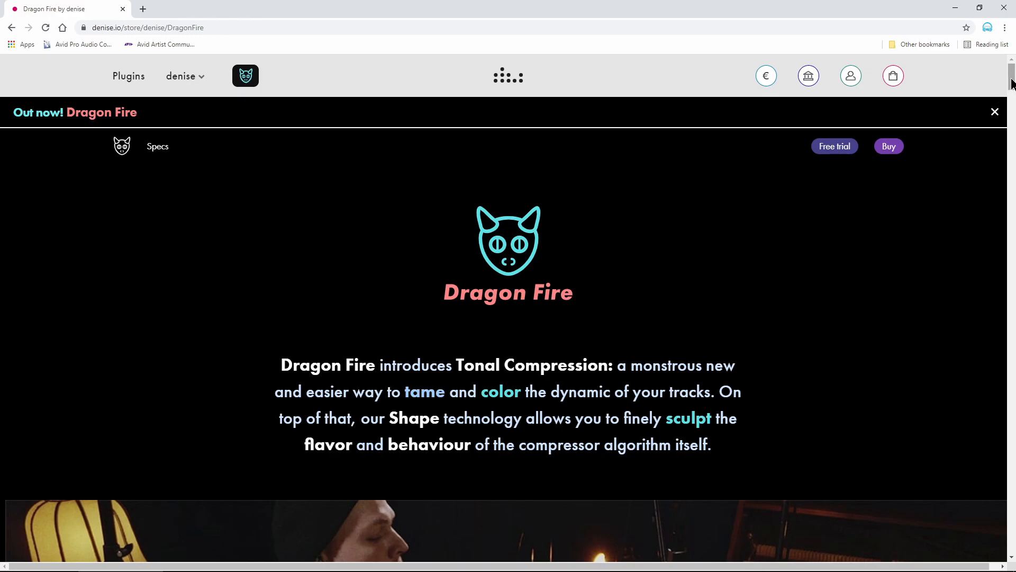
- Scroll the Dragon Fire product page down to the video with chapters
{"action": "scroll", "scroll_direction": "down", "scroll_amount": 3}
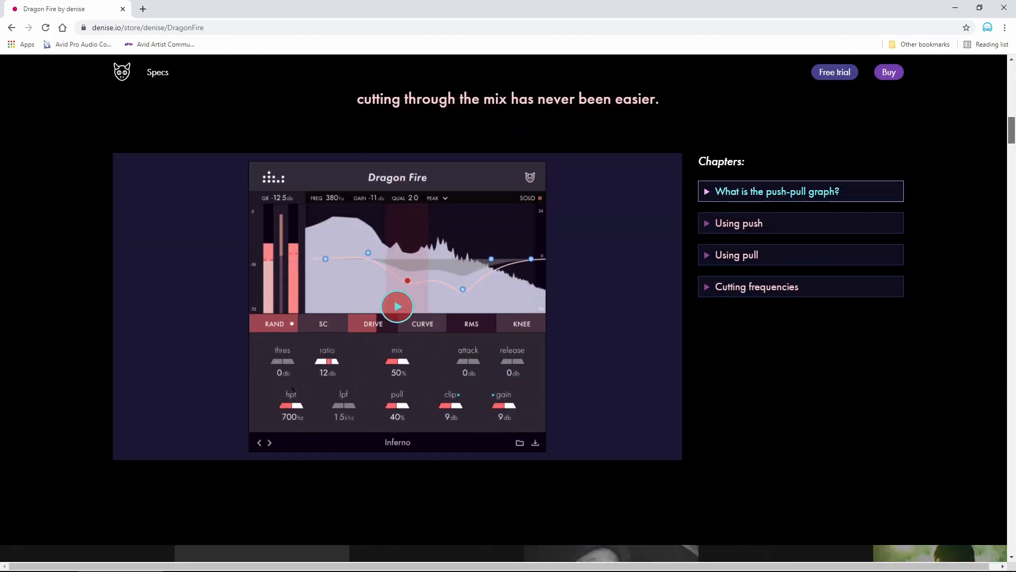
{"action": "scroll", "scroll_direction": "down", "scroll_amount": 3}
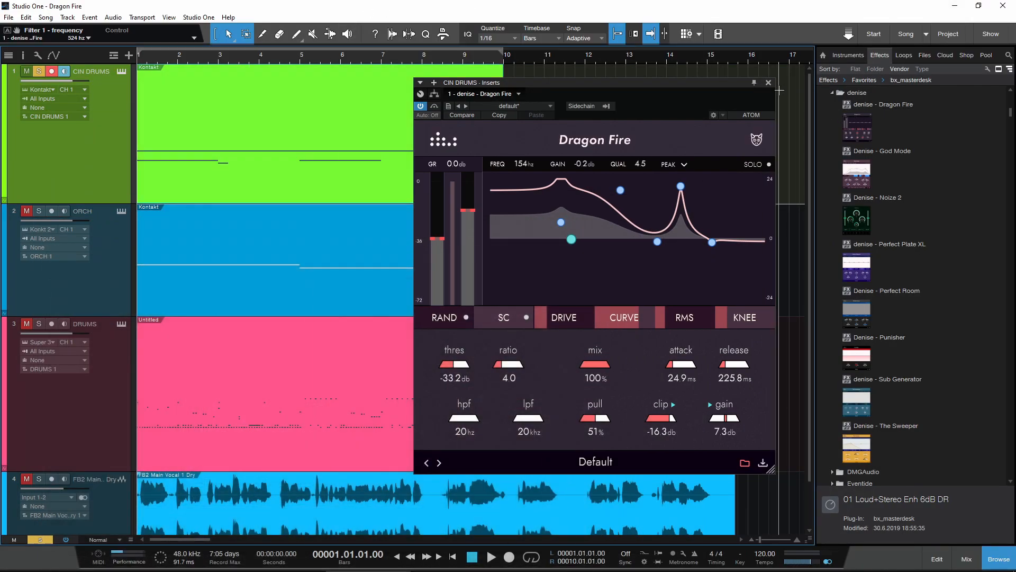
- Bring up Dragon Fire on the ORCH track and move its window further right
{"action": "left_click", "coordinate": [768, 82]}
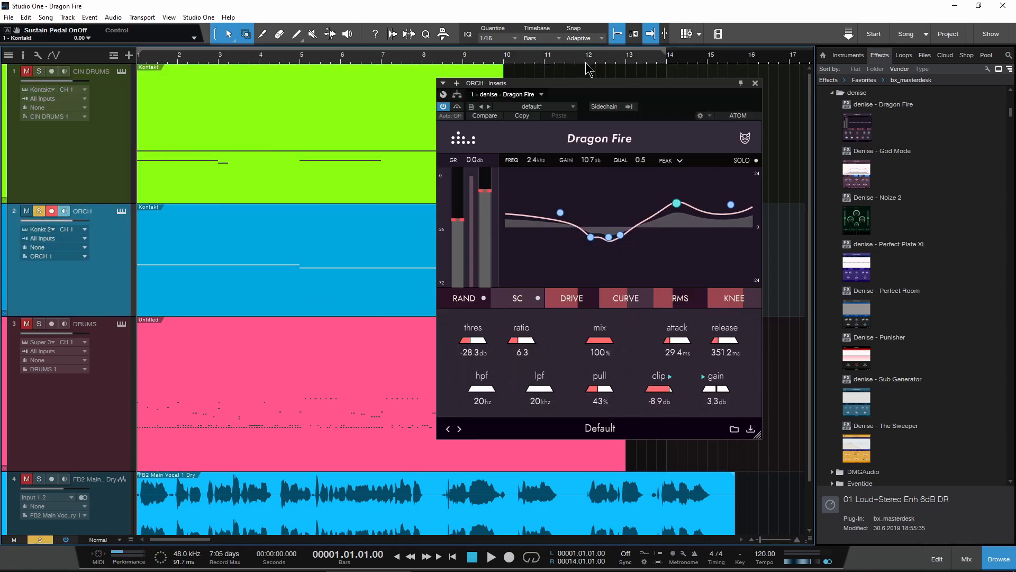
{"action": "left_click_drag", "start_coordinate": [583, 83], "coordinate": [605, 92]}
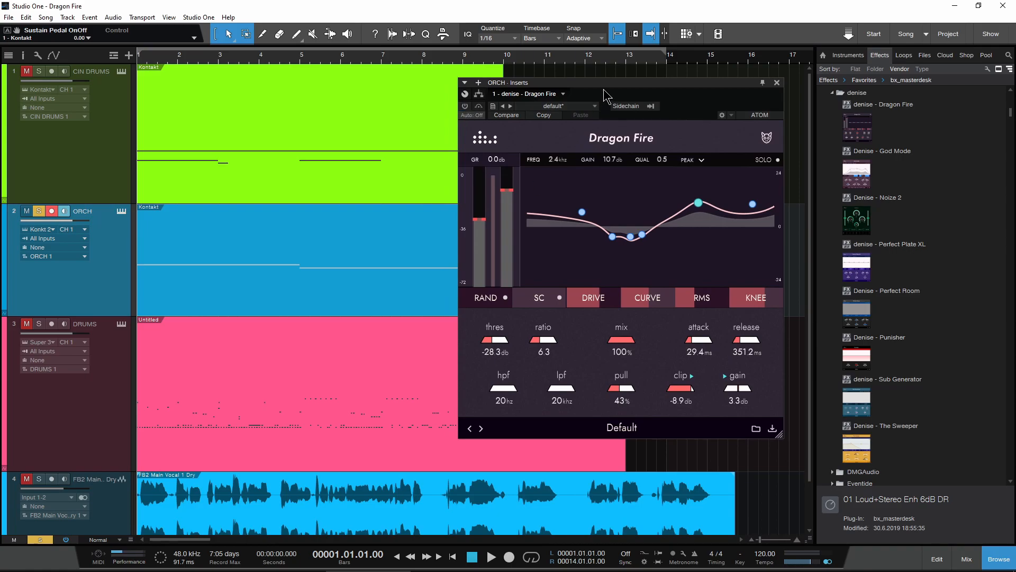
{"action": "left_click", "coordinate": [494, 557]}
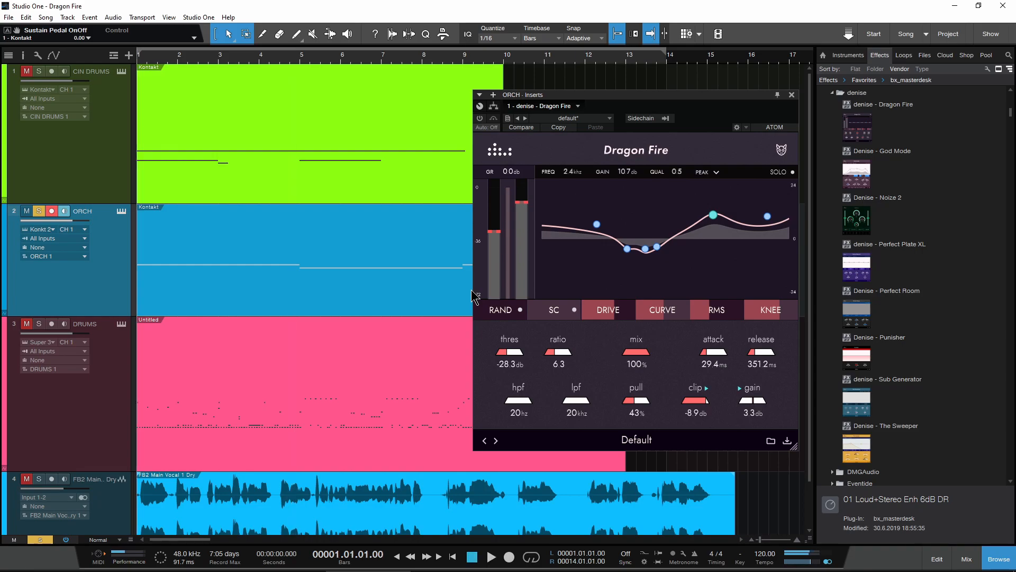
{"action": "left_click", "coordinate": [479, 118]}
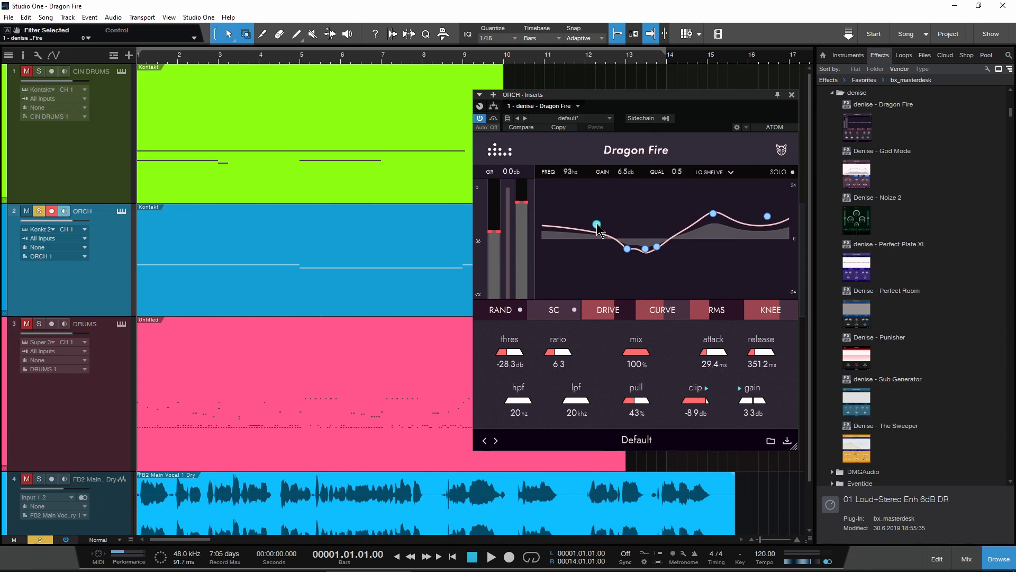
- Raise the low shelf near 93 Hz and the 2.5 kHz peak, adjusting the low-mid dip
{"action": "left_click_drag", "start_coordinate": [597, 227], "coordinate": [646, 251]}
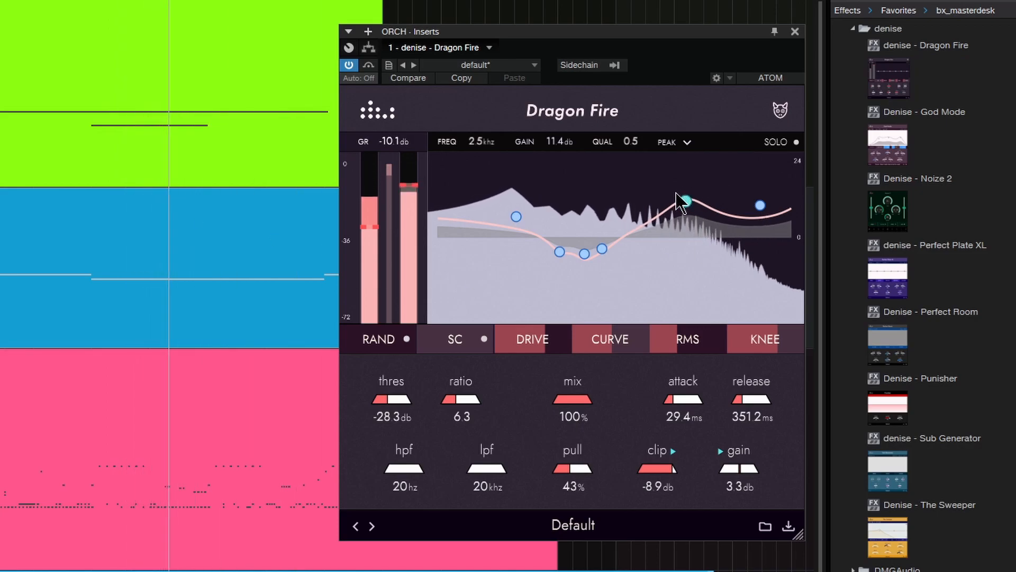
{"action": "left_click_drag", "start_coordinate": [684, 201], "coordinate": [686, 201]}
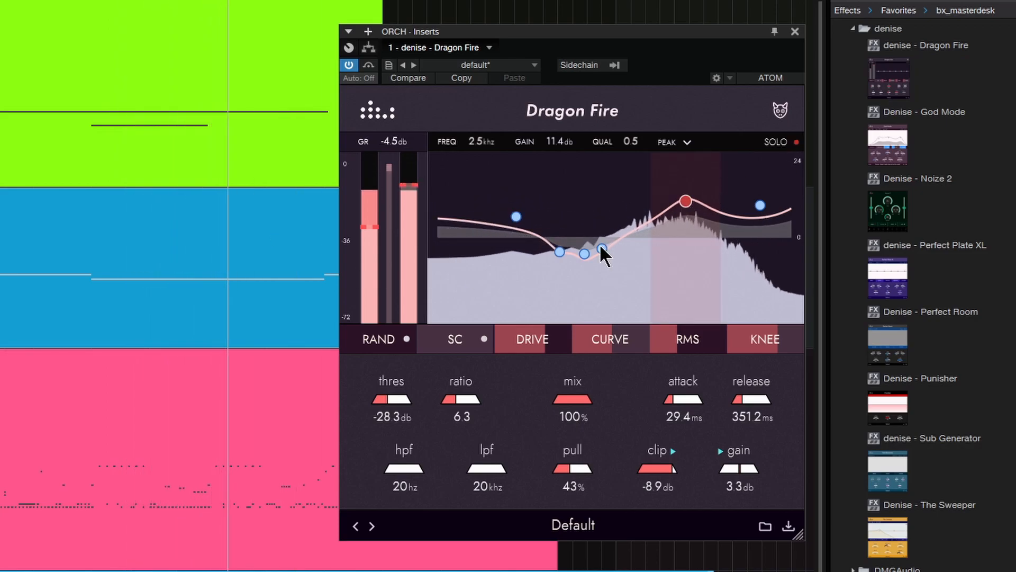
{"action": "left_click_drag", "start_coordinate": [686, 201], "coordinate": [759, 206]}
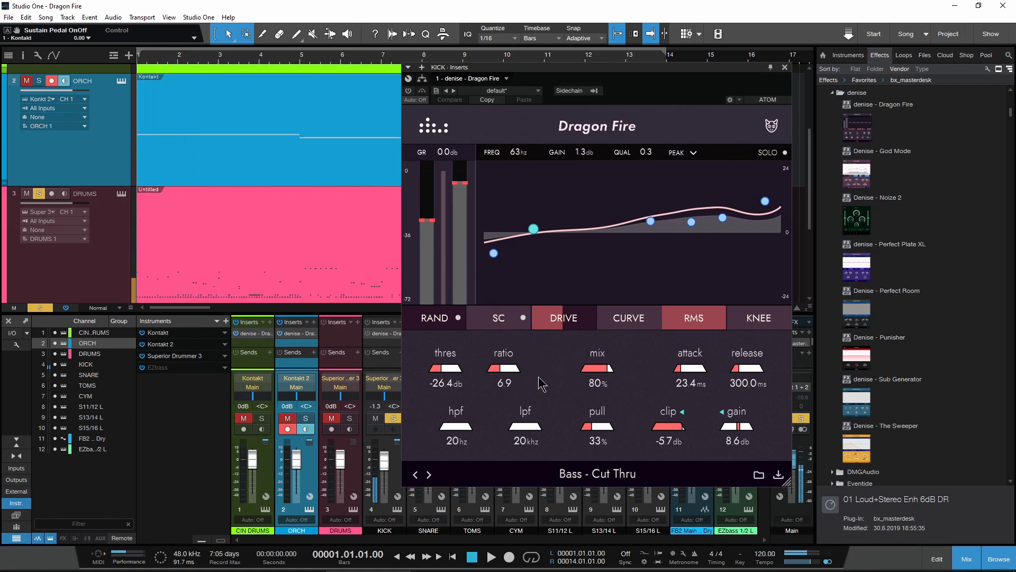
{"action": "mouse_move", "coordinate": [628, 70]}
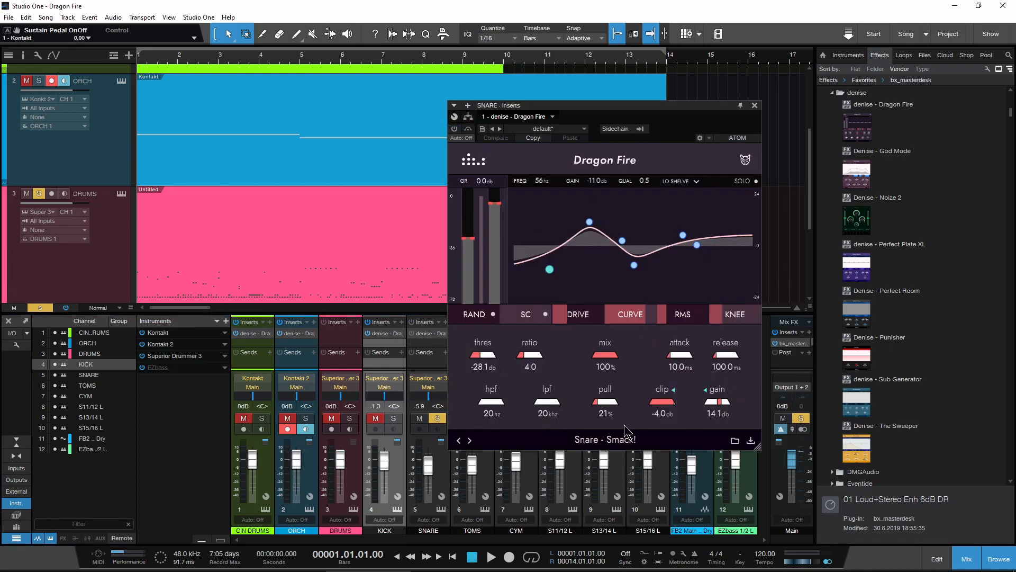
- Start playback to audition the SNARE channel's Dragon Fire
{"action": "left_click", "coordinate": [490, 556]}
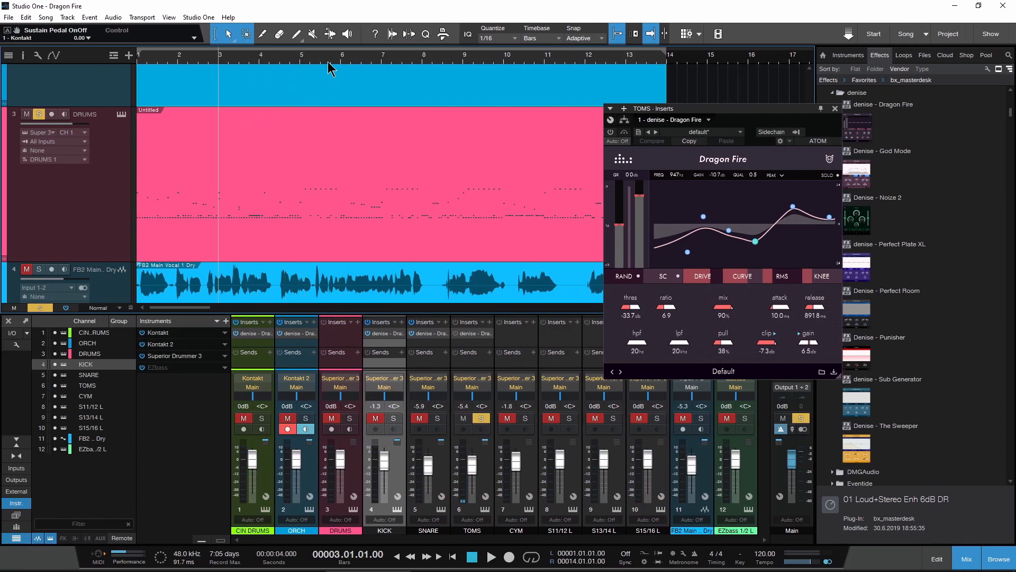
- During playback, lift TOMS near 4 kHz, cut the low shelf and around 350 Hz, then close
{"action": "left_click", "coordinate": [491, 556]}
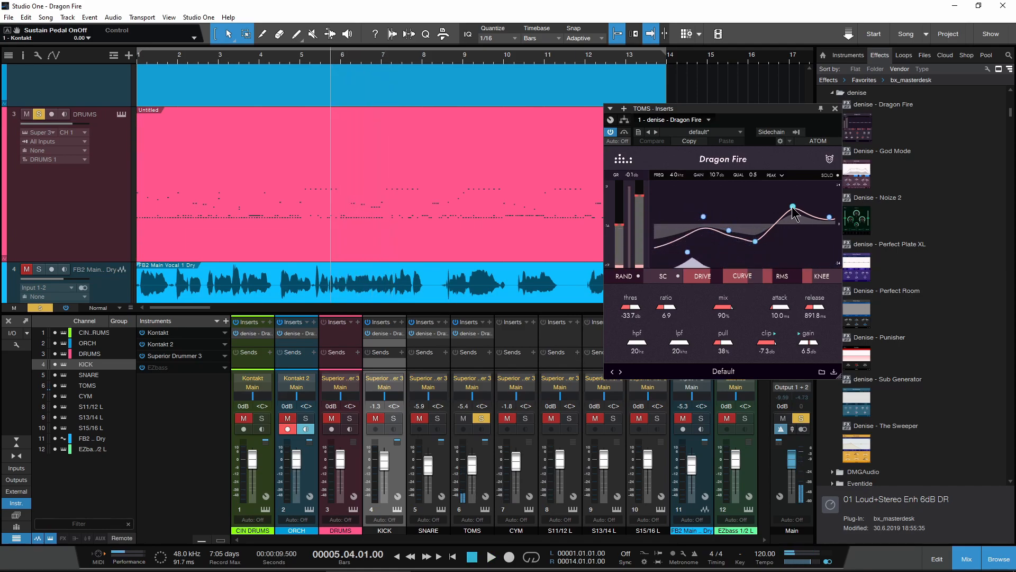
{"action": "left_click_drag", "start_coordinate": [793, 207], "coordinate": [683, 254]}
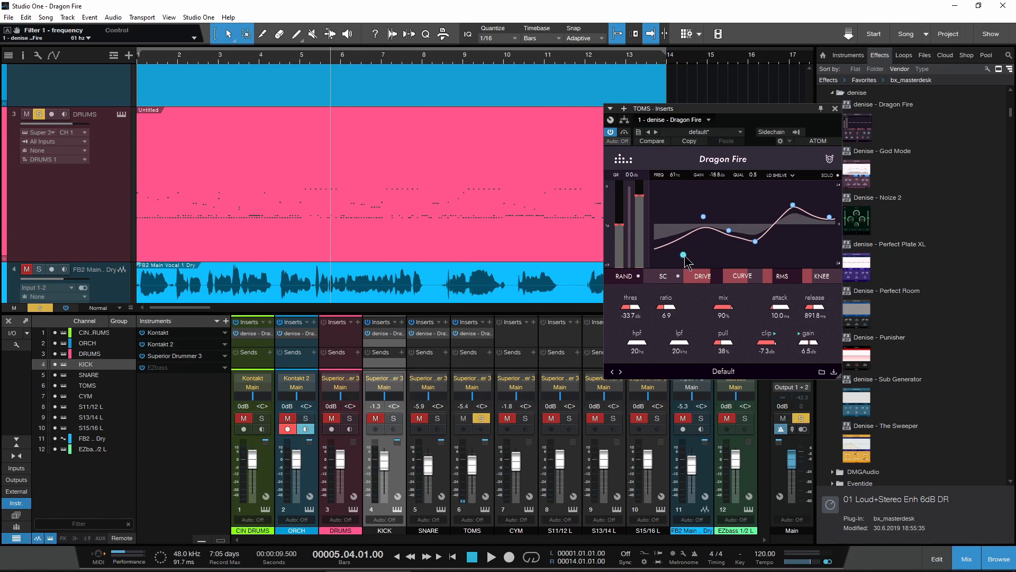
{"action": "left_click_drag", "start_coordinate": [682, 254], "coordinate": [705, 217]}
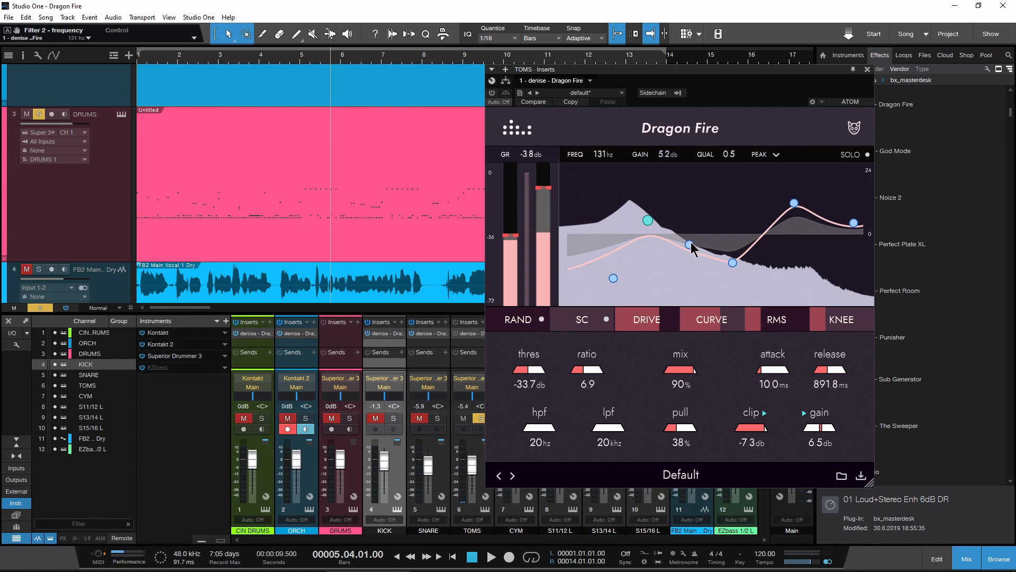
{"action": "left_click_drag", "start_coordinate": [688, 245], "coordinate": [688, 246]}
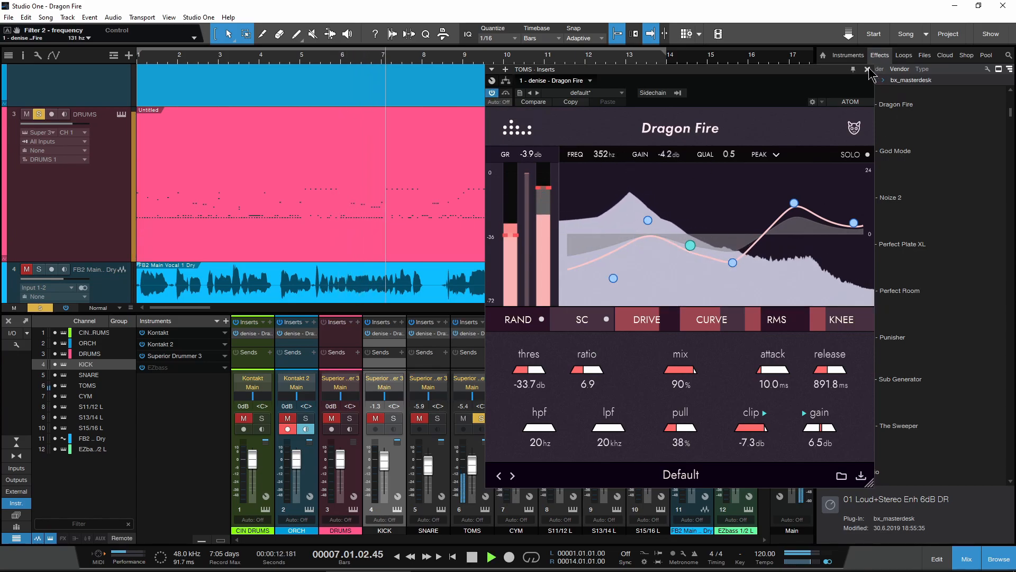
{"action": "left_click", "coordinate": [866, 69]}
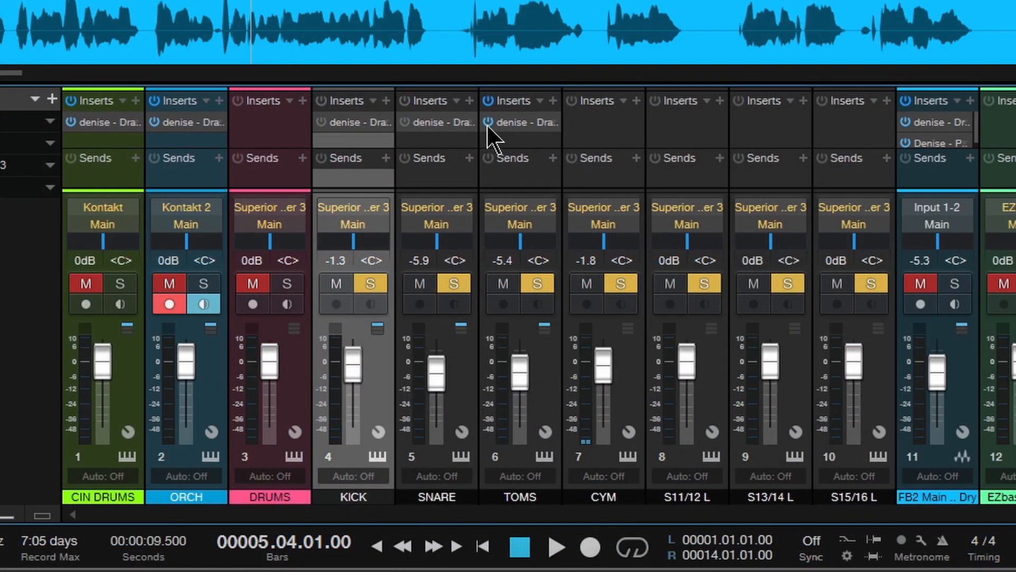
- Bypass-compare Dragon Fire on KICK and TOMS, setting KICK to -6.5 dB and TOMS to -4.4 dB
{"action": "left_click", "coordinate": [556, 546]}
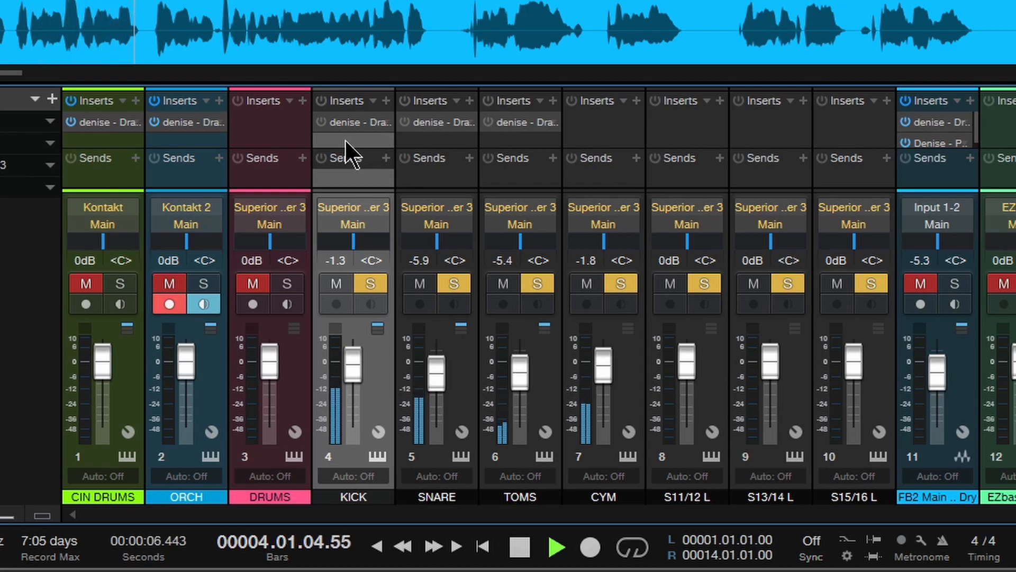
{"action": "left_click", "coordinate": [521, 547]}
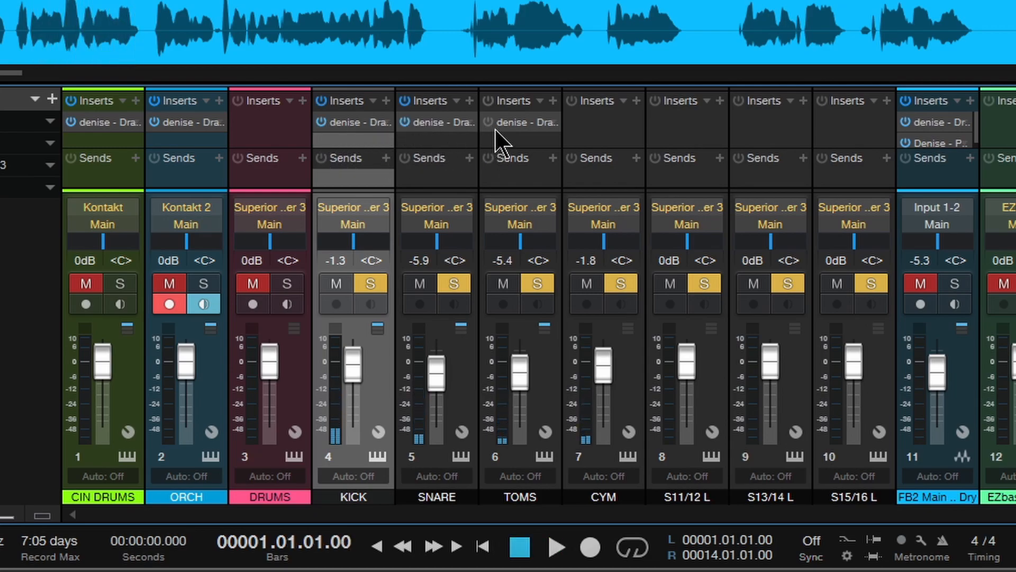
{"action": "left_click", "coordinate": [557, 561]}
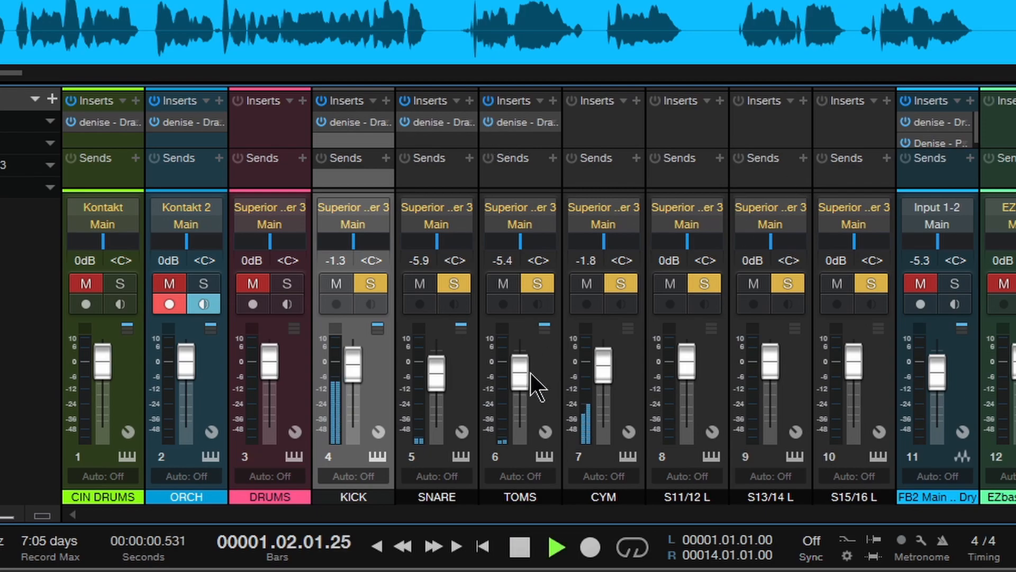
{"action": "left_click_drag", "start_coordinate": [352, 363], "coordinate": [352, 376]}
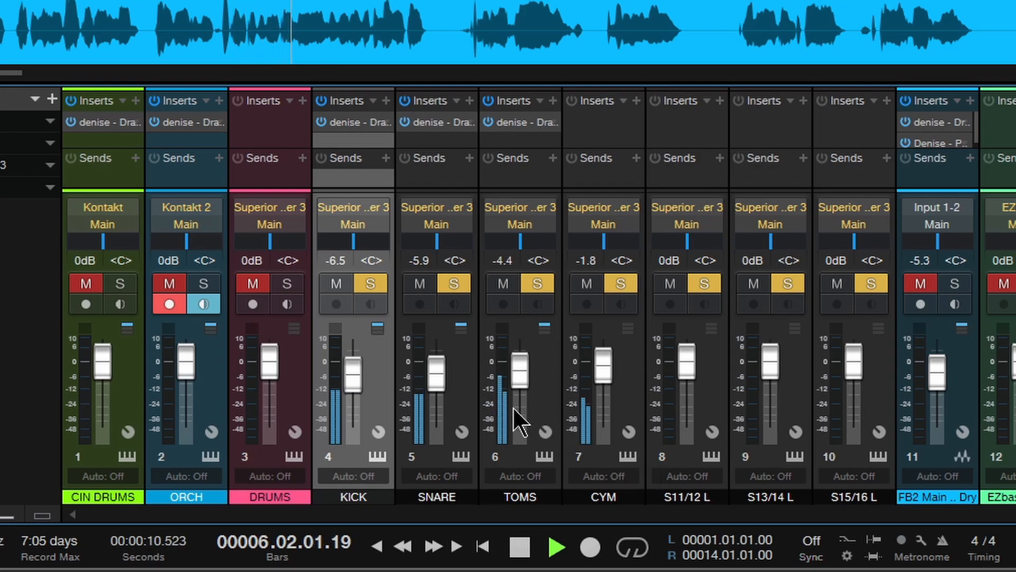
{"action": "mouse_move", "coordinate": [436, 390]}
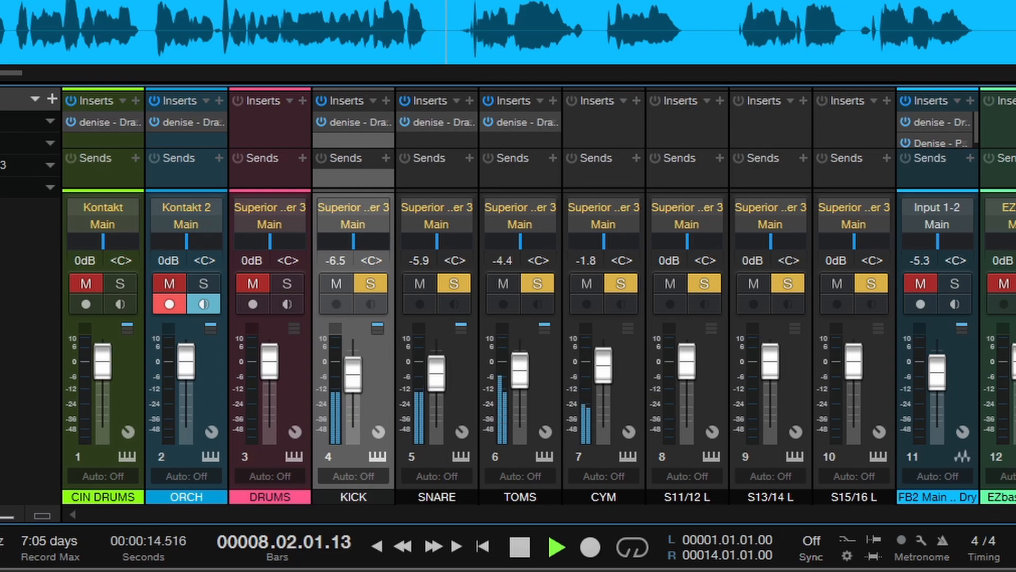
{"action": "left_click", "coordinate": [519, 548]}
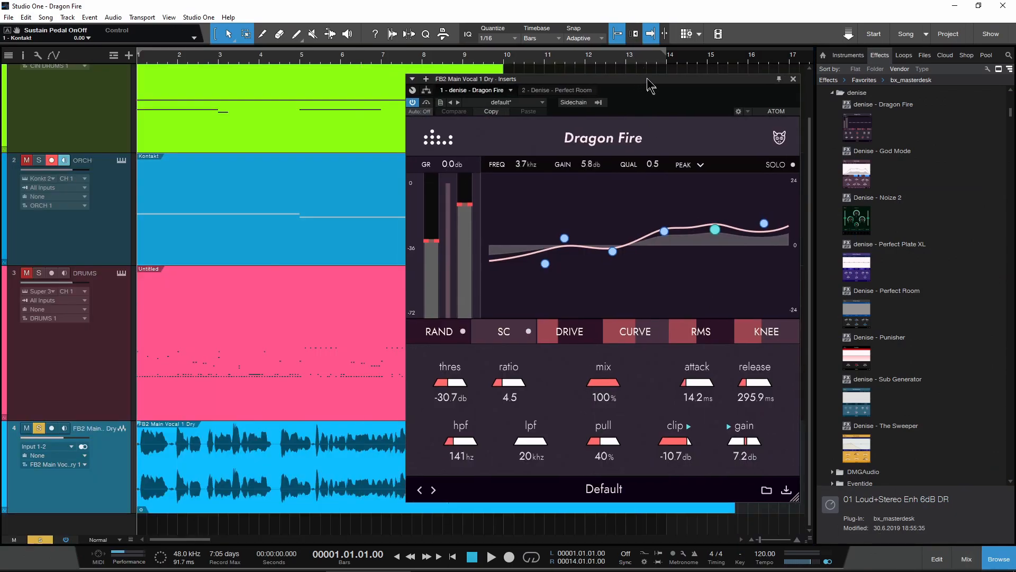
{"action": "mouse_move", "coordinate": [570, 102]}
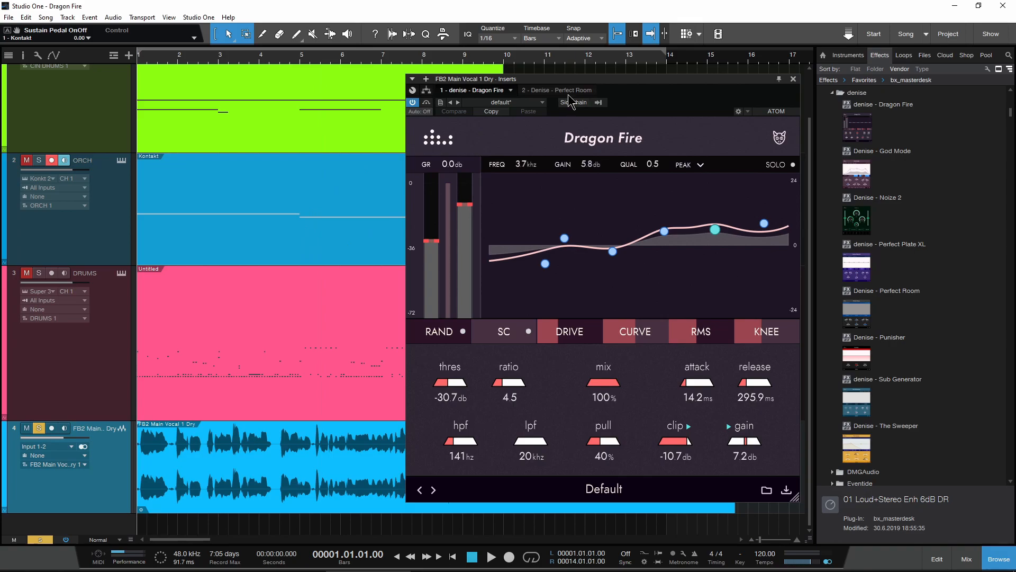
- Check the vocal's Perfect Room settings, then set Dragon Fire's clip level
{"action": "left_click", "coordinate": [557, 89]}
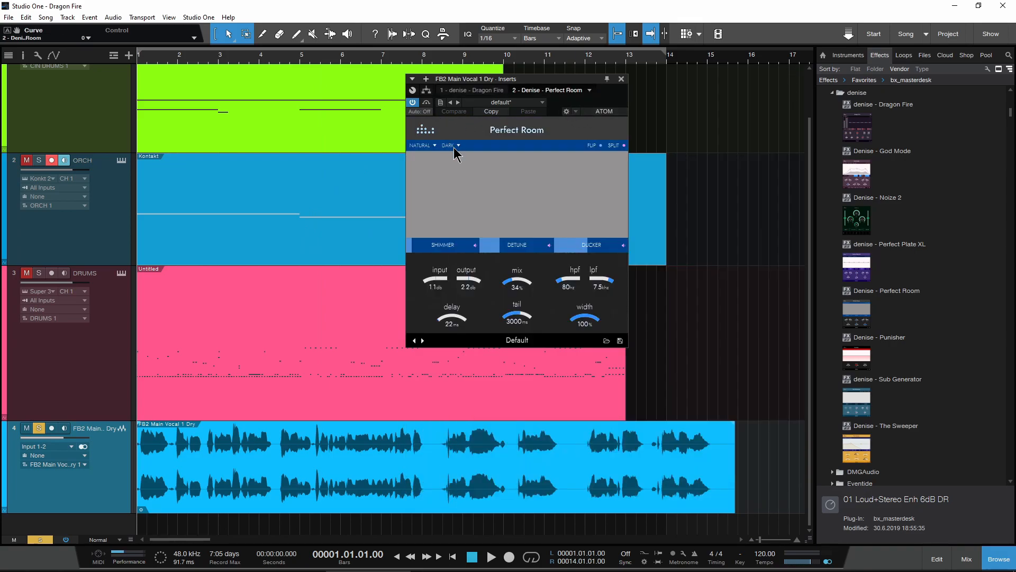
{"action": "mouse_move", "coordinate": [428, 121]}
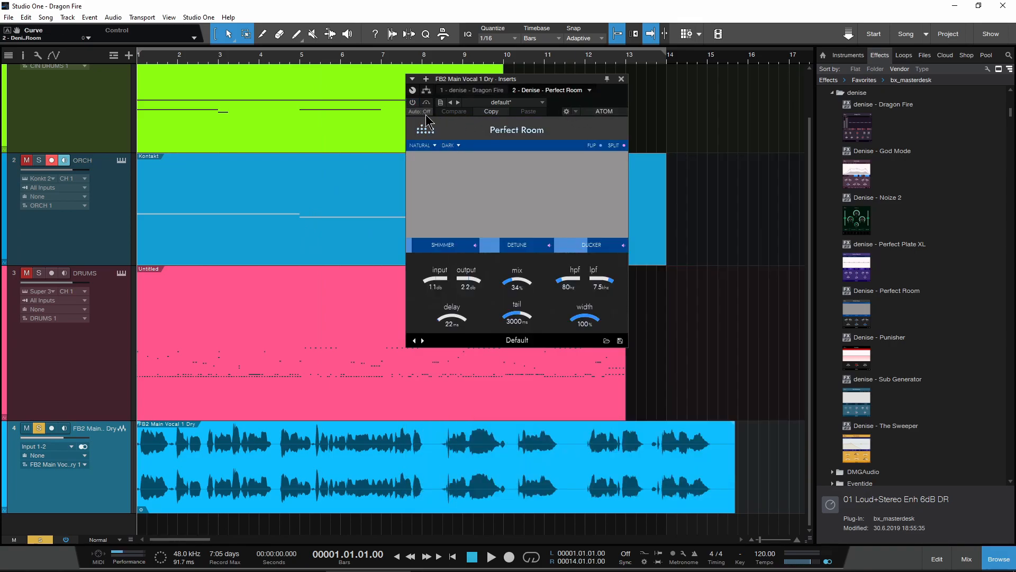
{"action": "left_click", "coordinate": [472, 90]}
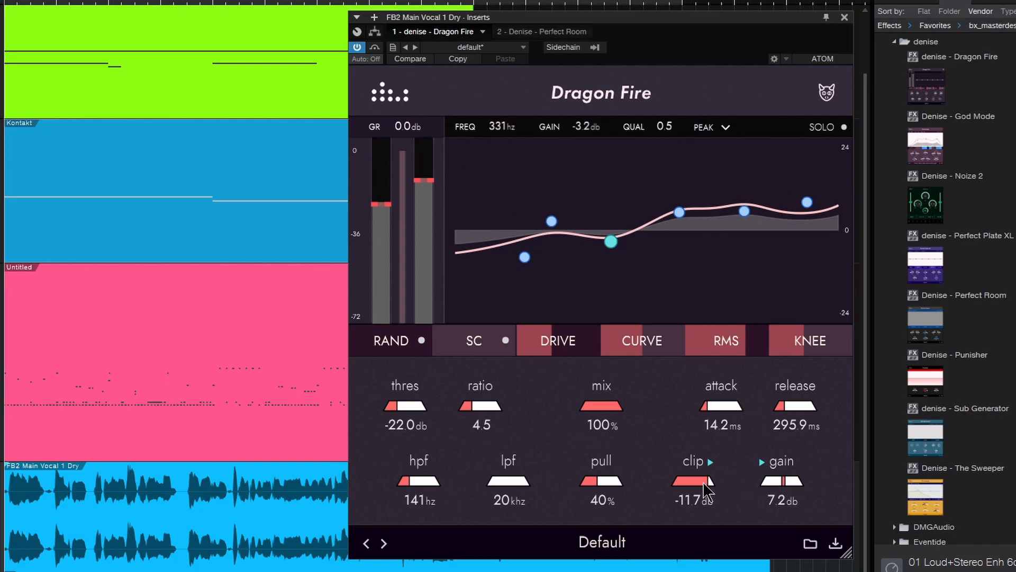
{"action": "left_click_drag", "start_coordinate": [693, 489], "coordinate": [699, 496]}
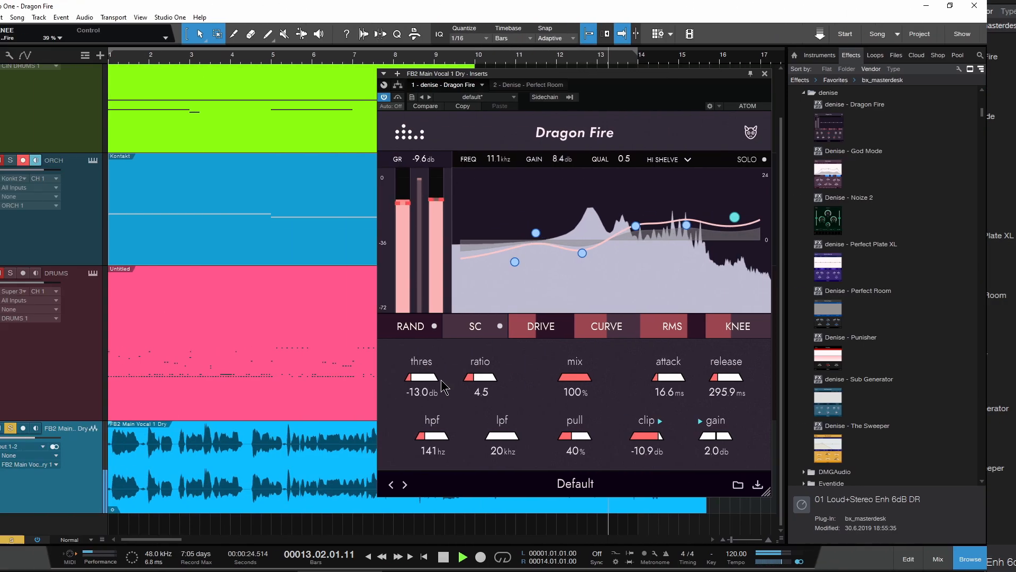
- Play the vocal while switching between Perfect Room and Dragon Fire, adjusting the reverb mix
{"action": "left_click", "coordinate": [527, 85]}
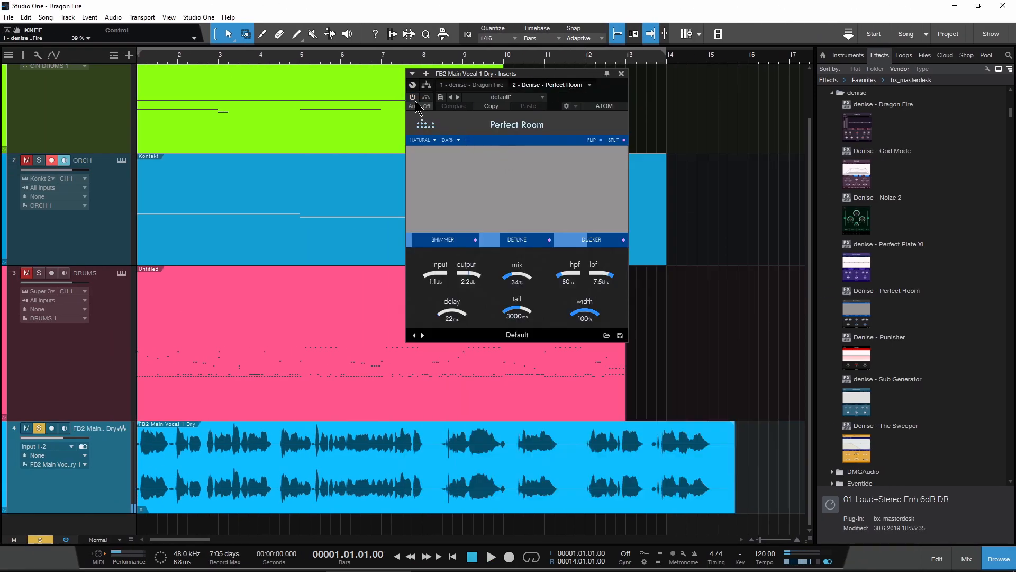
{"action": "left_click", "coordinate": [470, 85]}
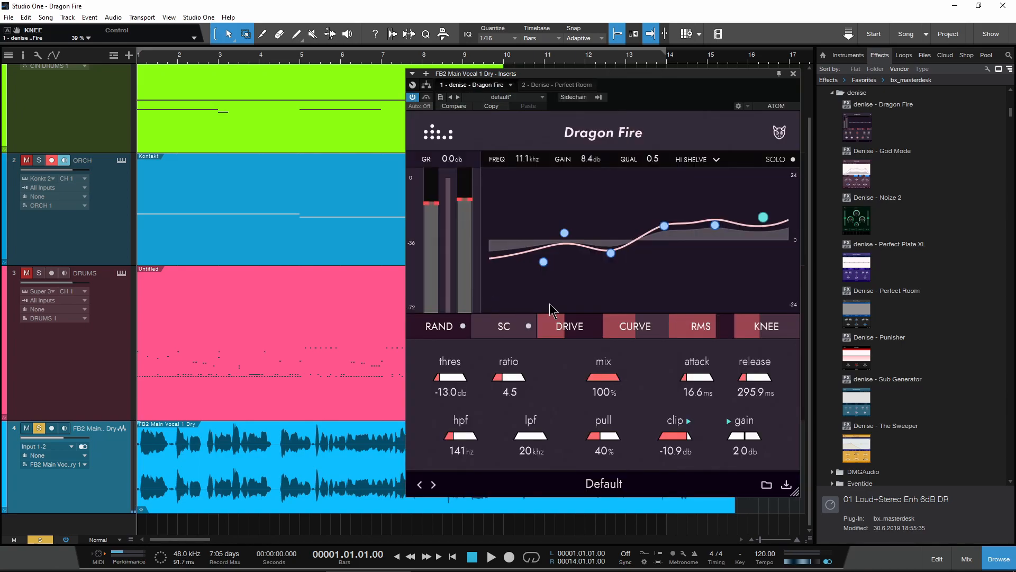
{"action": "left_click", "coordinate": [492, 557]}
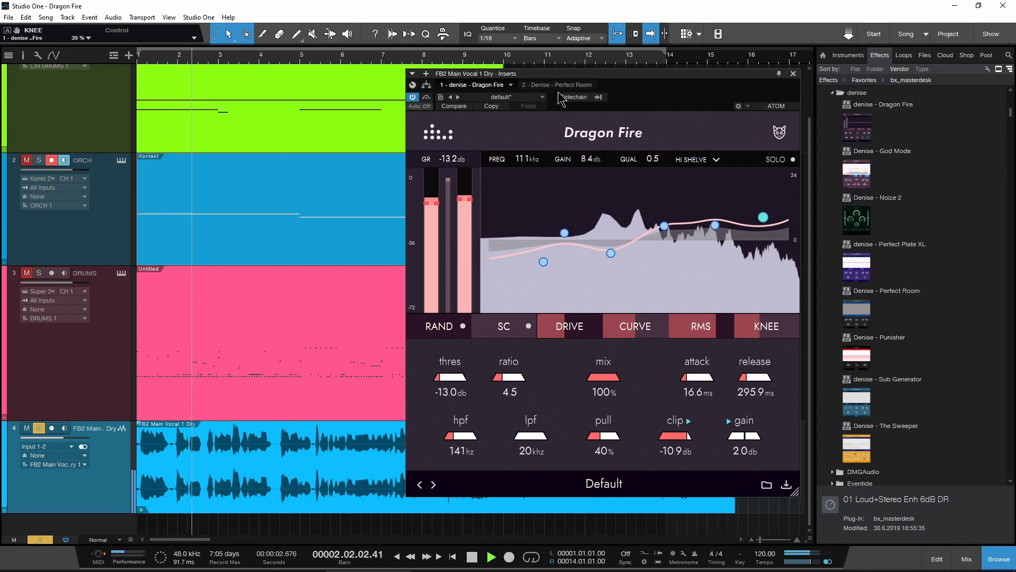
{"action": "left_click", "coordinate": [559, 85]}
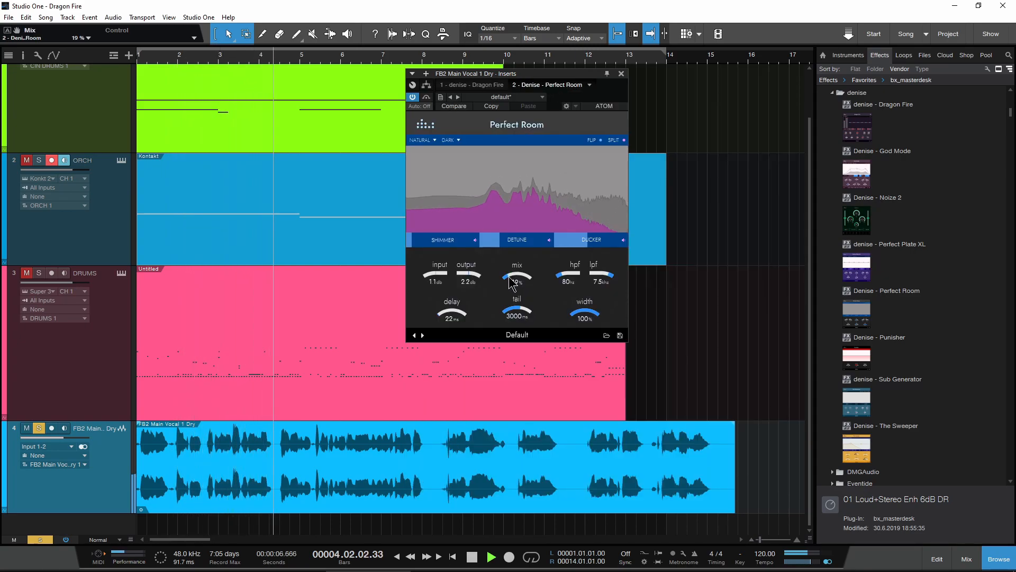
{"action": "left_click", "coordinate": [470, 85]}
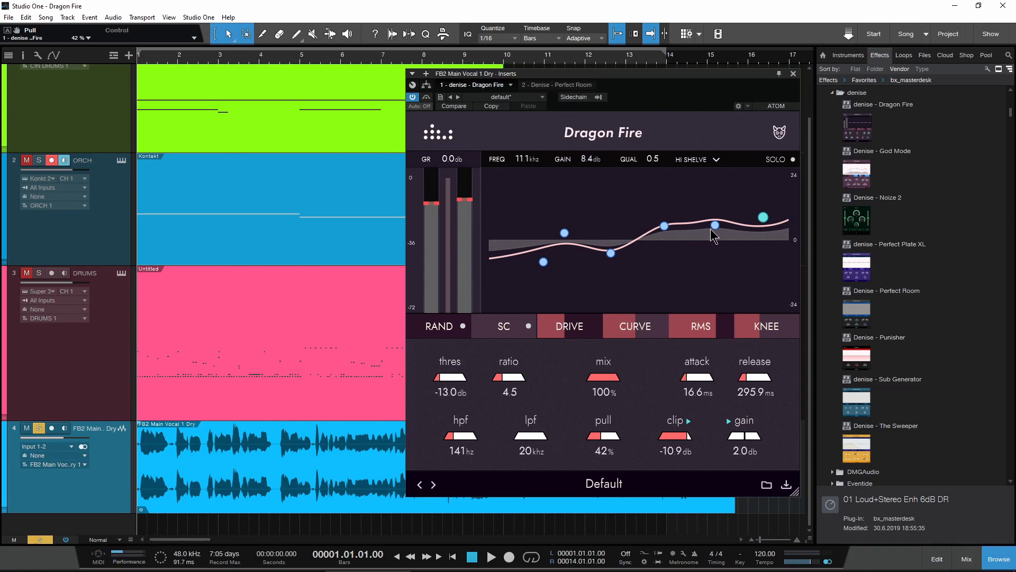
- Lower Dragon Fire's pull to 38% and adjust the knee shape slider
{"action": "left_click_drag", "start_coordinate": [603, 434], "coordinate": [601, 444]}
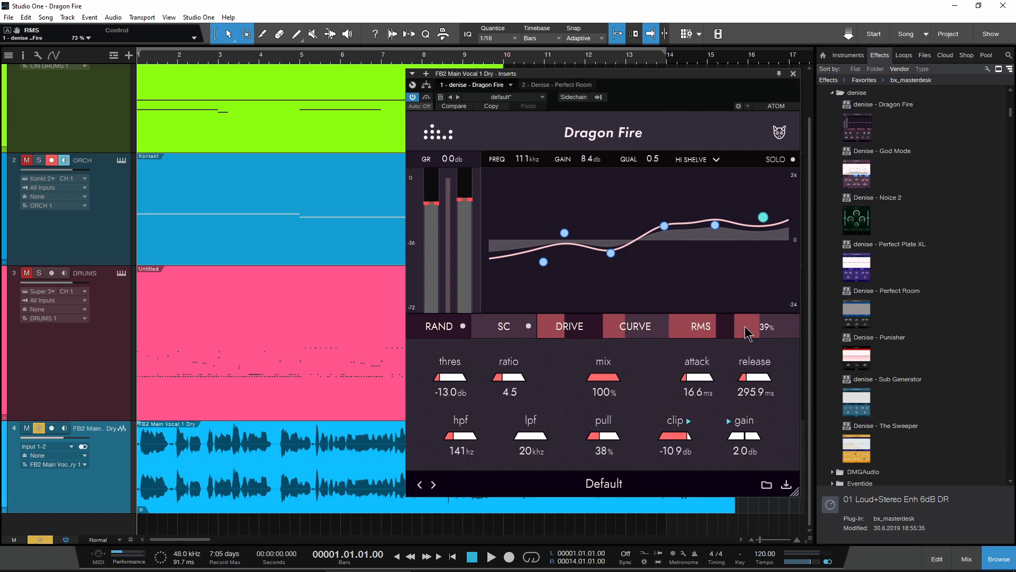
{"action": "left_click_drag", "start_coordinate": [764, 326], "coordinate": [758, 334]}
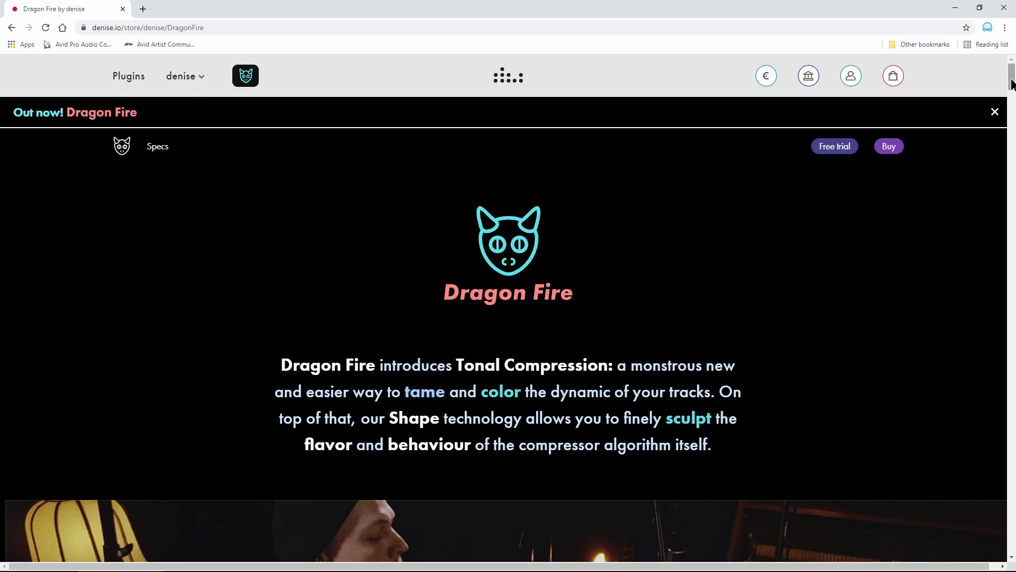
- Scroll down through the kick-drum and vocal tutorials, then back up toward the top
{"action": "scroll", "scroll_direction": "down", "scroll_amount": 3}
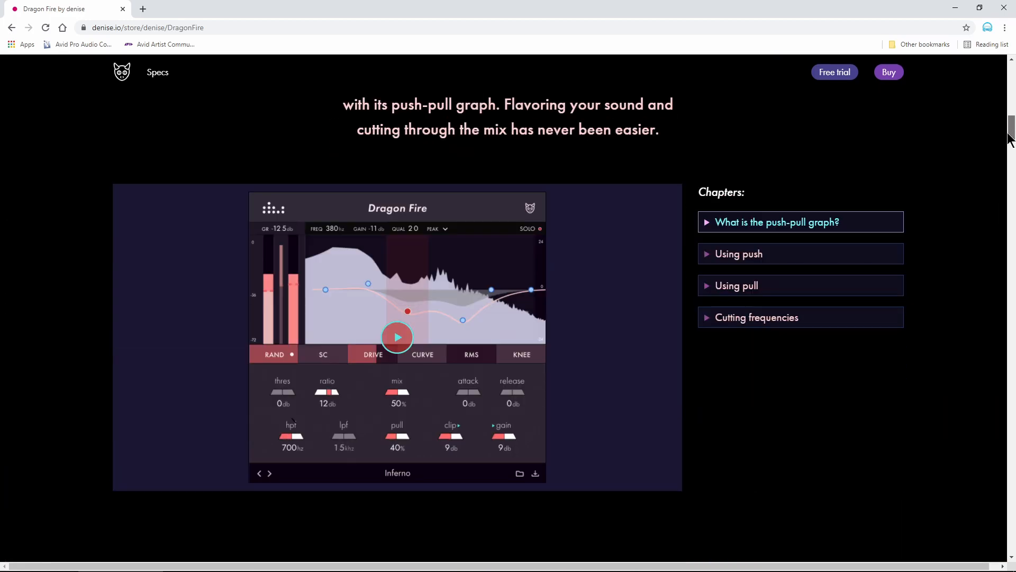
{"action": "scroll", "scroll_direction": "down", "scroll_amount": 3}
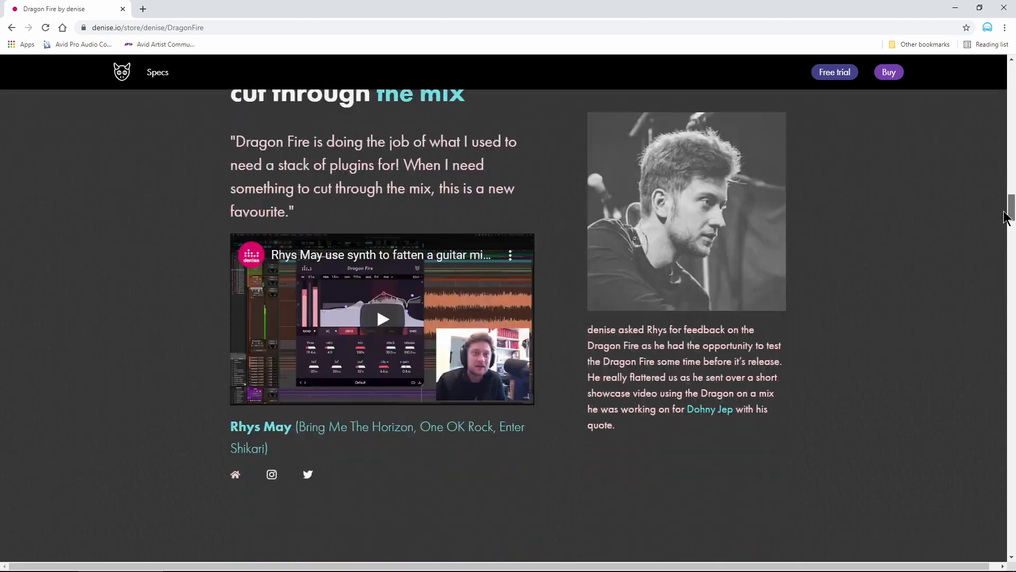
{"action": "scroll", "scroll_direction": "down", "scroll_amount": 3}
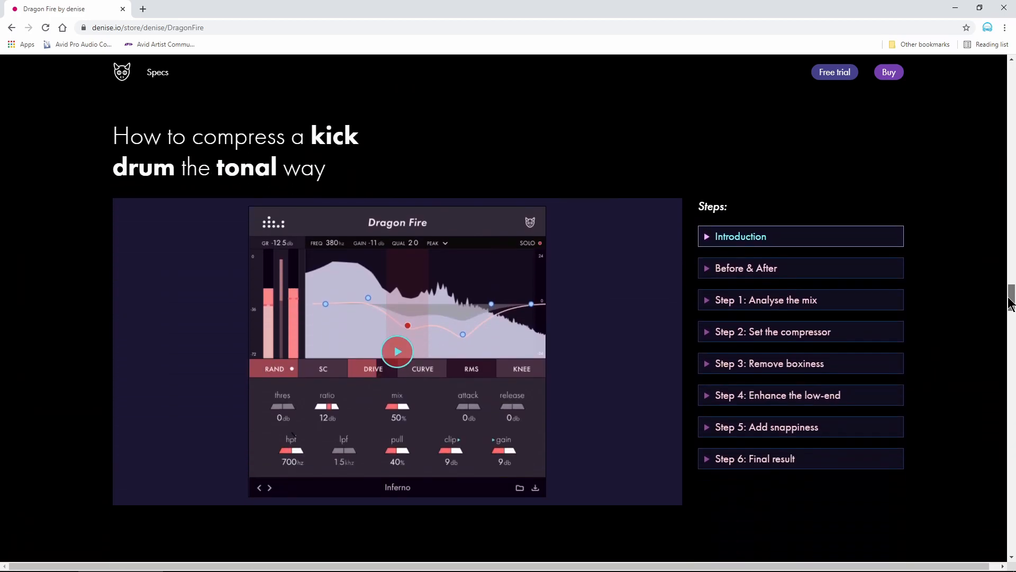
{"action": "scroll", "scroll_direction": "down", "scroll_amount": 3}
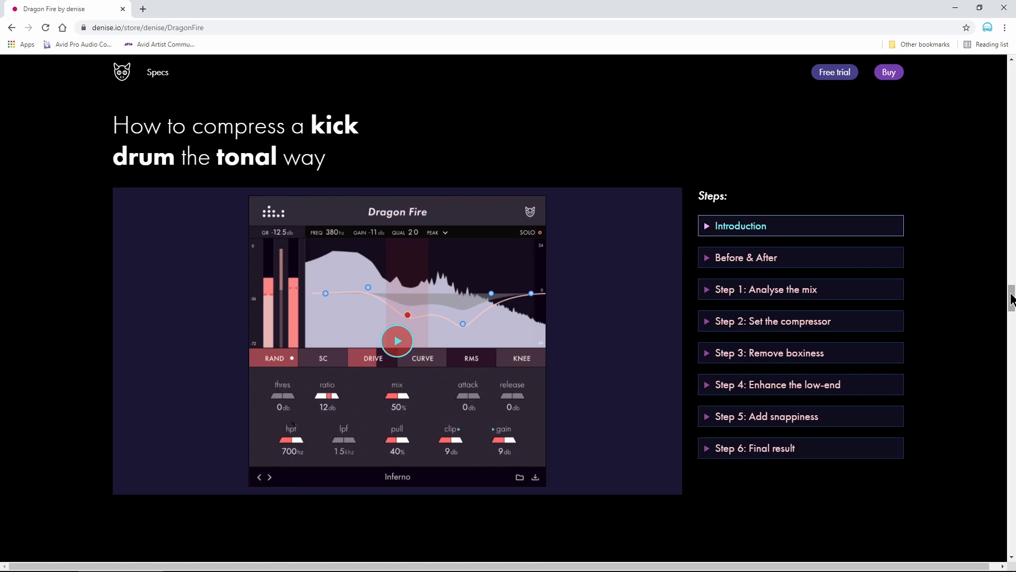
{"action": "scroll", "scroll_direction": "down", "scroll_amount": 3}
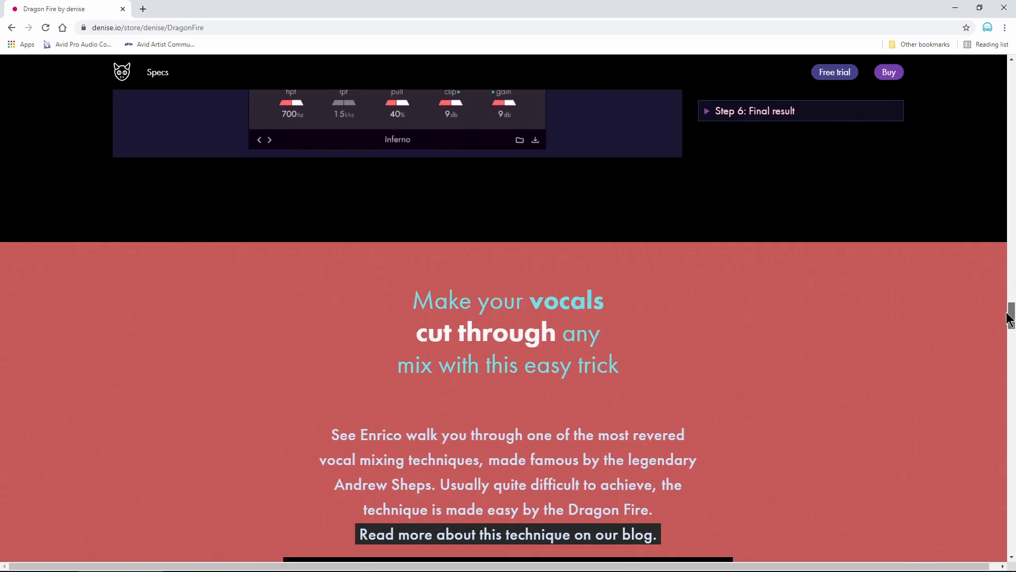
{"action": "scroll", "scroll_direction": "down", "scroll_amount": 3}
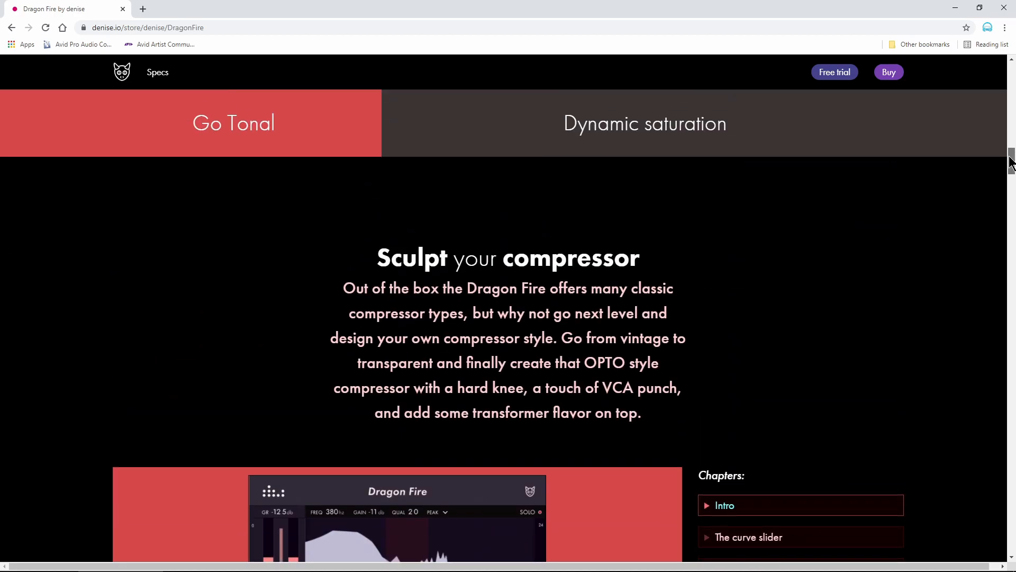
{"action": "scroll", "scroll_direction": "up", "scroll_amount": 3}
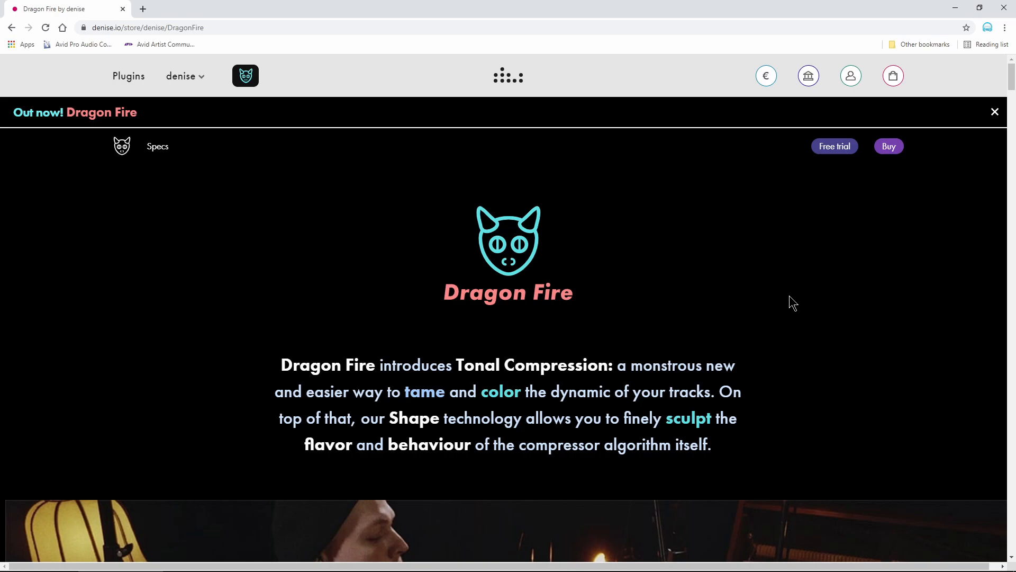
{"action": "mouse_move", "coordinate": [790, 286]}
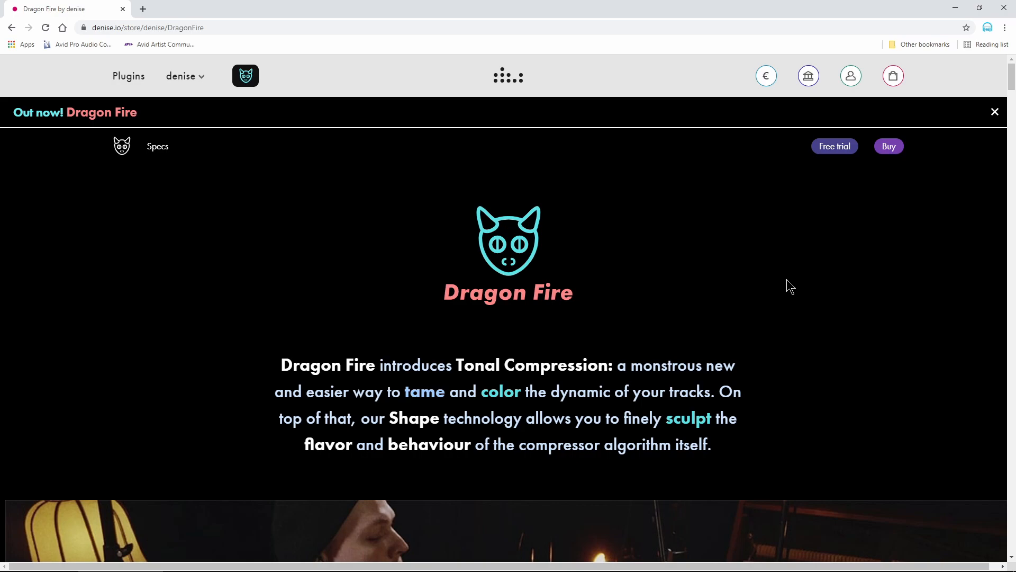
{"action": "mouse_move", "coordinate": [1005, 8]}
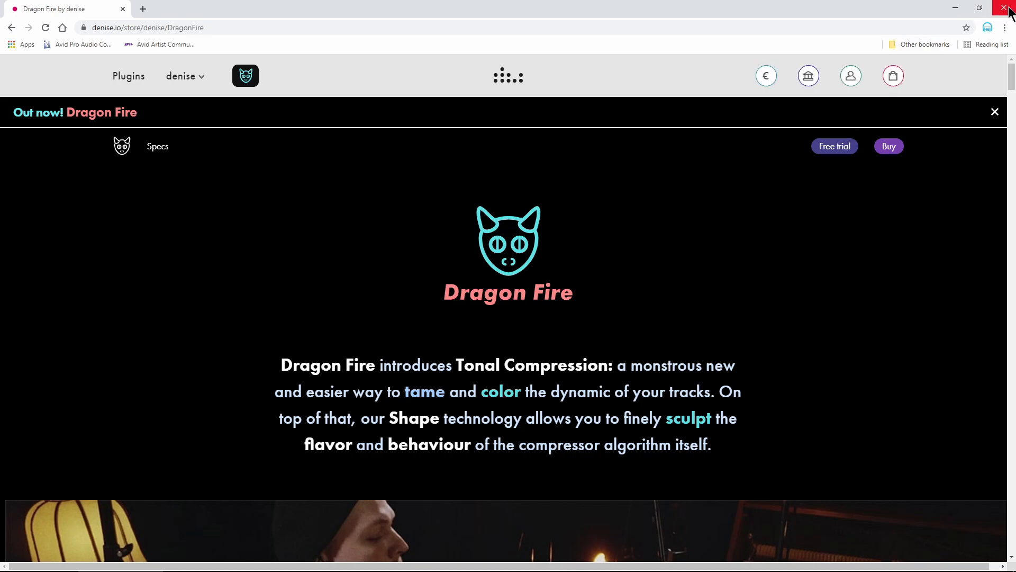